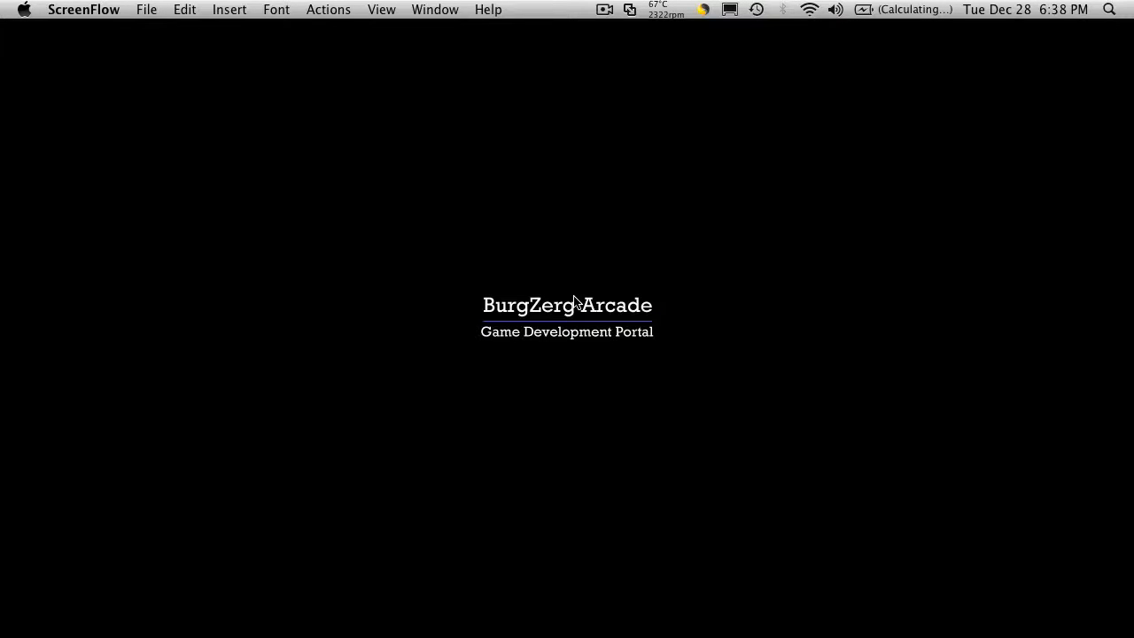
pyautogui.moveTo(794, 390)
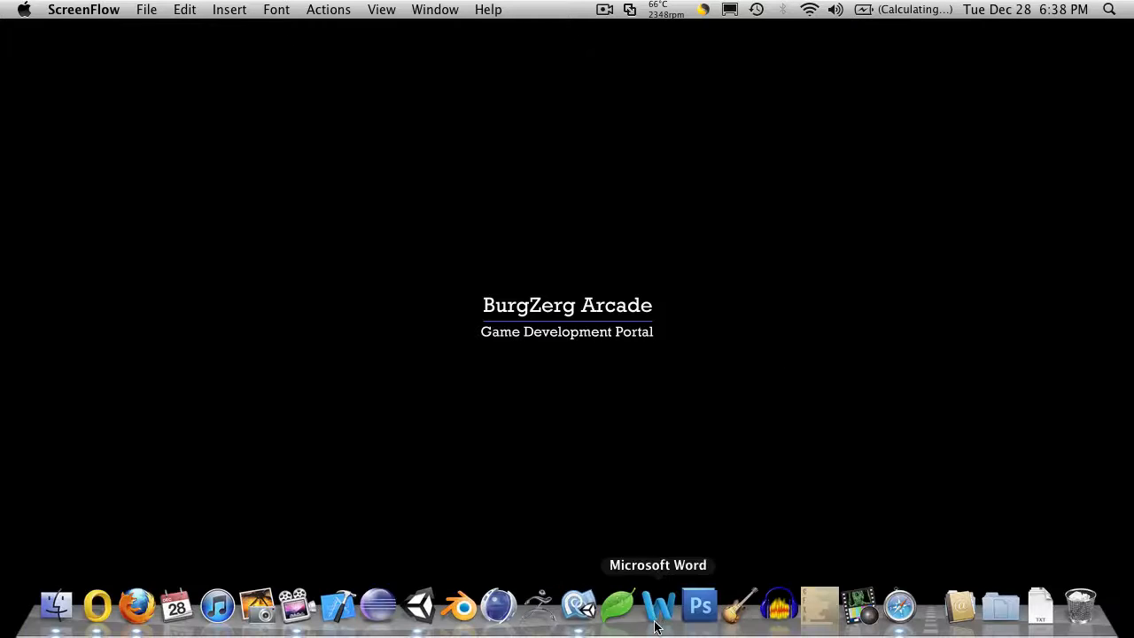
# Bring Unity to the front from the Dock, leaving the title card showing.
pyautogui.click(418, 606)
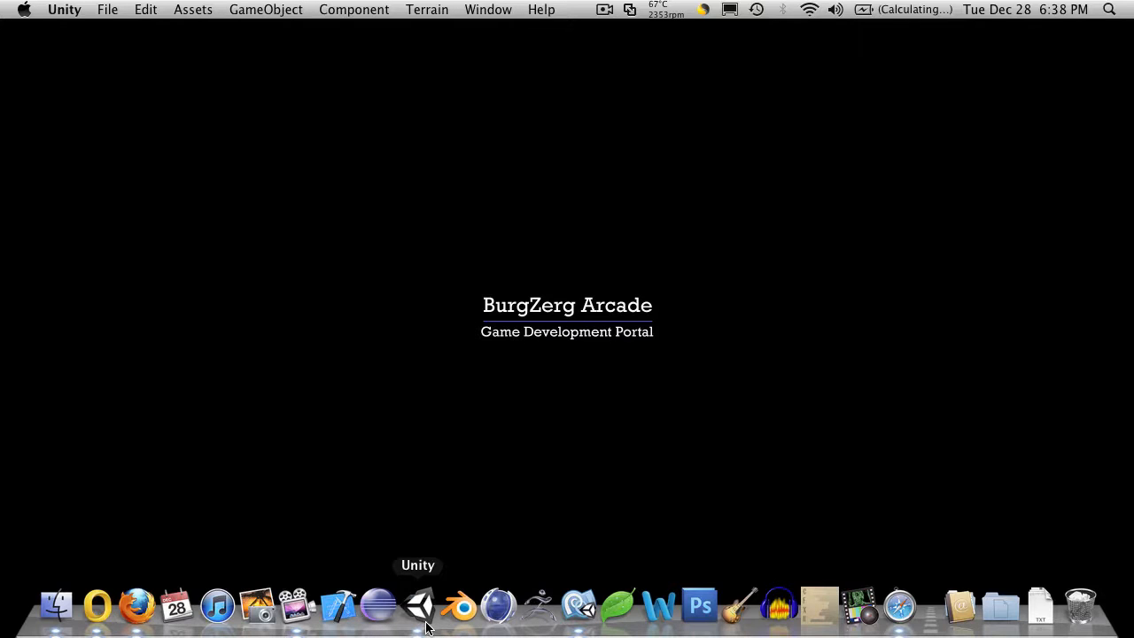
pyautogui.click(421, 604)
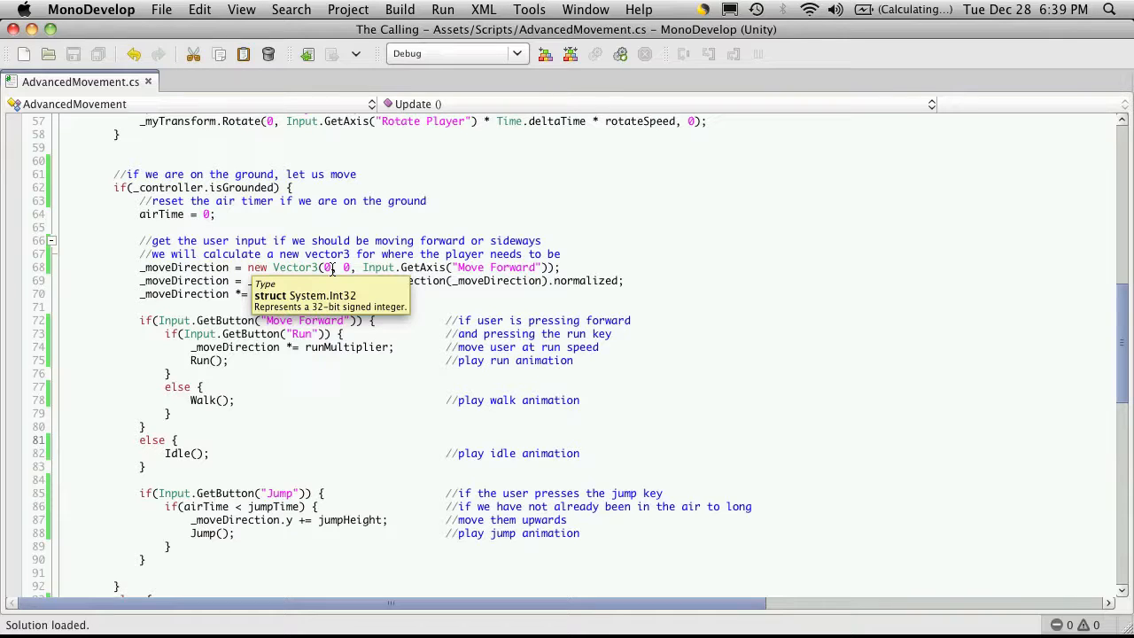
pyautogui.moveTo(765, 255)
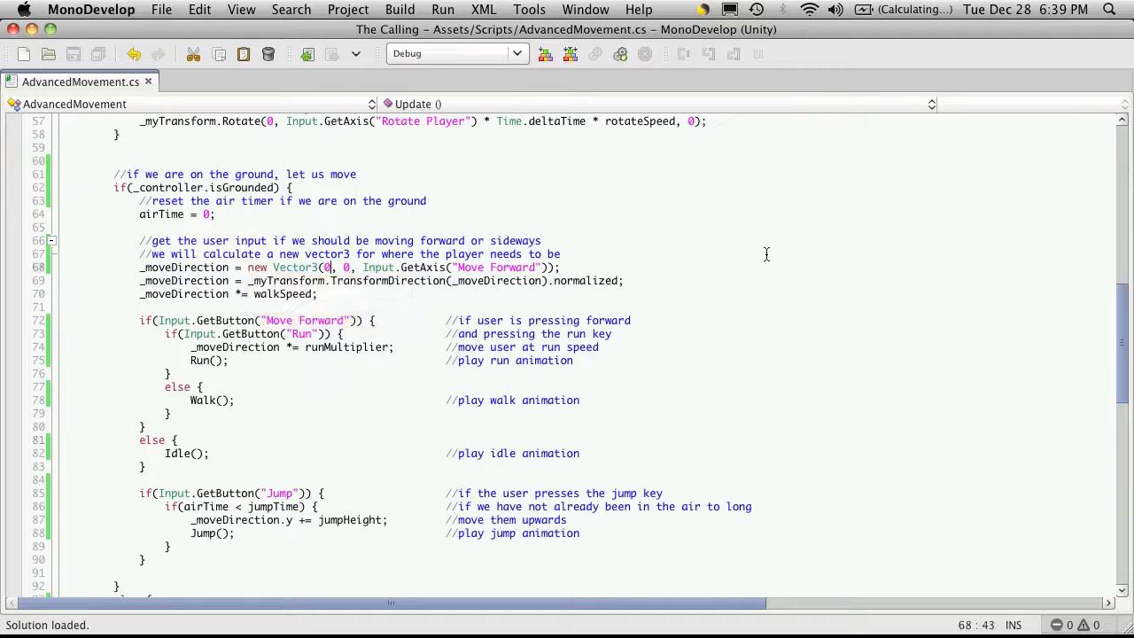
# Replace the move direction's sideways 0 with Input.GetAxis("Strafe").
pyautogui.press('Backspace')
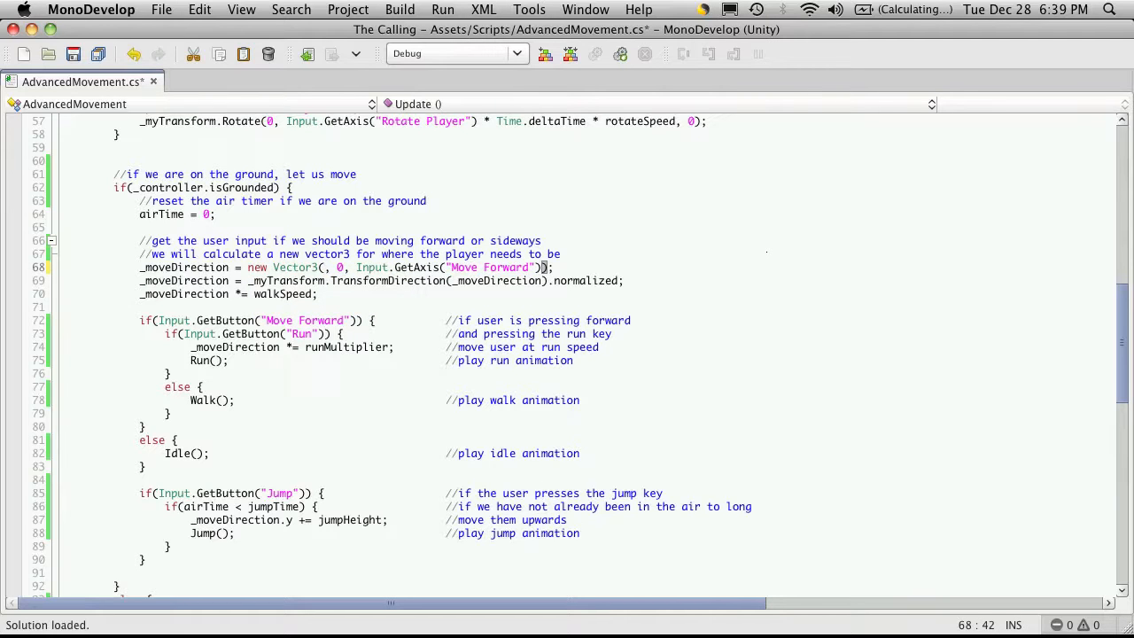
pyautogui.write('Input')
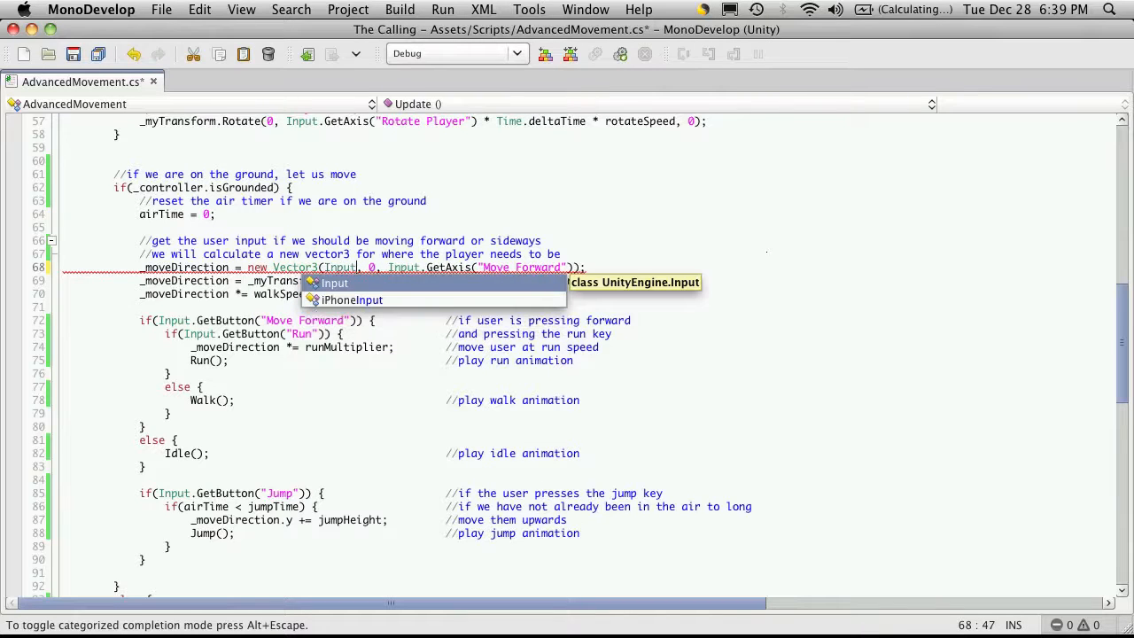
pyautogui.write('.Get')
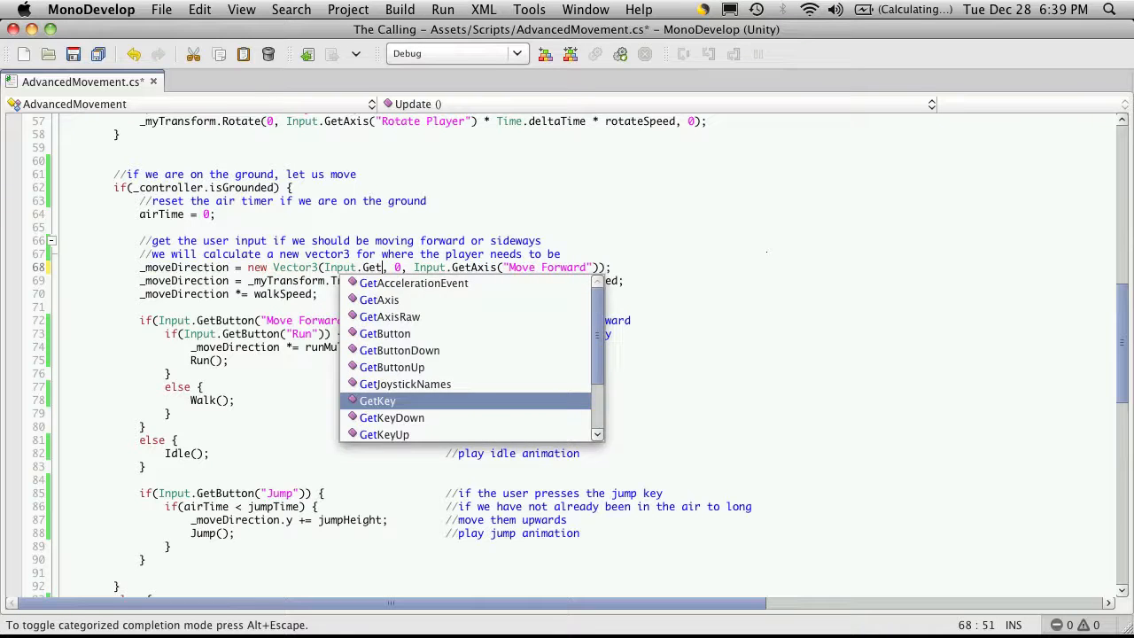
pyautogui.click(377, 299)
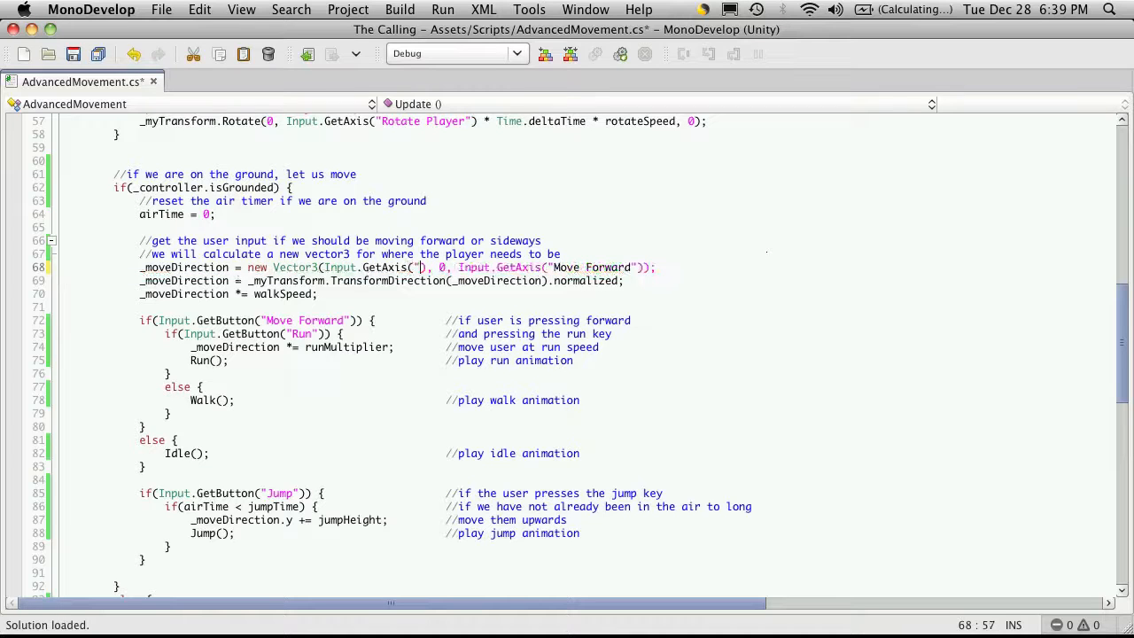
pyautogui.write('Std')
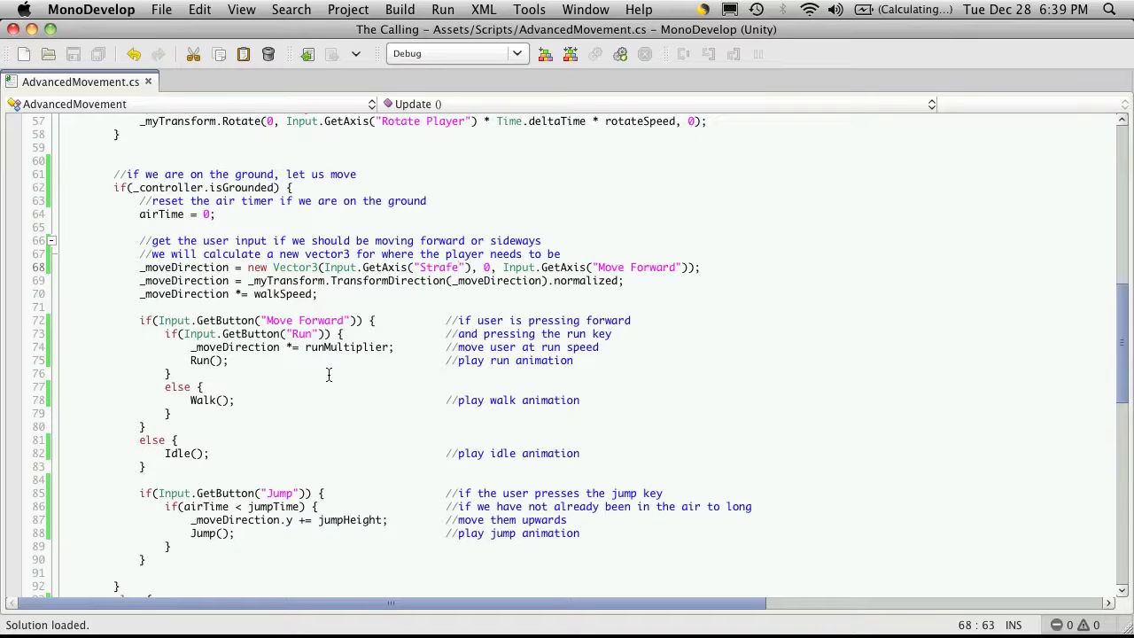
pyautogui.moveTo(340, 374)
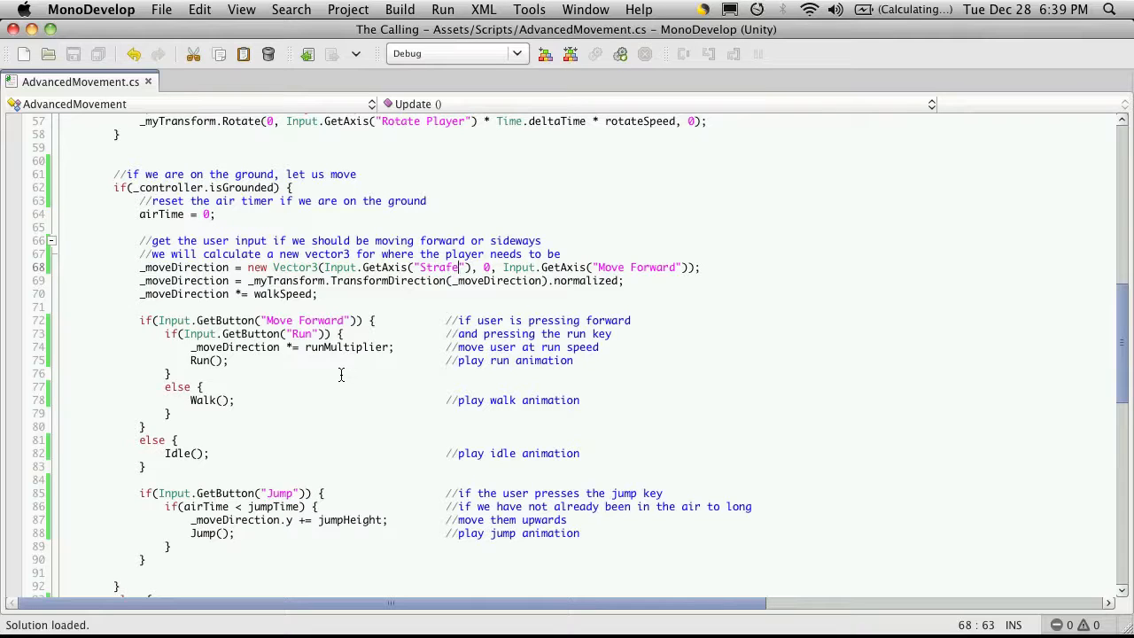
pyautogui.moveTo(131, 315)
pyautogui.write('else if(')
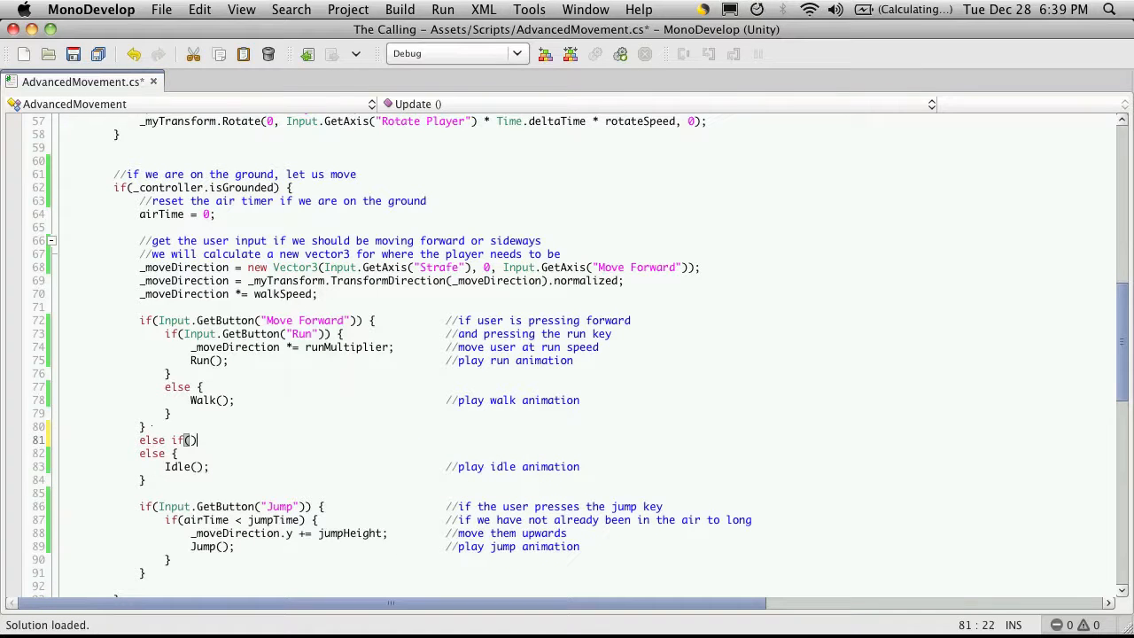
# Write else if(Input.GetButton("Strafe")) { Strafe(); } and select the Strafe axis call.
pyautogui.write('Input.GetButton')
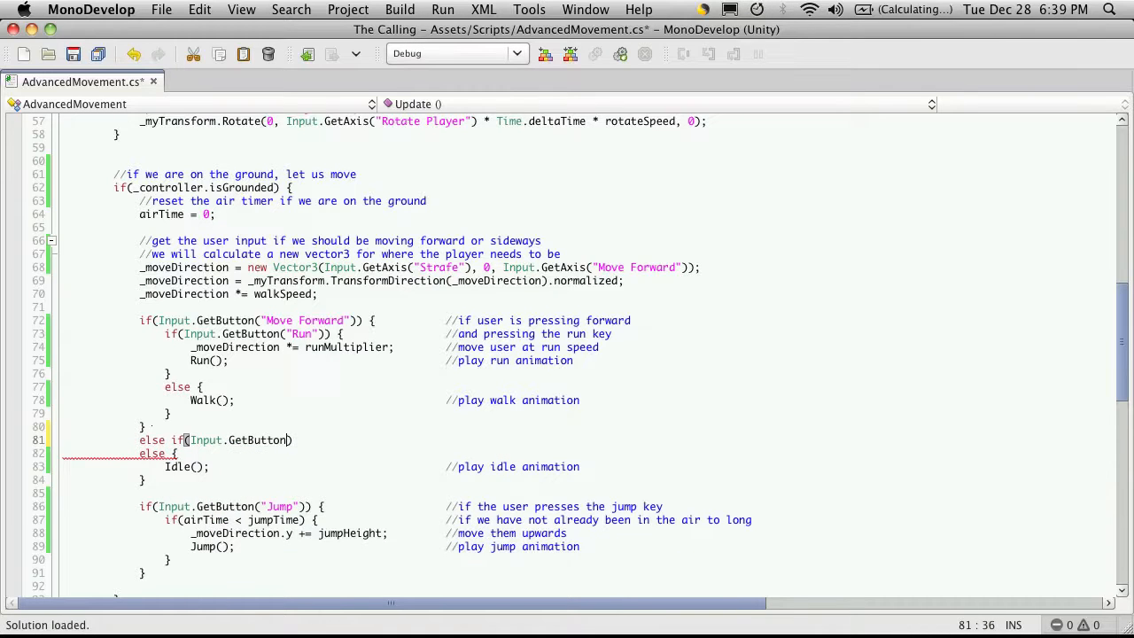
pyautogui.write('(')
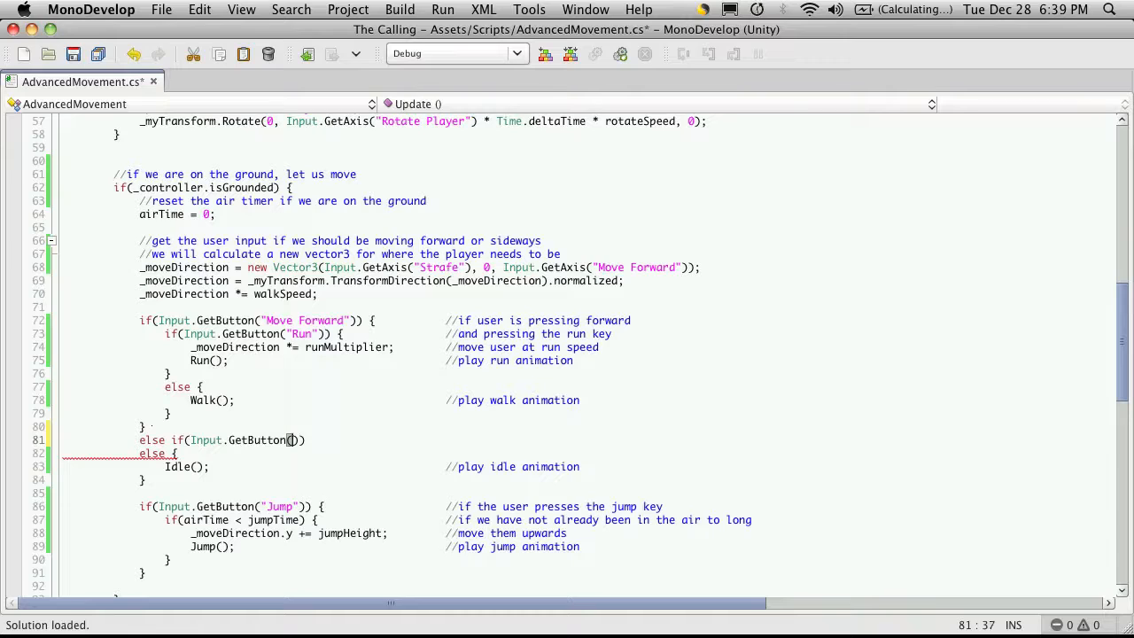
pyautogui.write('S"')
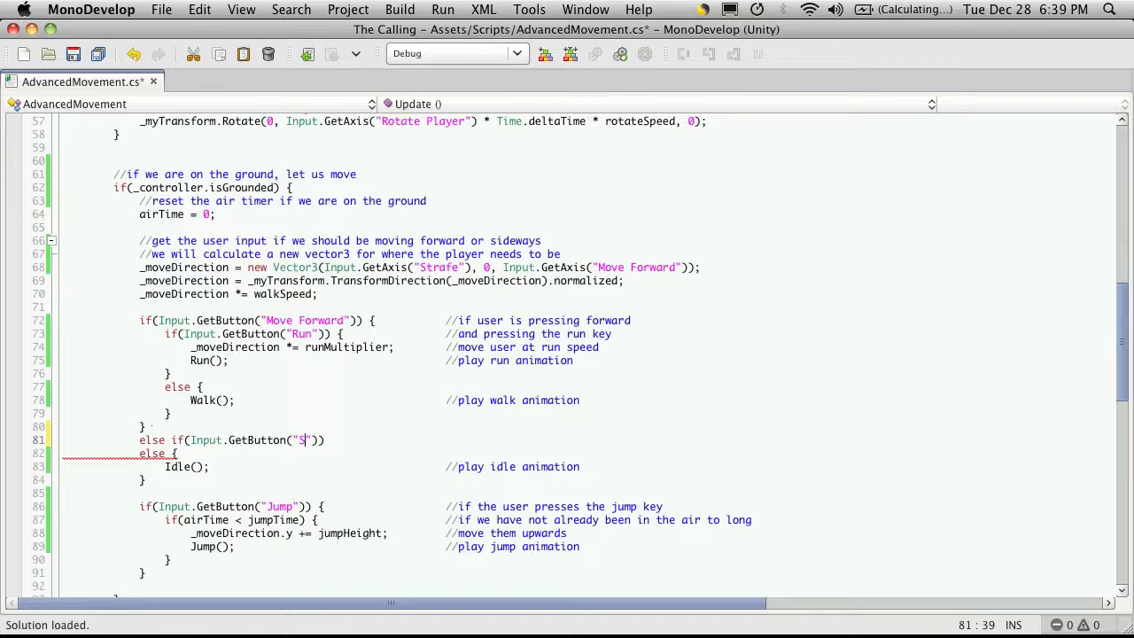
pyautogui.write('trafe')
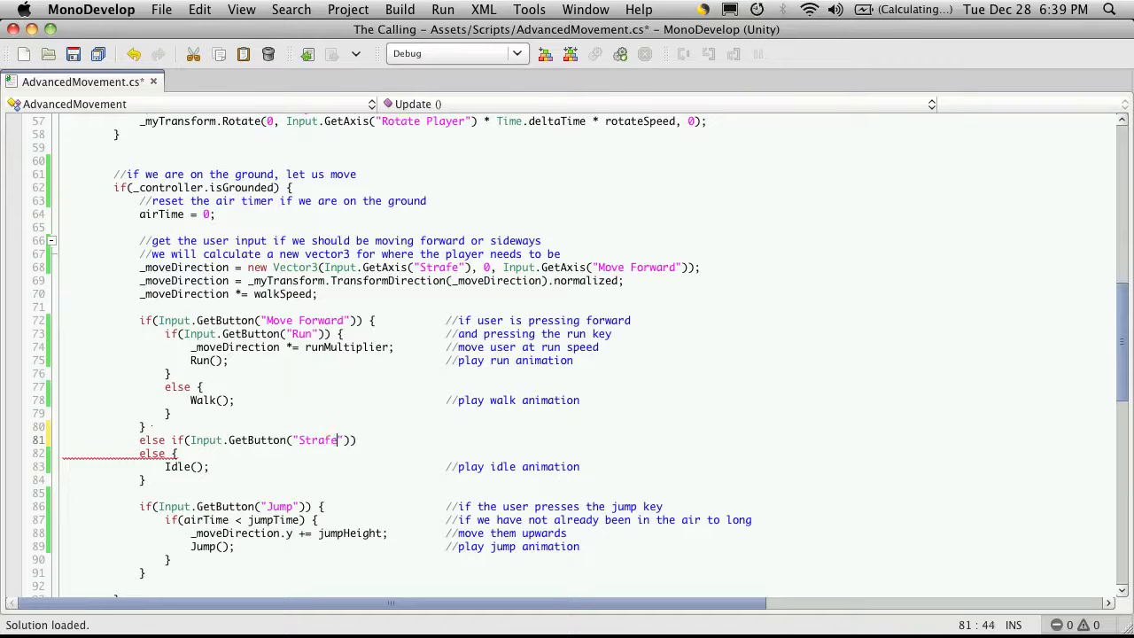
pyautogui.write('{')
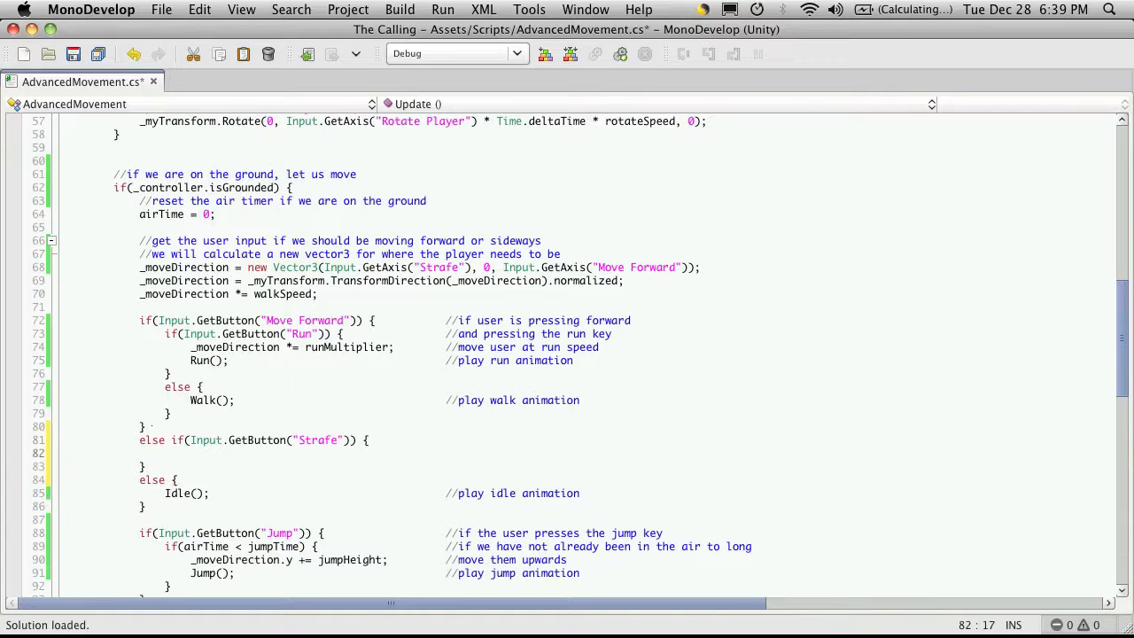
pyautogui.write('St')
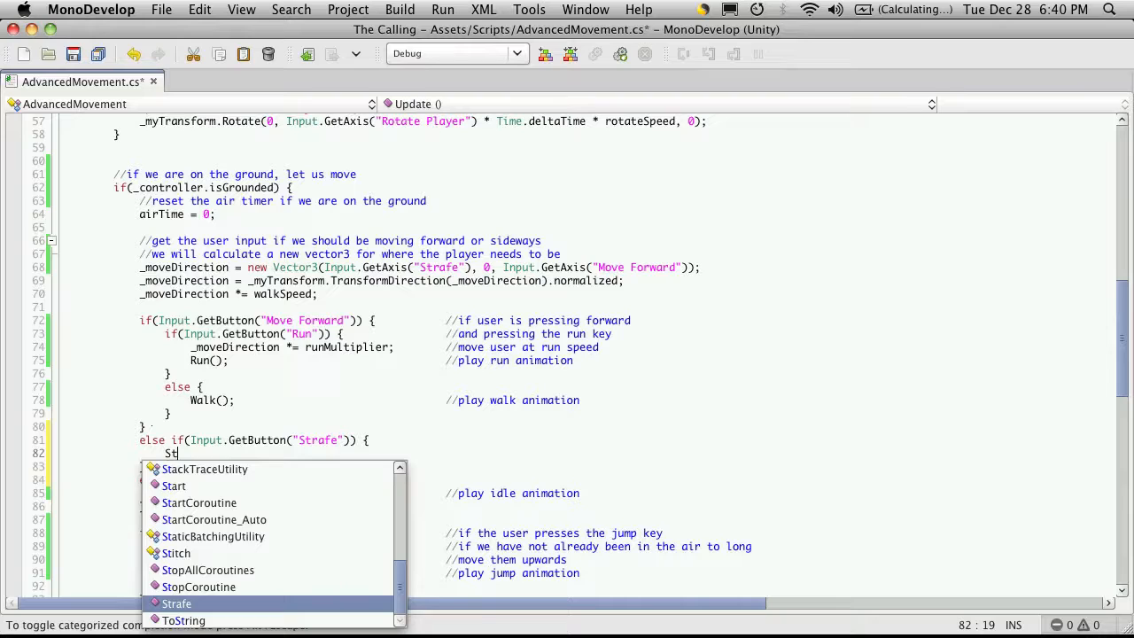
pyautogui.write('rafe();')
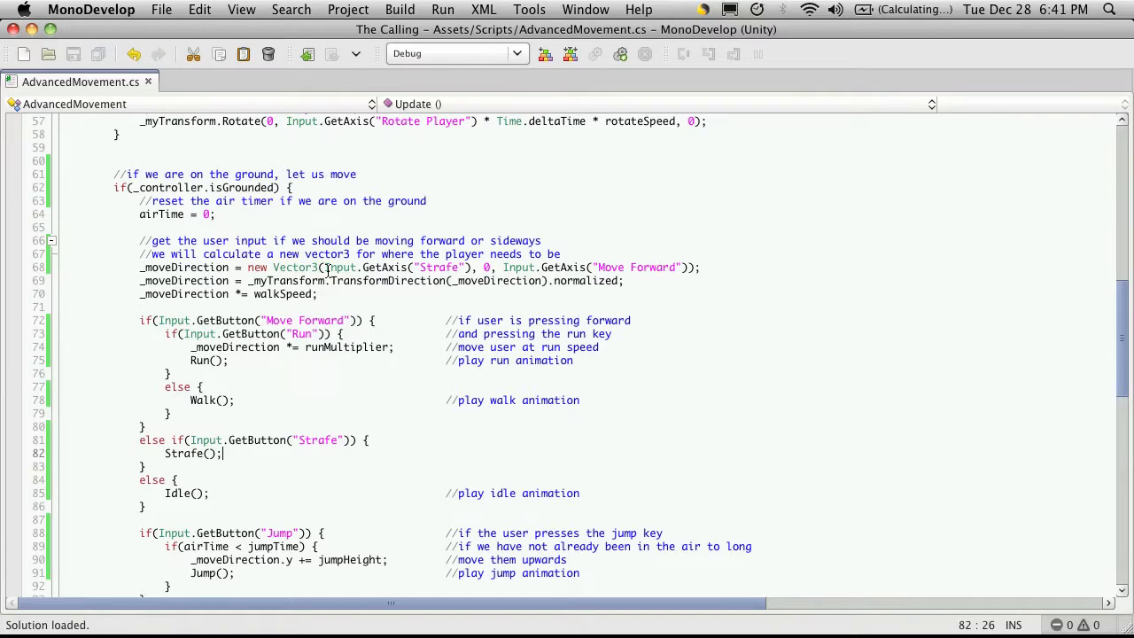
pyautogui.doubleClick(390, 266)
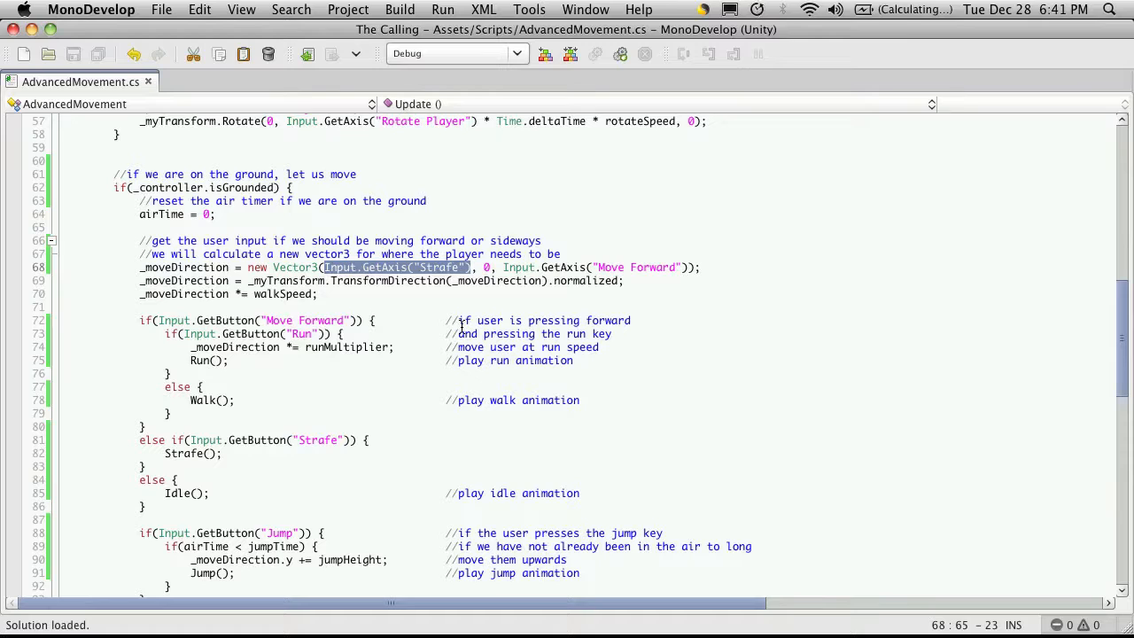
pyautogui.moveTo(351, 308)
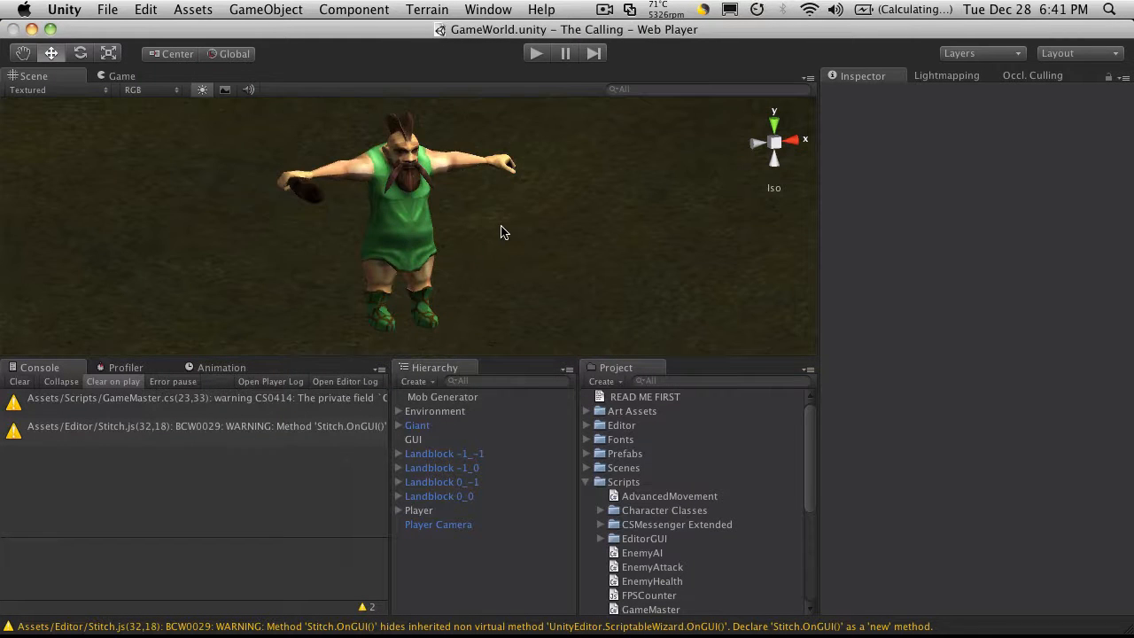
pyautogui.click(528, 53)
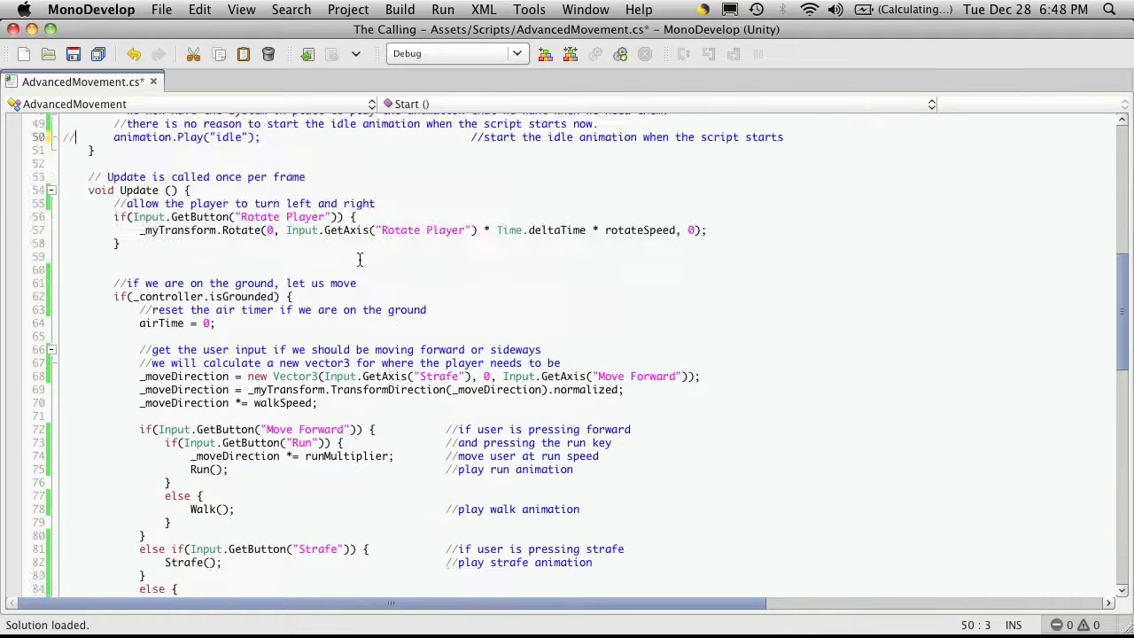
pyautogui.scroll(-3)
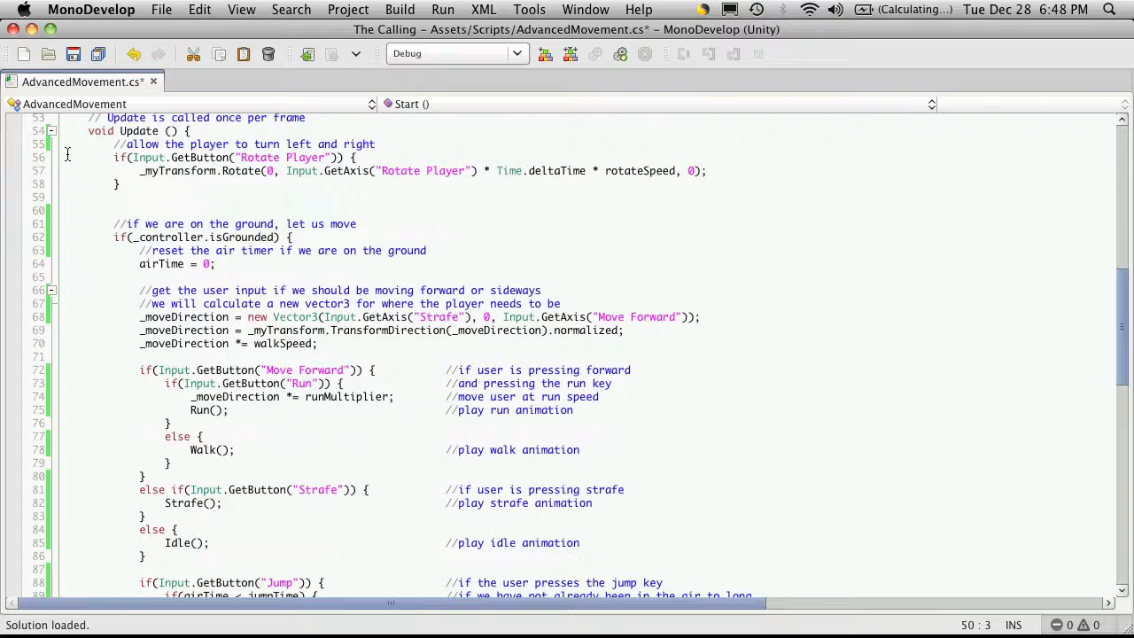
pyautogui.scroll(-3)
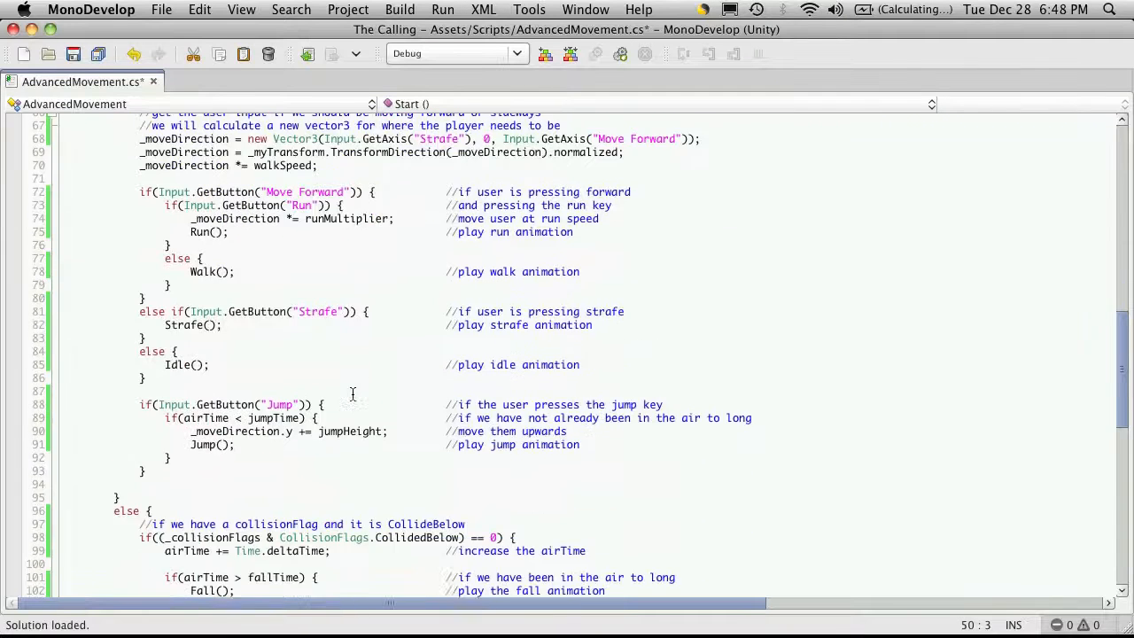
pyautogui.scroll(-3)
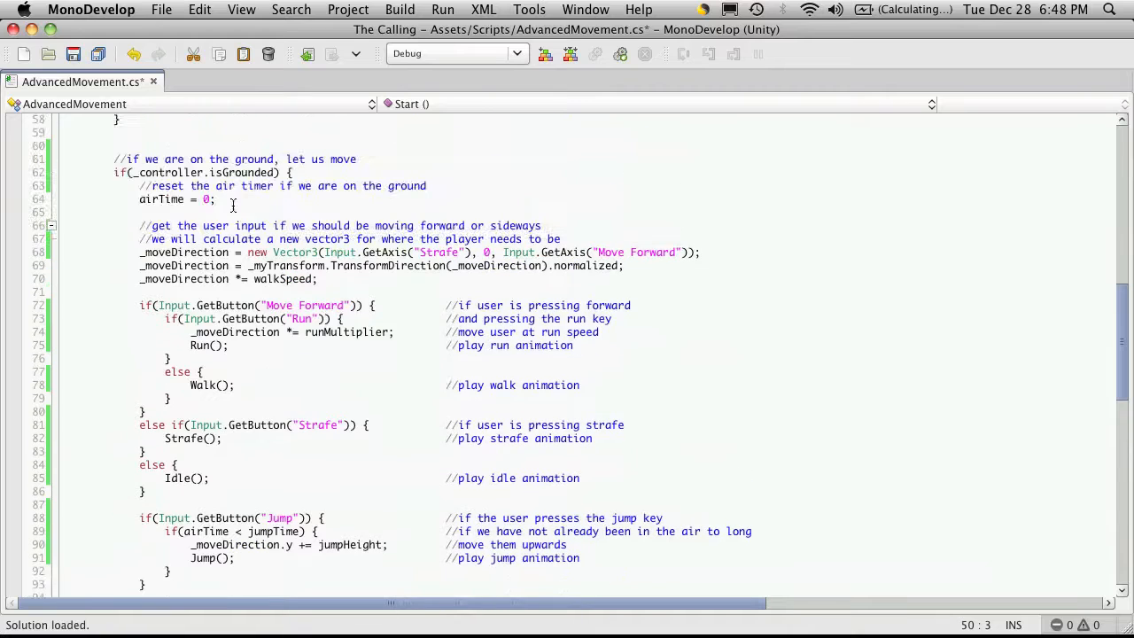
pyautogui.scroll(-3)
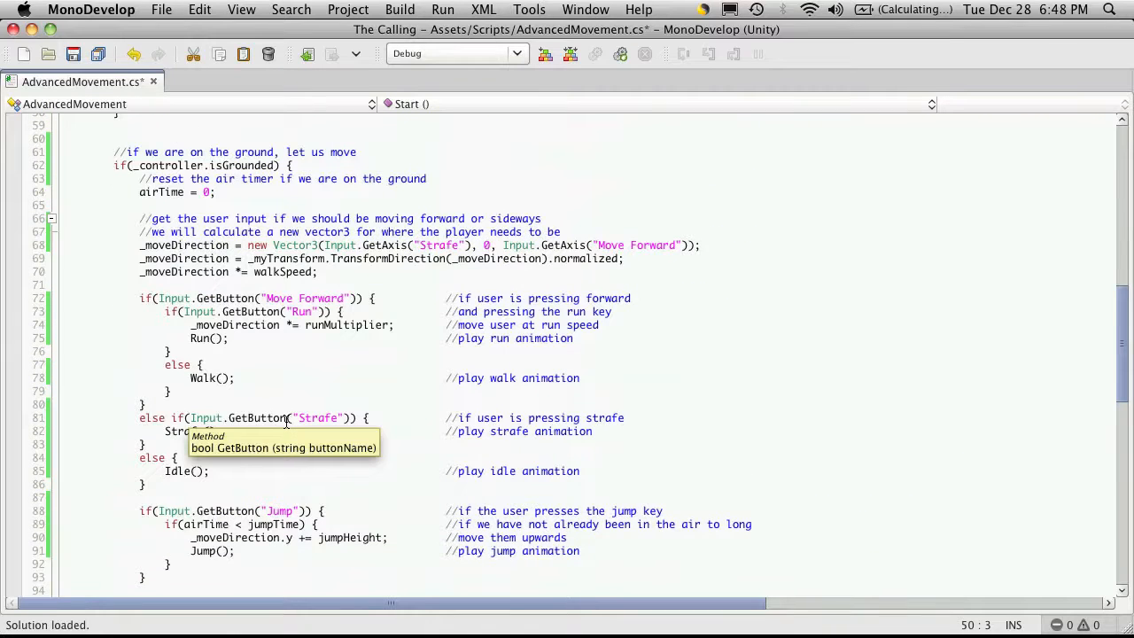
pyautogui.scroll(-3)
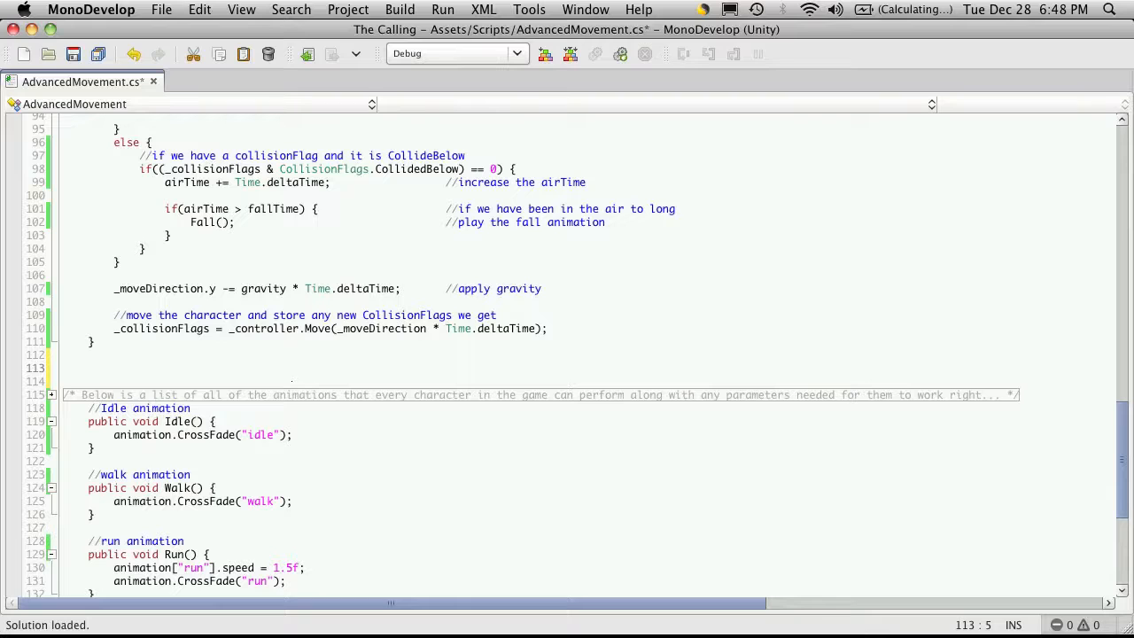
# Declare private void ActionPicker() above the animation helper methods.
pyautogui.write('private')
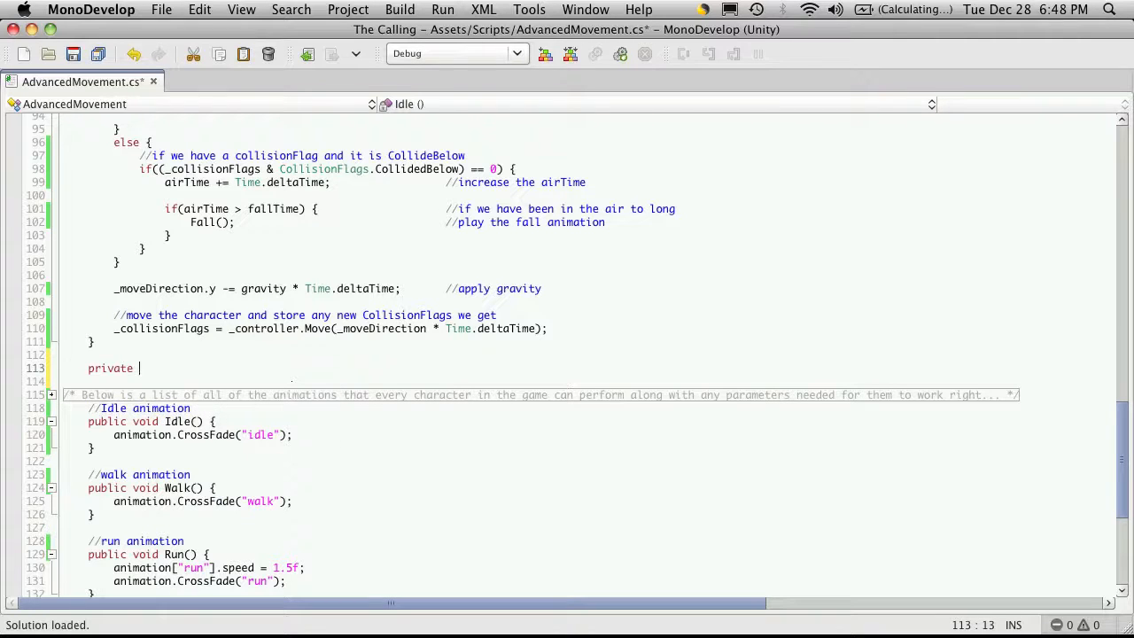
pyautogui.write('void')
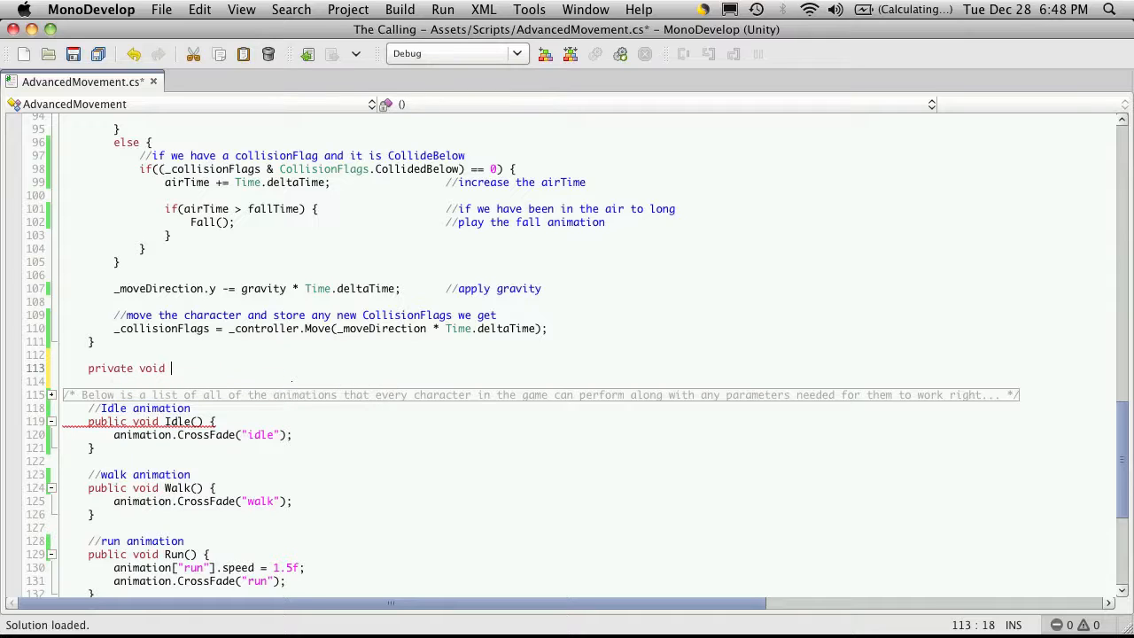
pyautogui.write('Act')
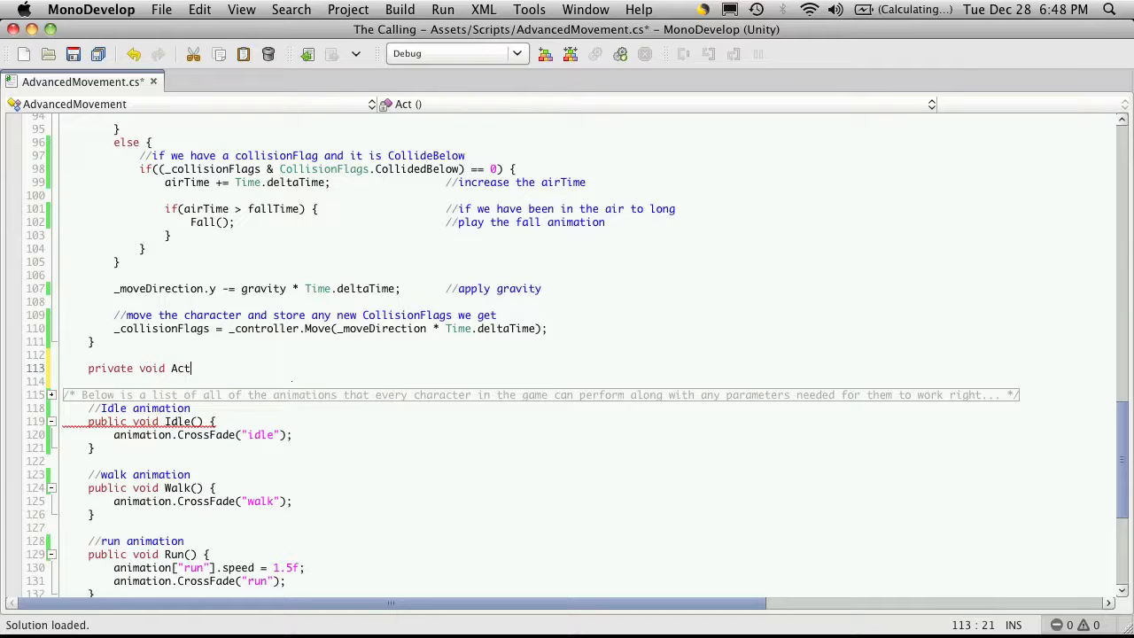
pyautogui.write('ionPicker(')
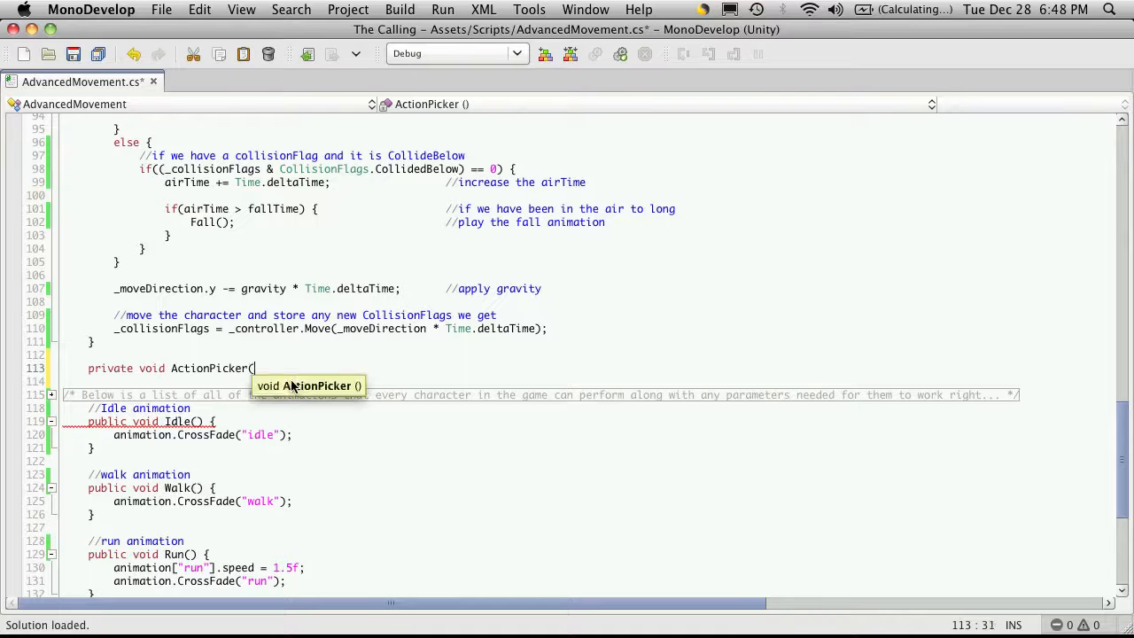
pyautogui.write(')')
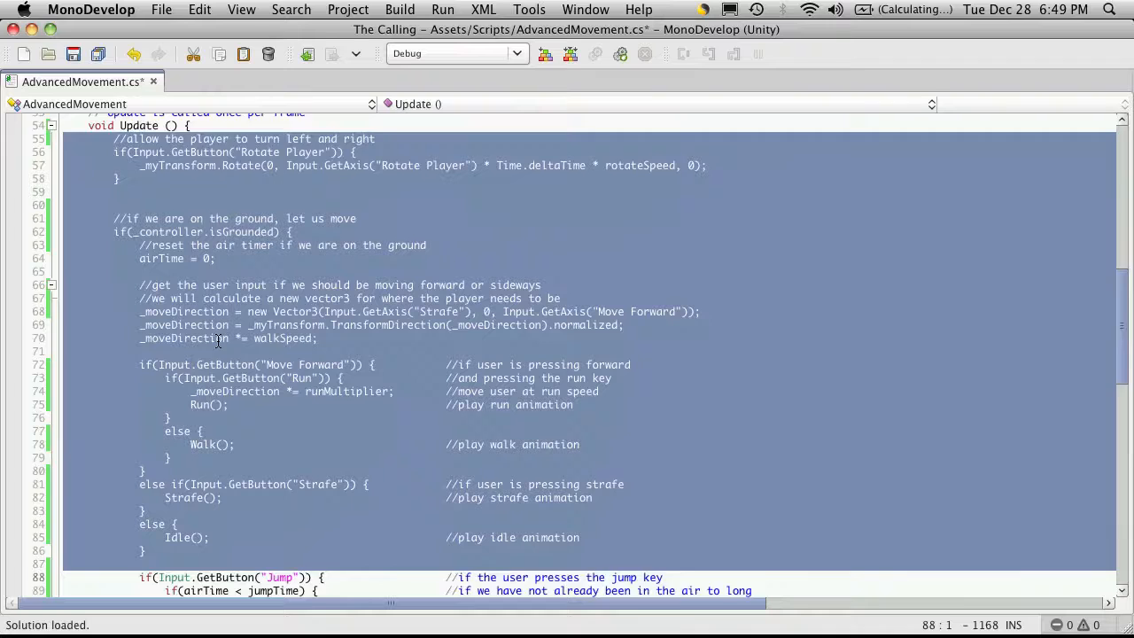
pyautogui.scroll(-3)
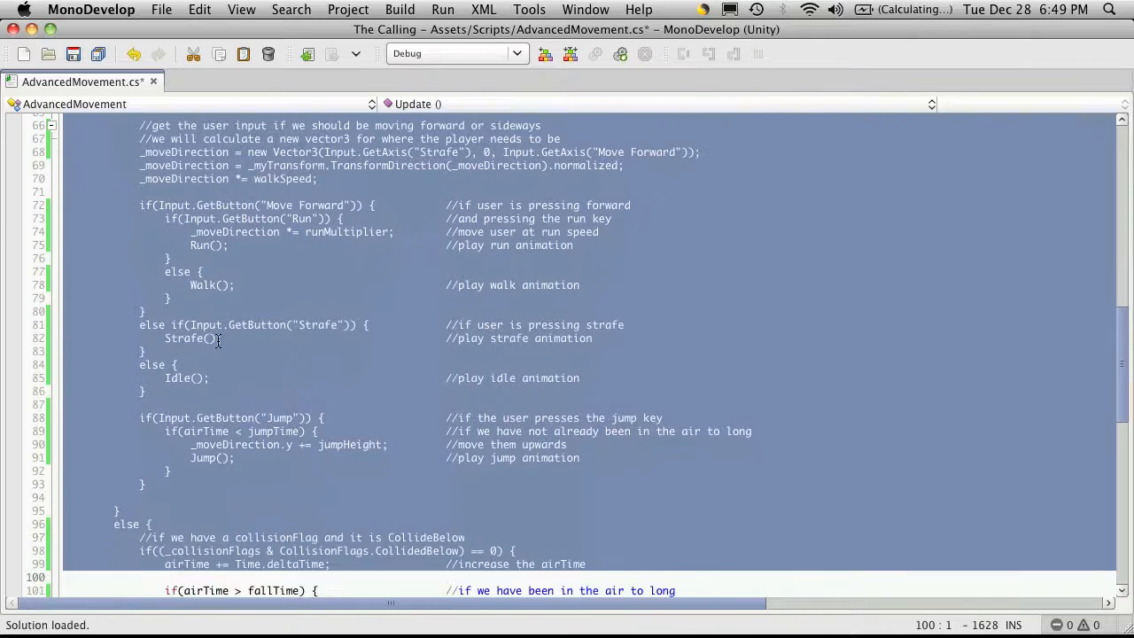
pyautogui.scroll(-3)
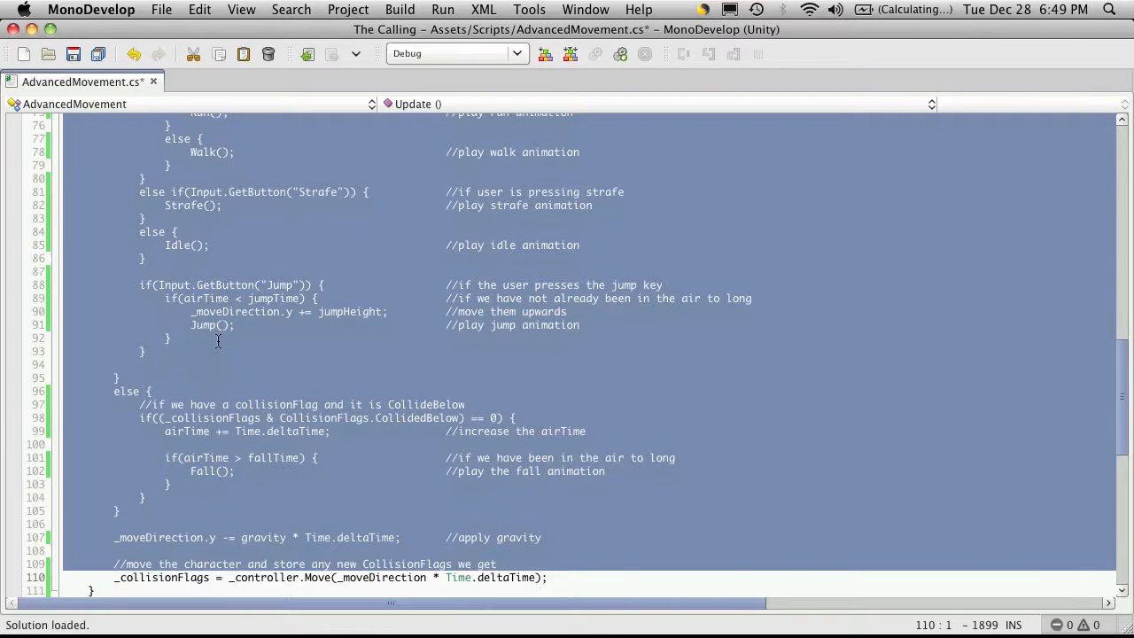
pyautogui.scroll(-3)
pyautogui.write('private void ActionPicker() {')
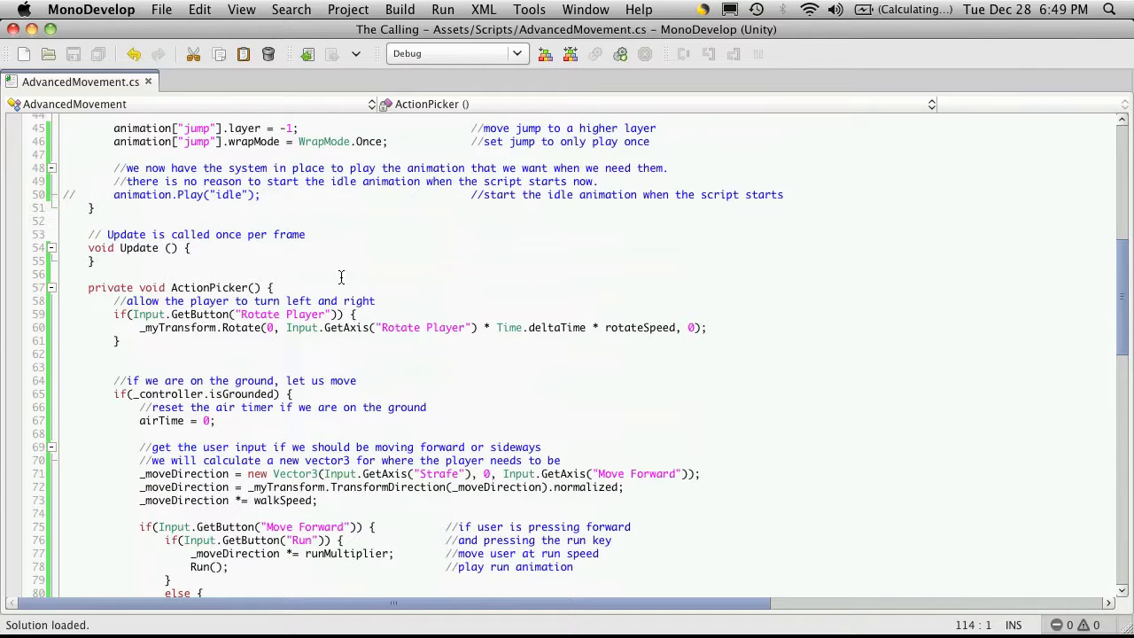
pyautogui.moveTo(227, 278)
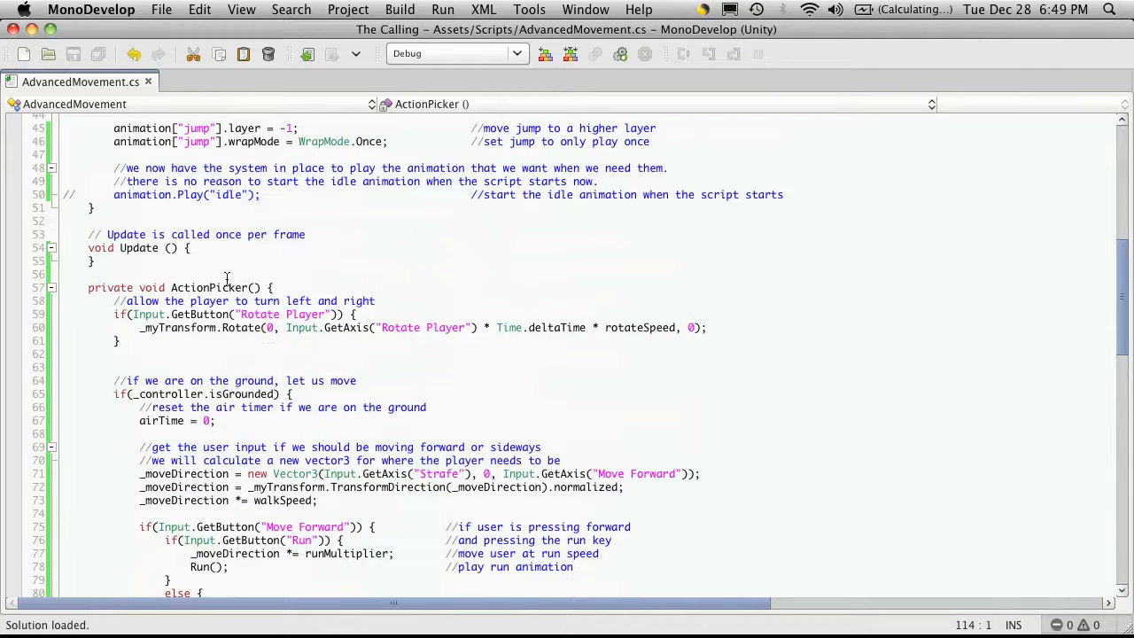
pyautogui.moveTo(237, 285)
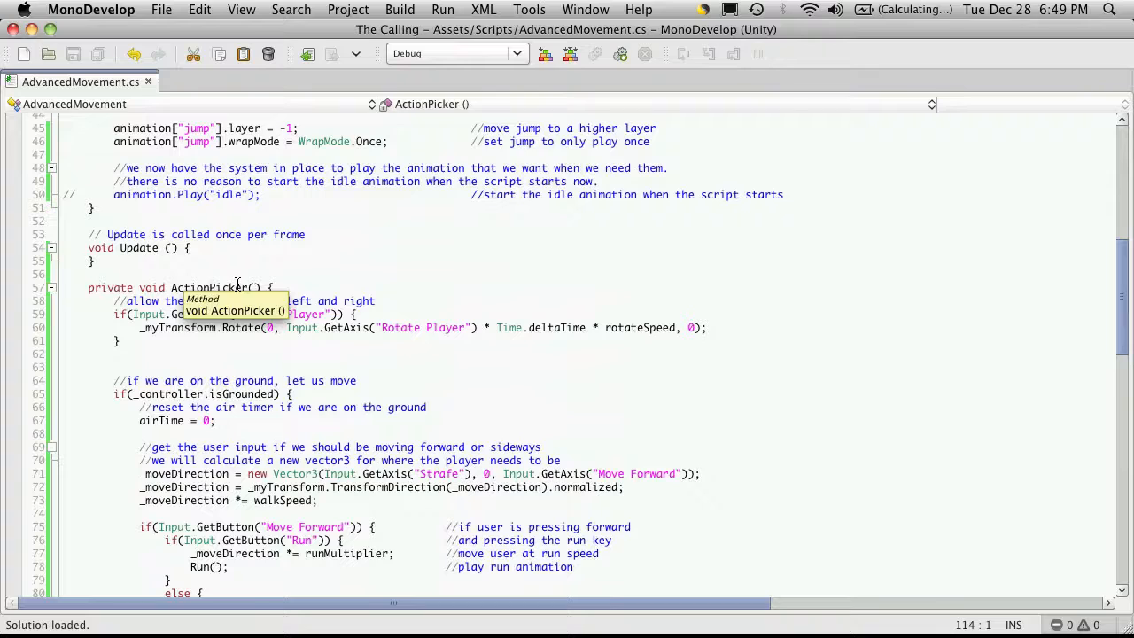
pyautogui.moveTo(352, 367)
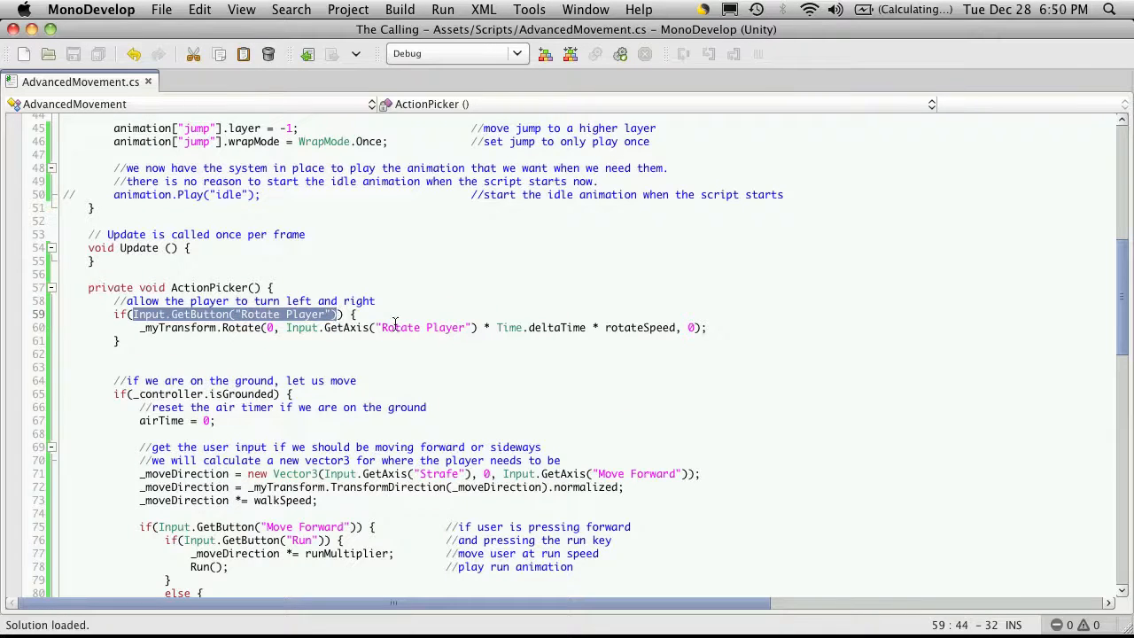
pyautogui.scroll(-3)
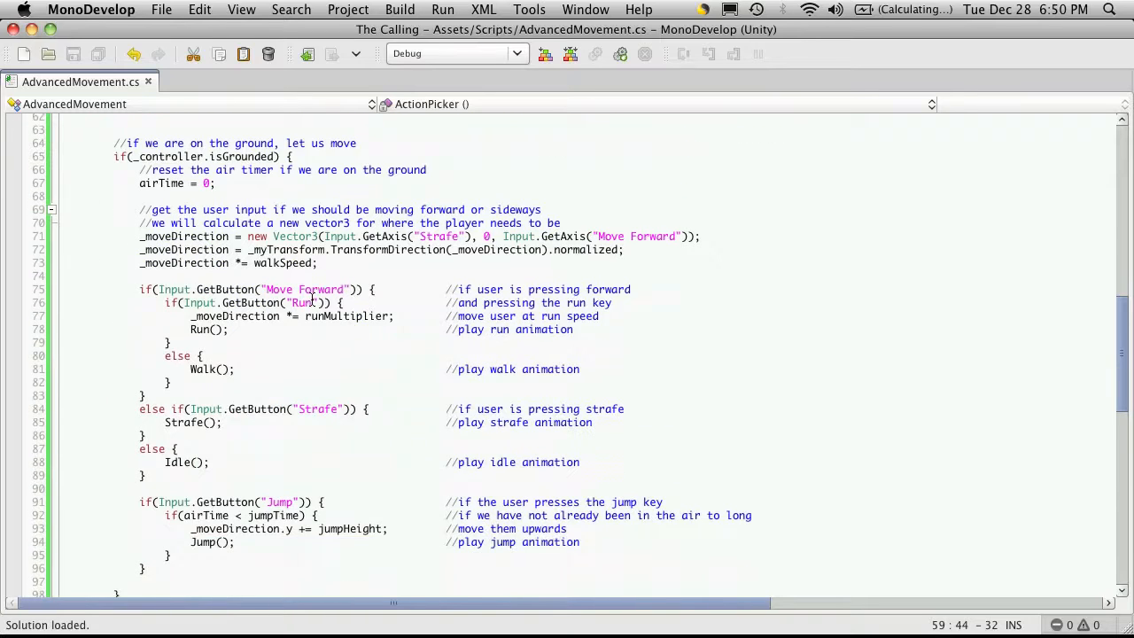
pyautogui.scroll(-3)
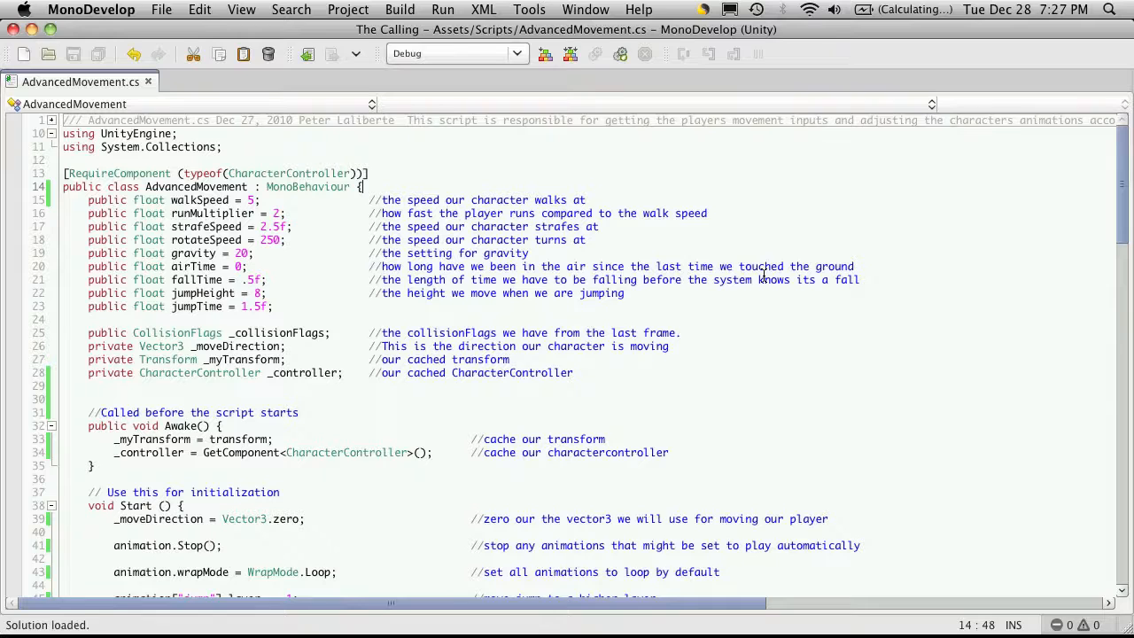
pyautogui.press('Return')
pyautogui.write('privat')
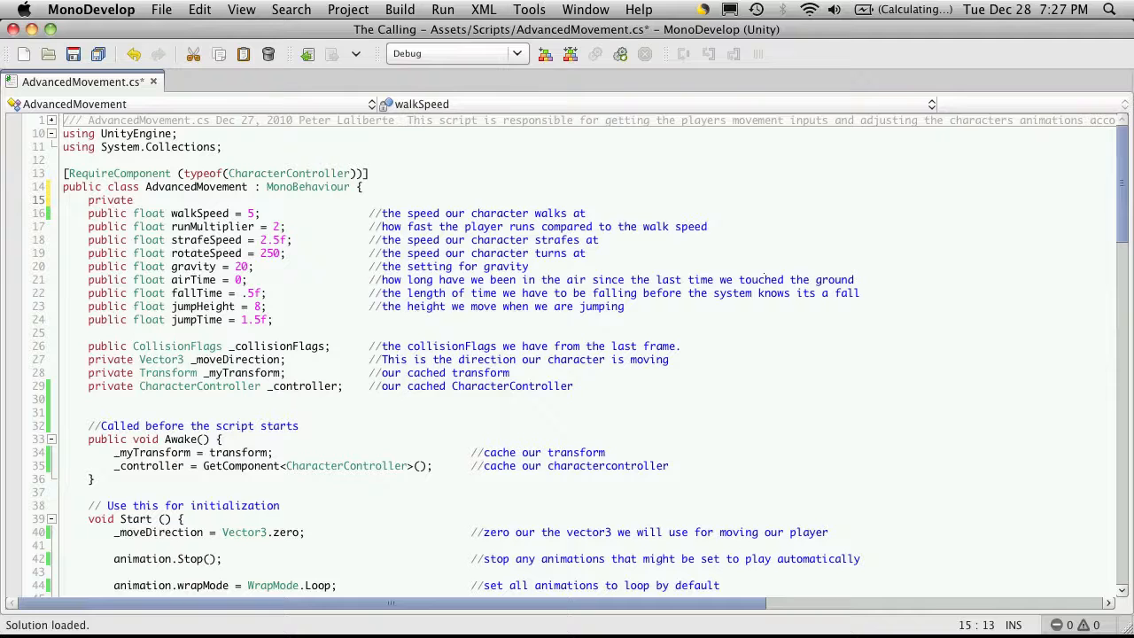
# Write private enum Turn { left = -1, none = 0, right = 1 }.
pyautogui.write('enum')
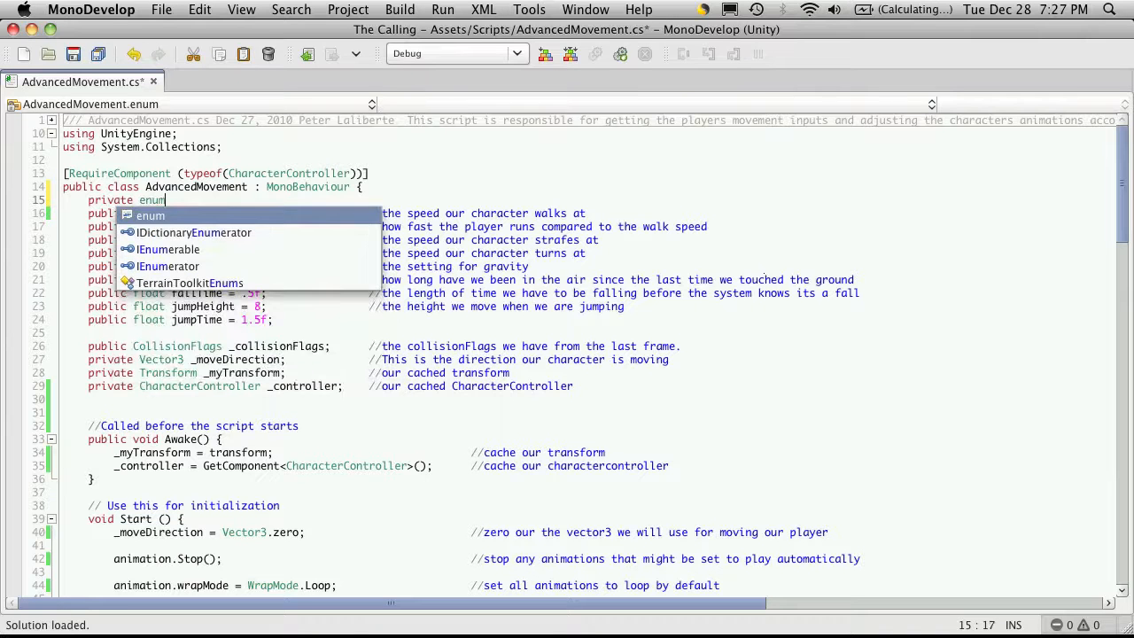
pyautogui.write('Turn {')
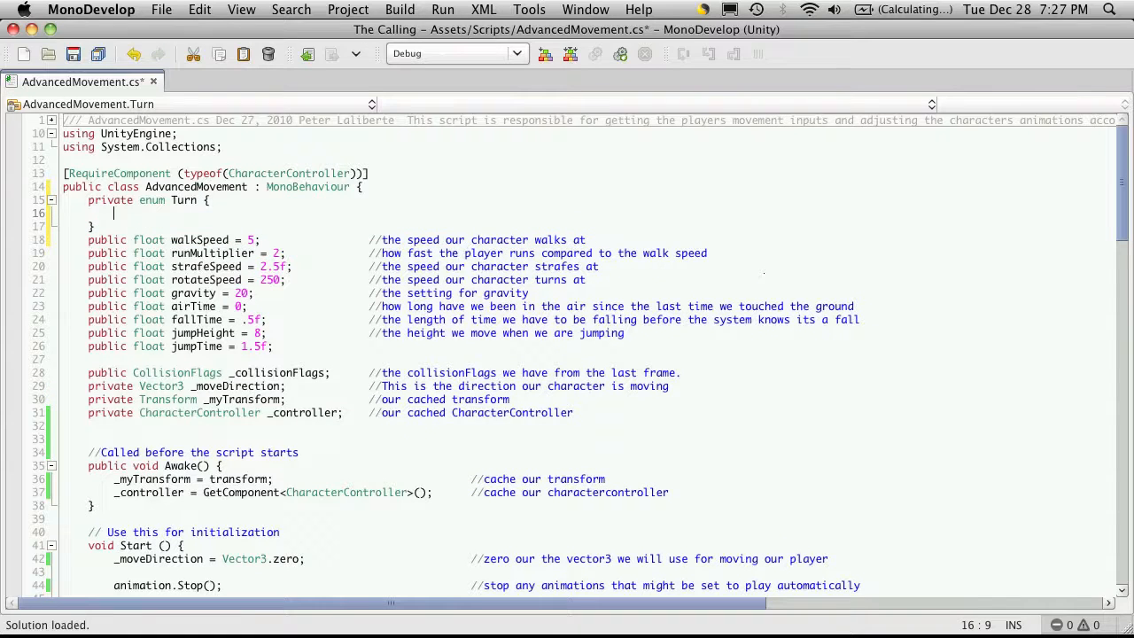
pyautogui.write('left')
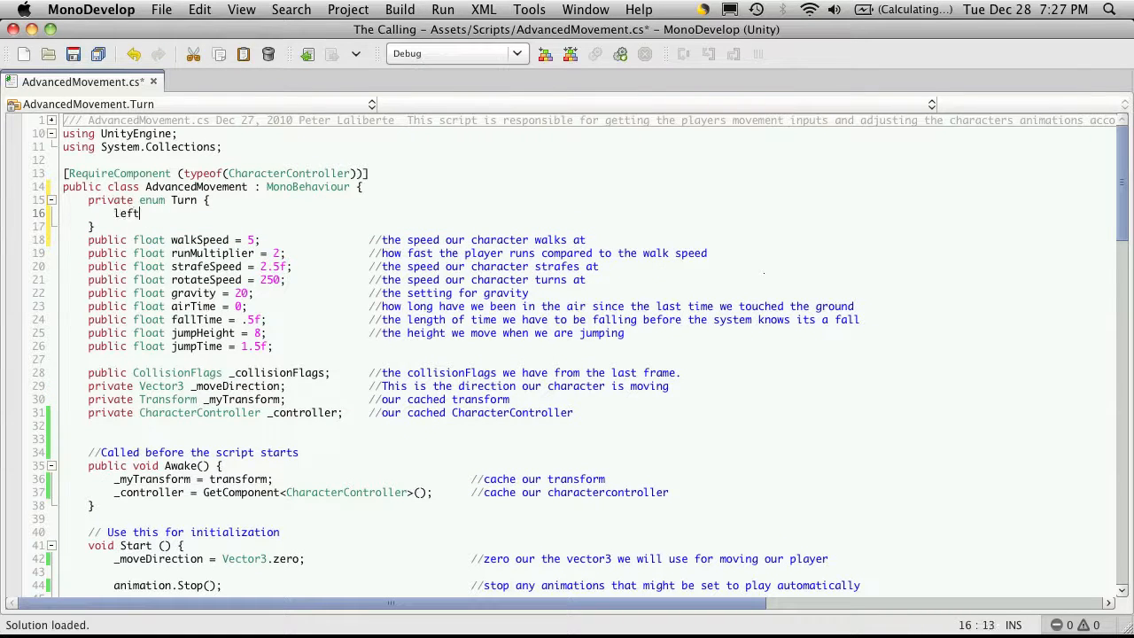
pyautogui.write('= -1')
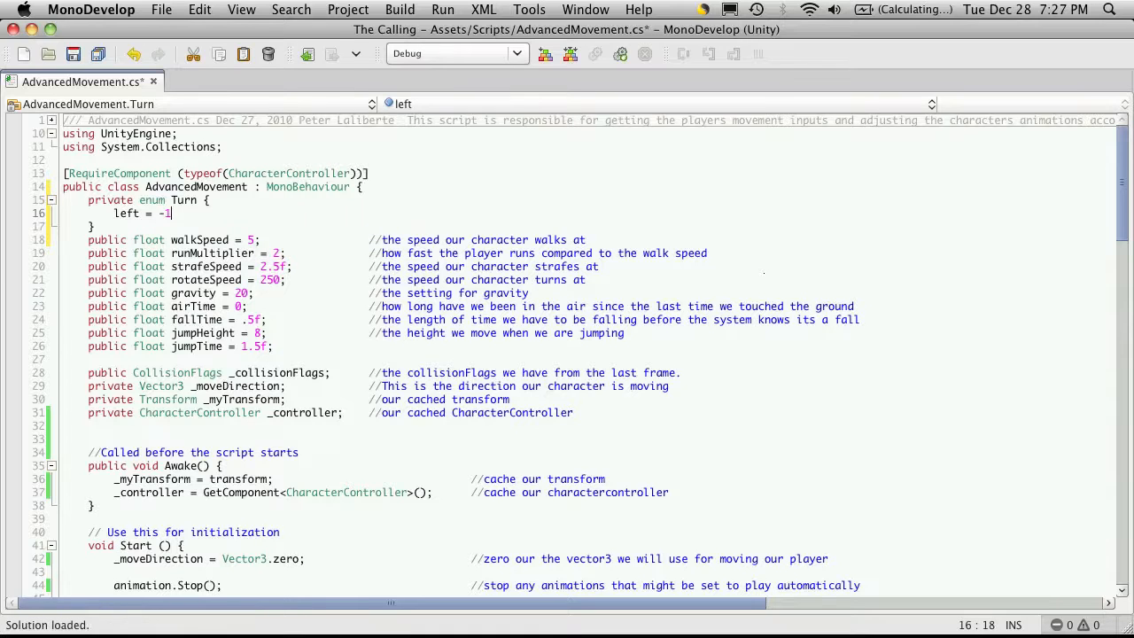
pyautogui.write(',')
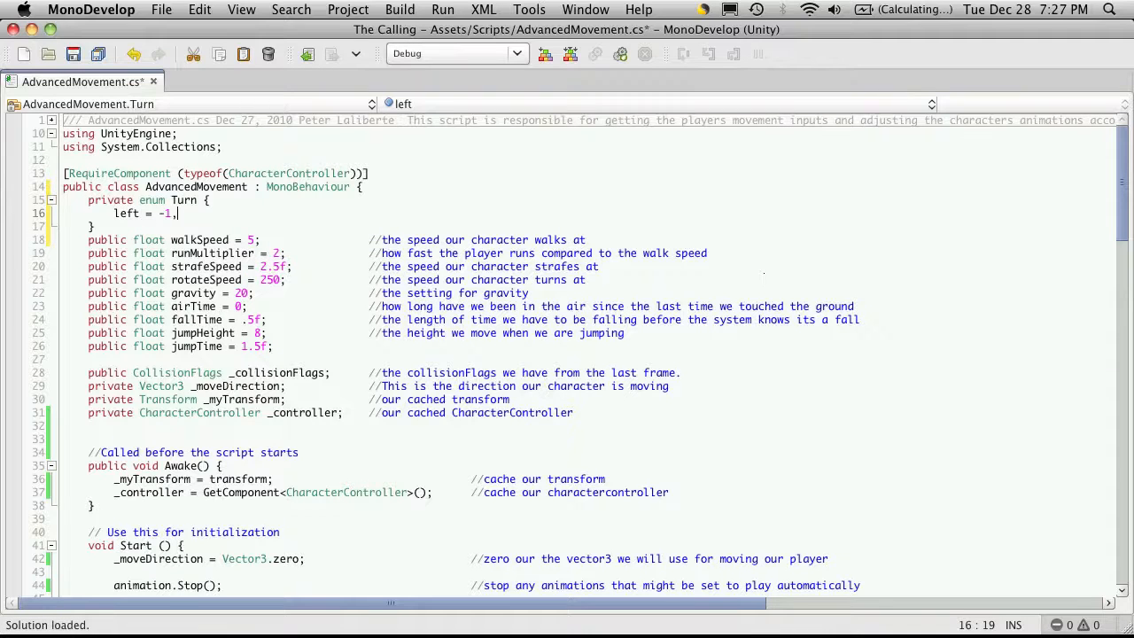
pyautogui.write('none')
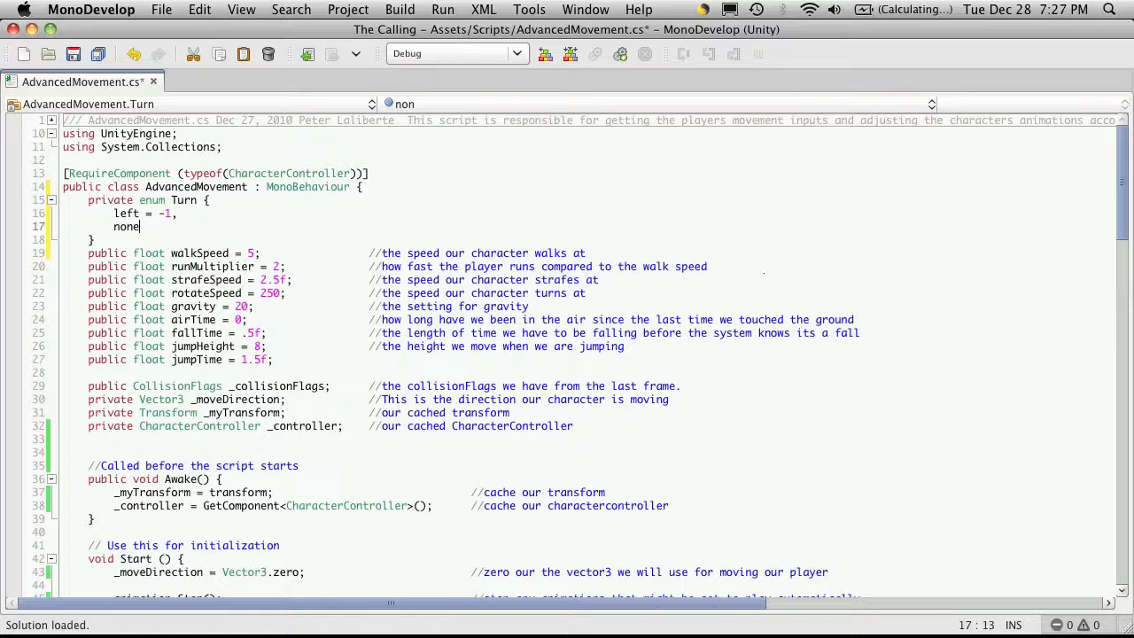
pyautogui.write('= 0,')
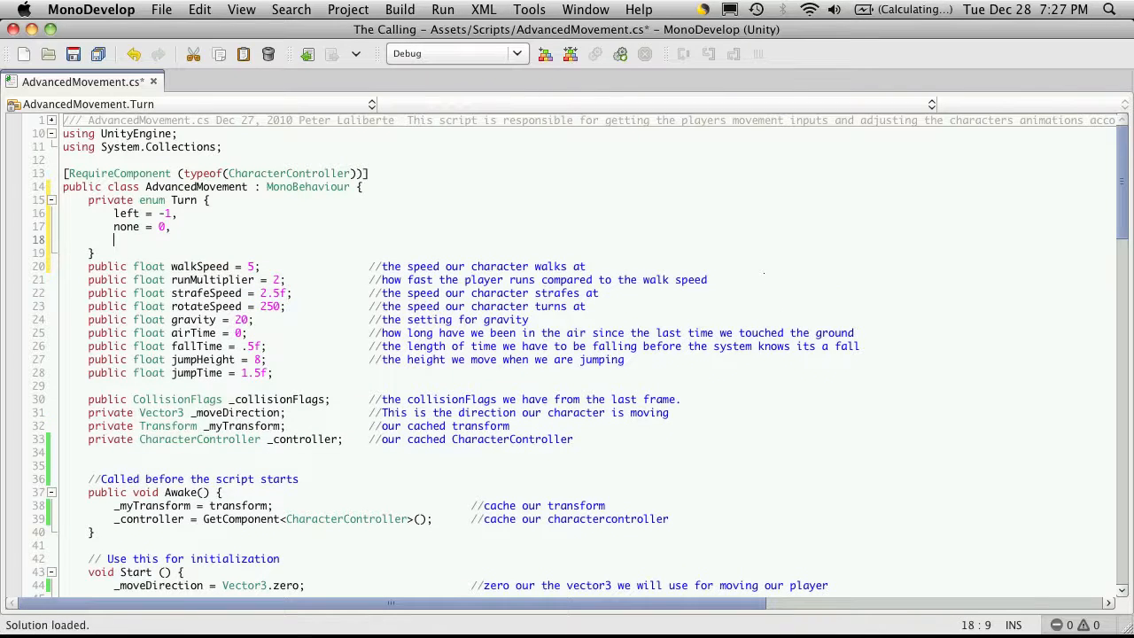
pyautogui.write('right = 1')
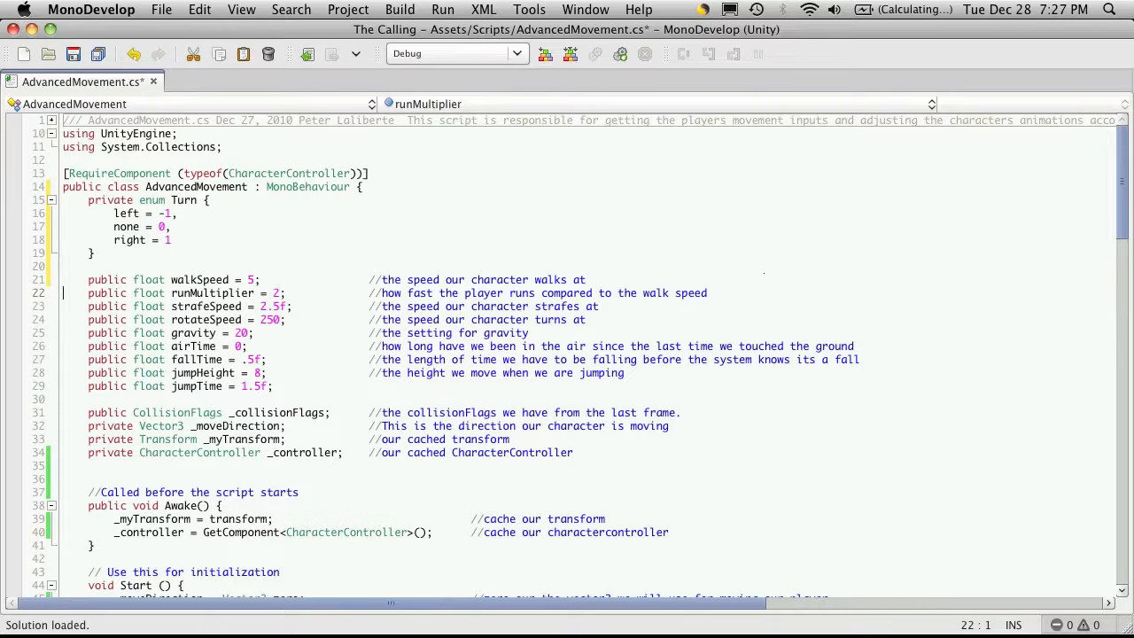
# Add the field private Turn _turn; after the cached _controller field.
pyautogui.click(604, 454)
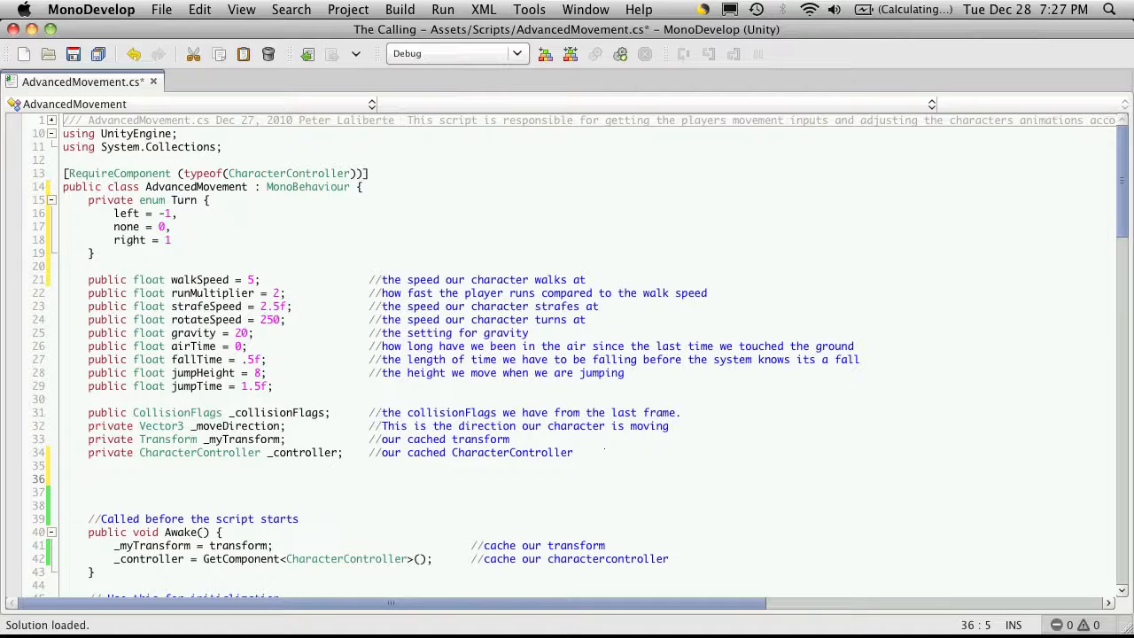
pyautogui.write('private')
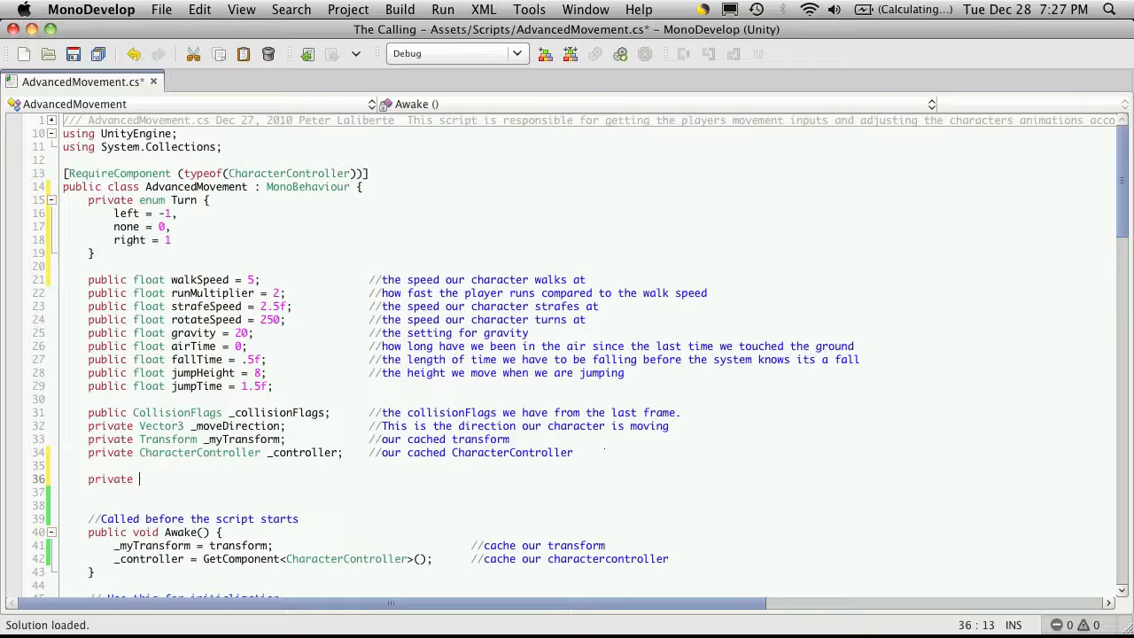
pyautogui.write('Turn _tur')
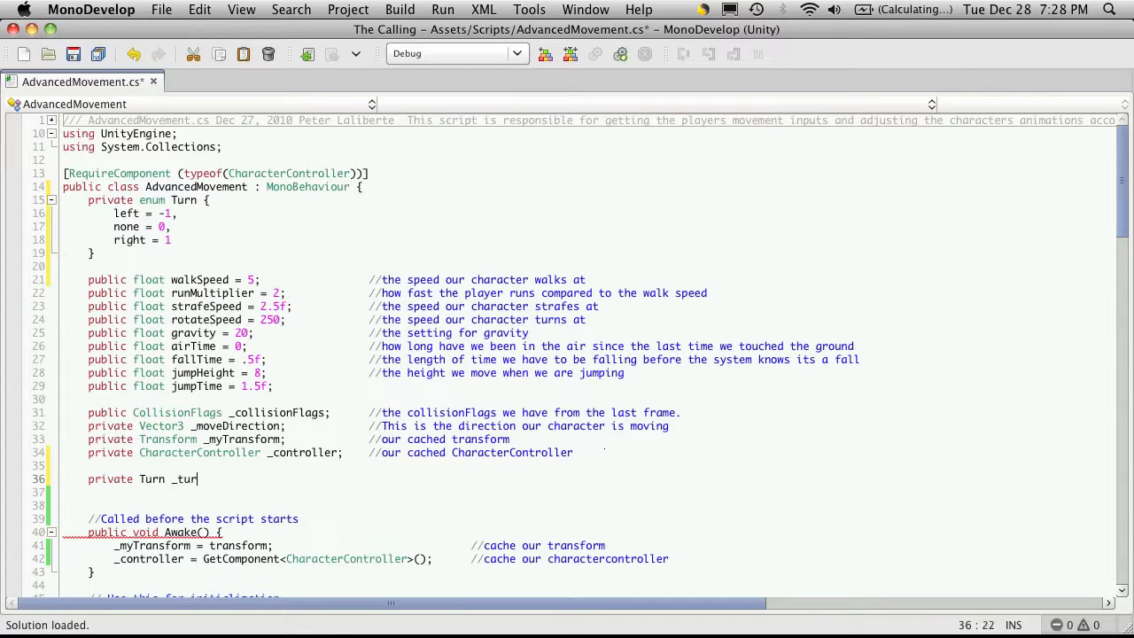
pyautogui.write('n;')
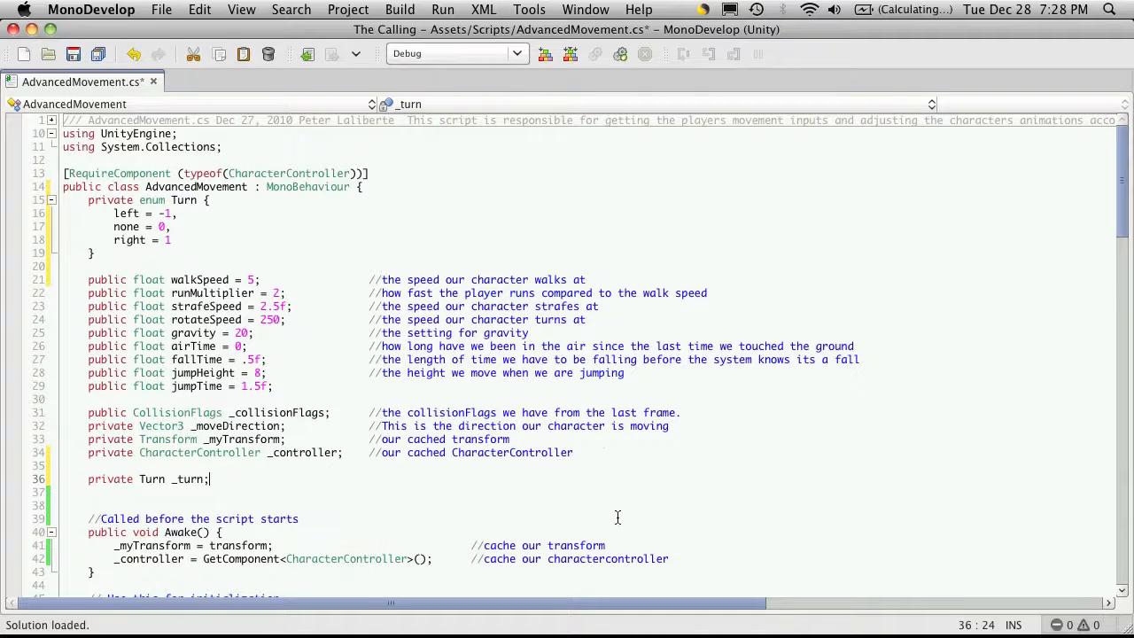
pyautogui.scroll(-3)
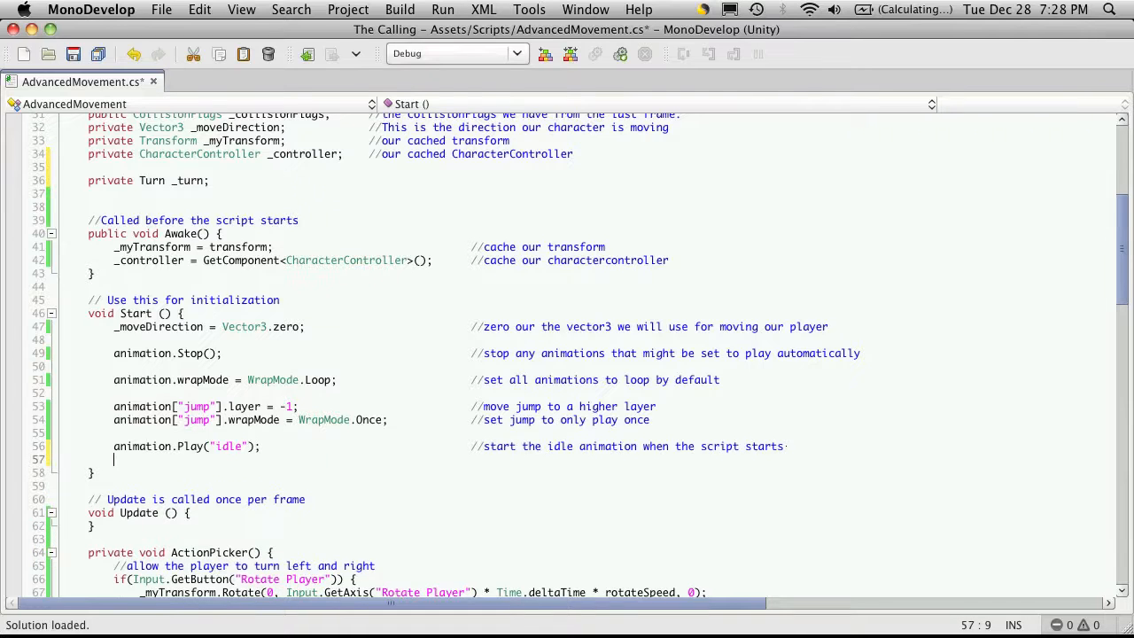
# Set _turn = AdvancedMovement.Turn.left at the end of Start().
pyautogui.write('turn =')
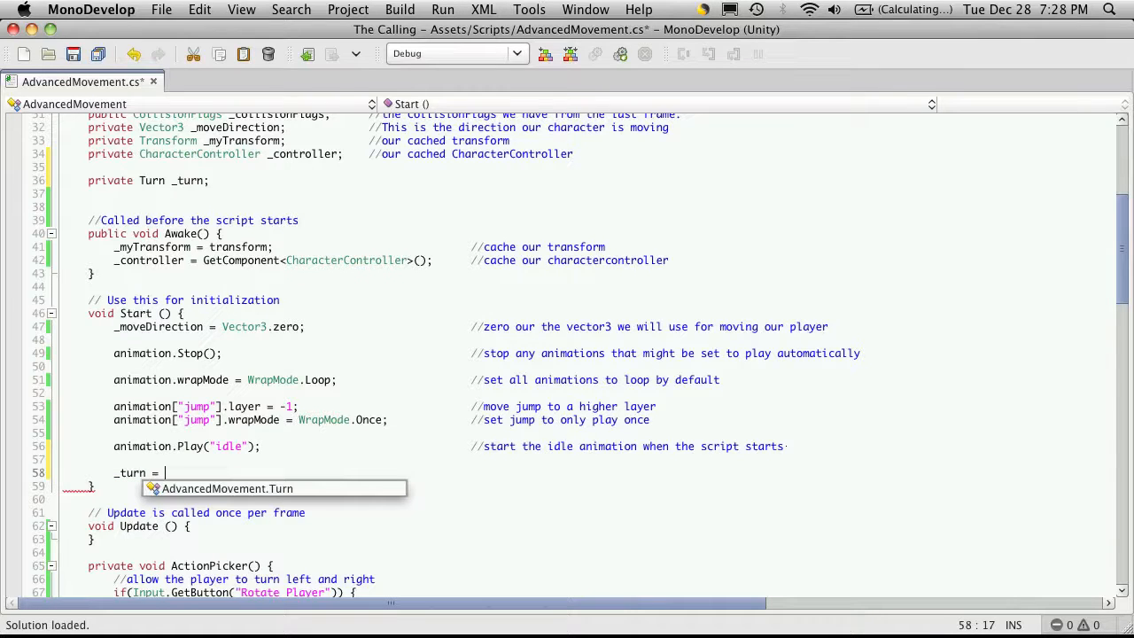
pyautogui.write('AdvancedMovement.Turn.')
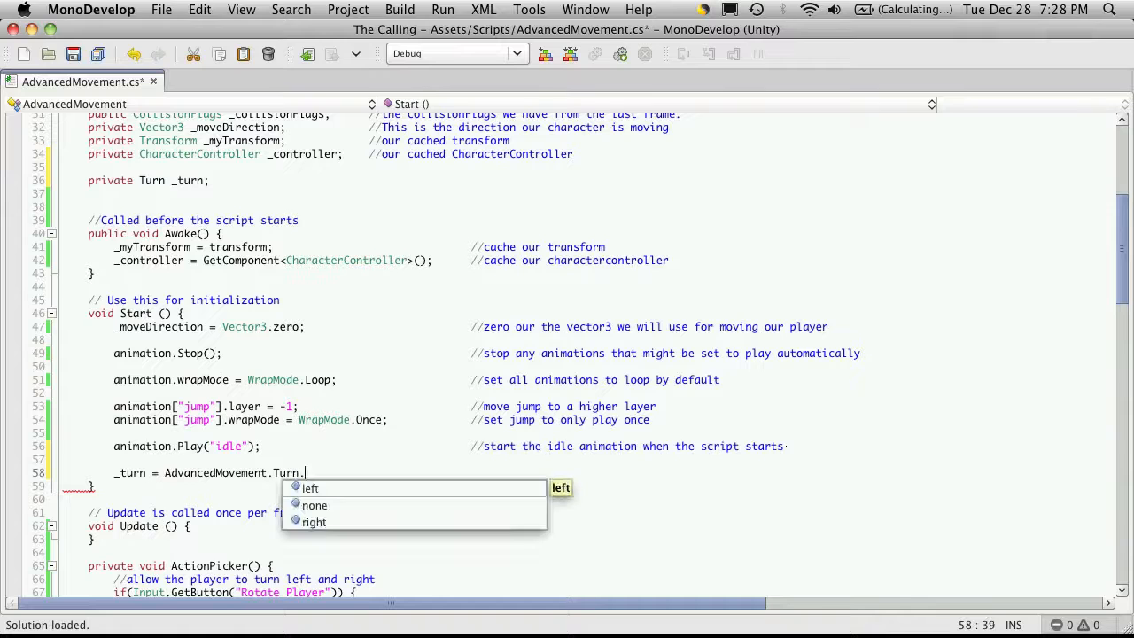
pyautogui.click(310, 489)
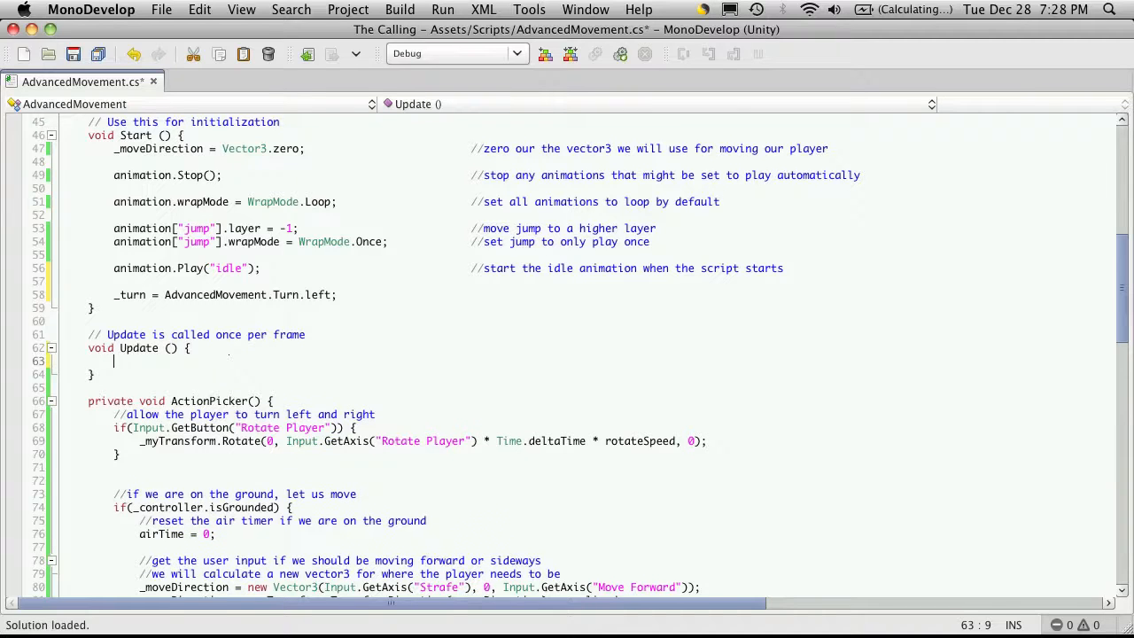
# Call ActionPicker(); from Update() and move to the Rotate Player condition.
pyautogui.write('ActionPicker')
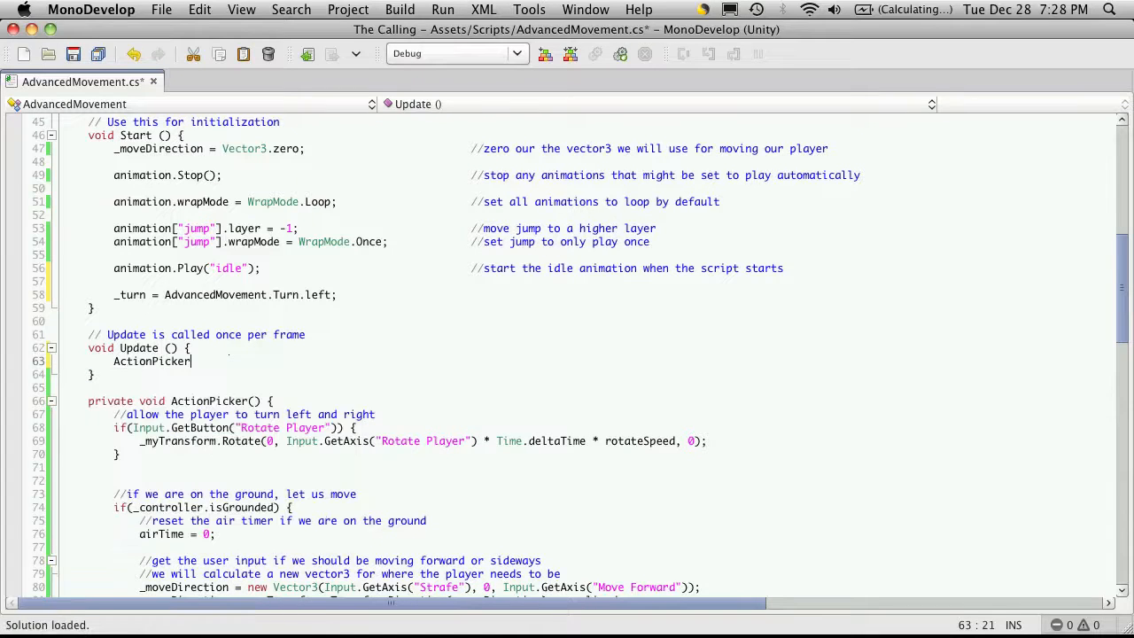
pyautogui.write('();')
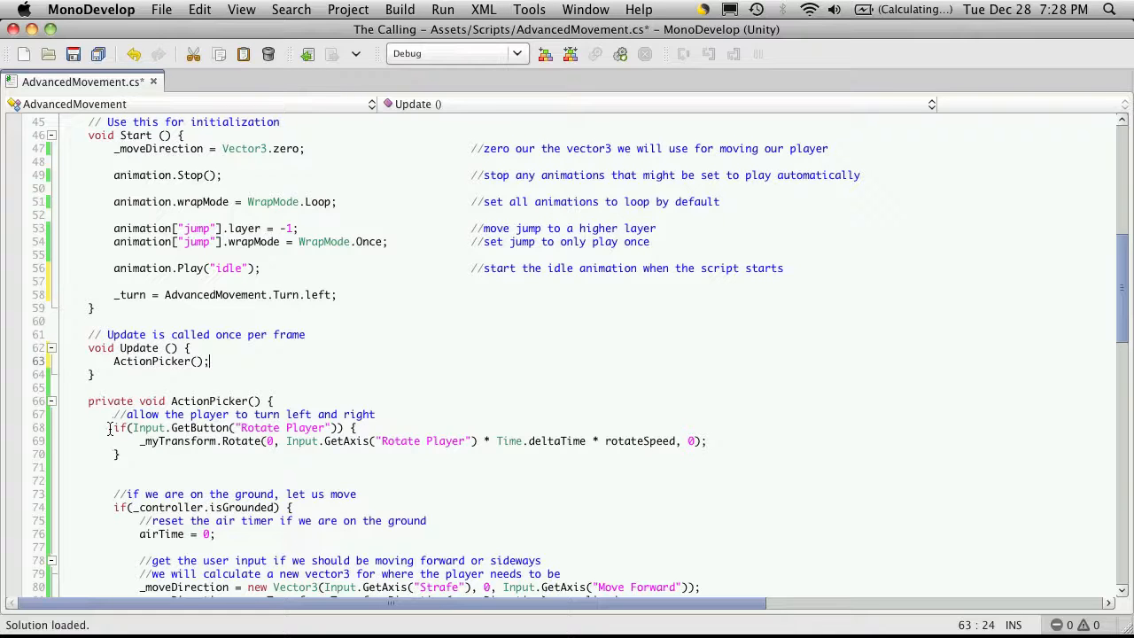
pyautogui.click(361, 427)
pyautogui.write('_')
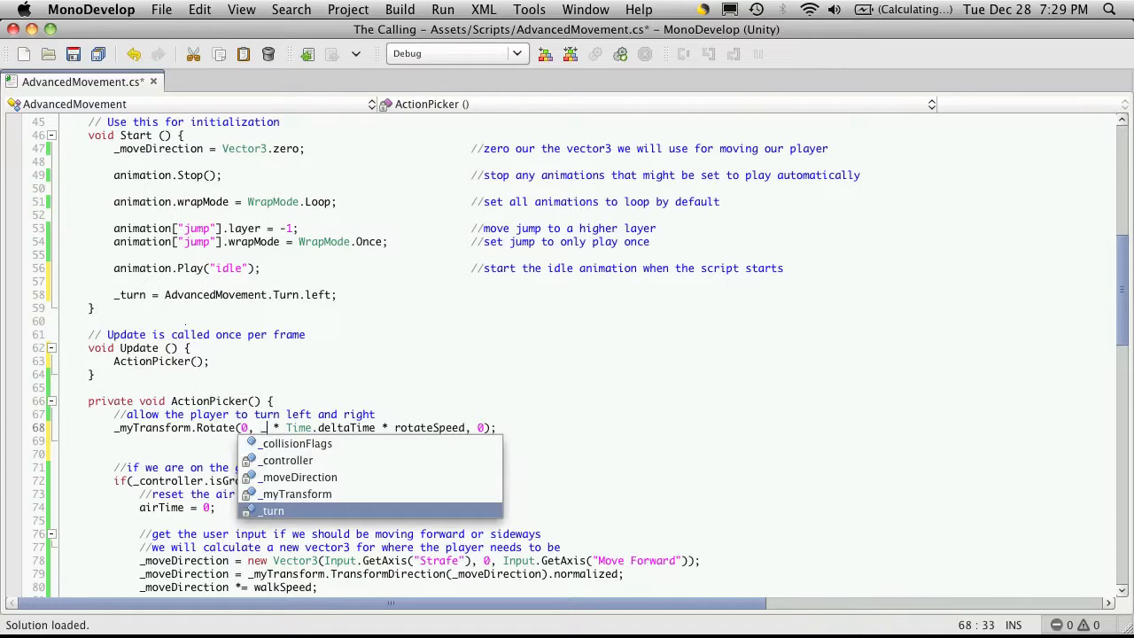
# Rotate the player by (int)_turn * Time.deltaTime * rotateSpeed without the button check.
pyautogui.write('turn')
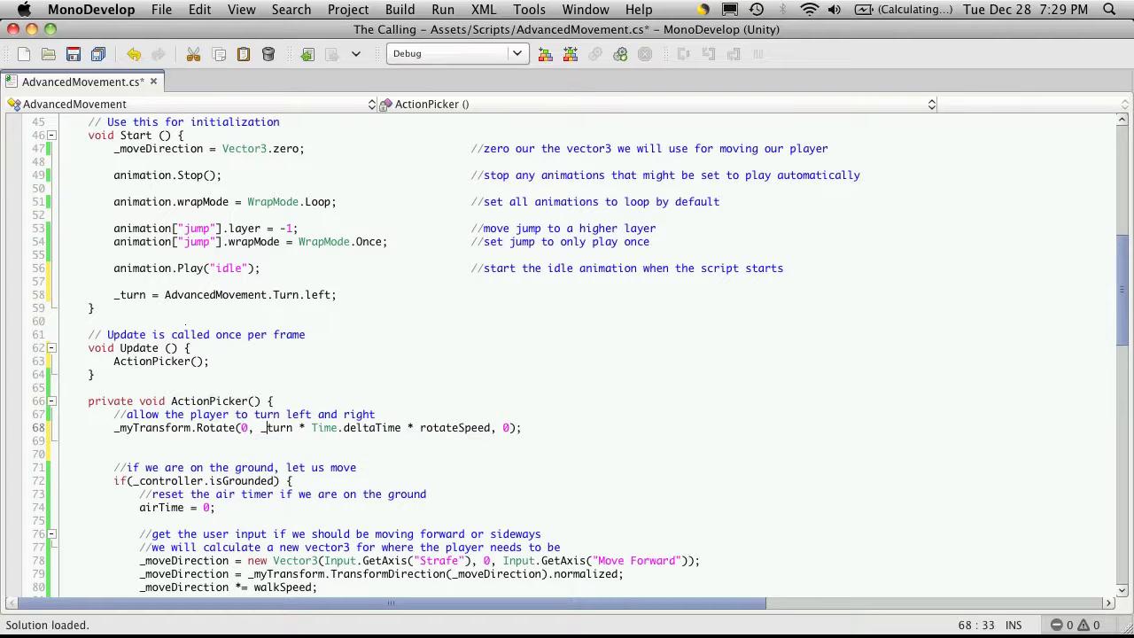
pyautogui.write('(int')
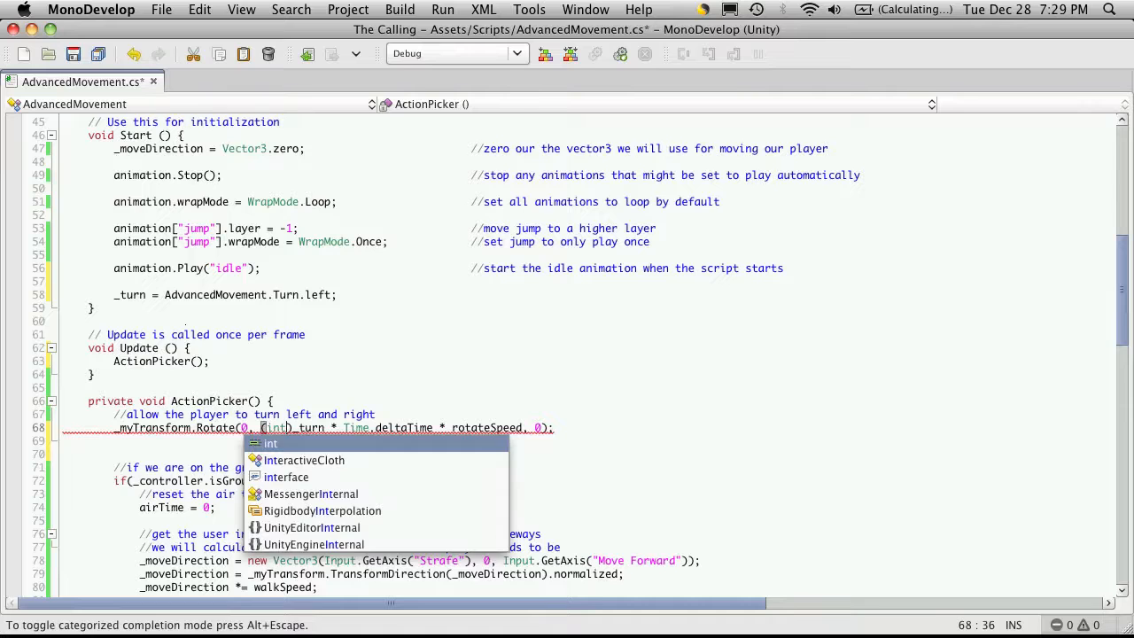
pyautogui.press('Return')
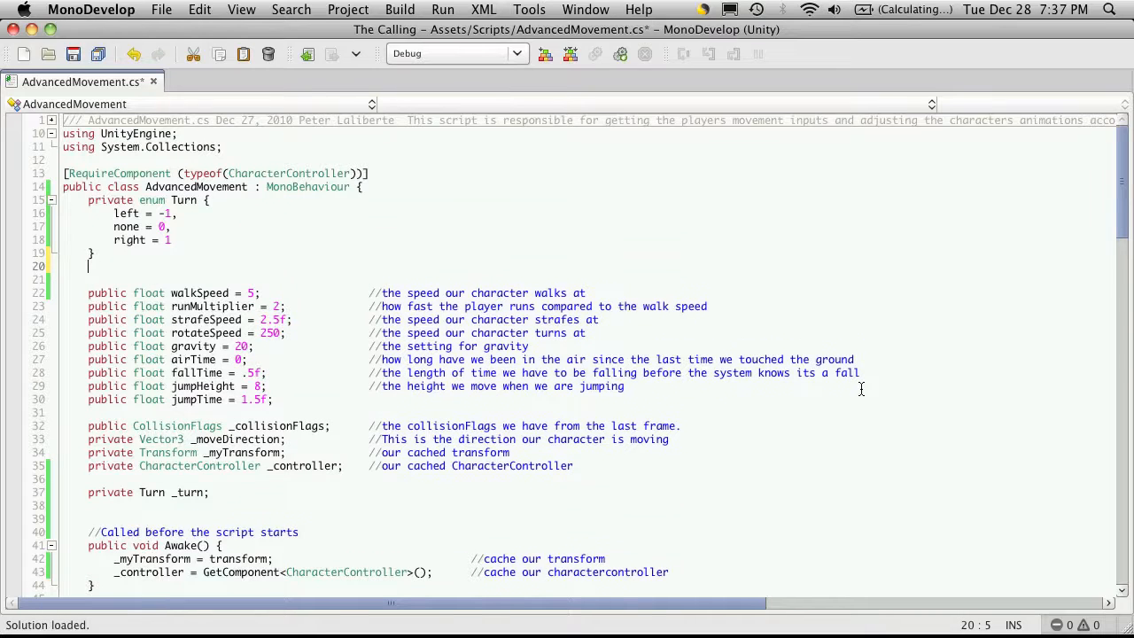
# Start private enum Forward { with back = -1, correcting a mistaken left entry.
pyautogui.write('pri')
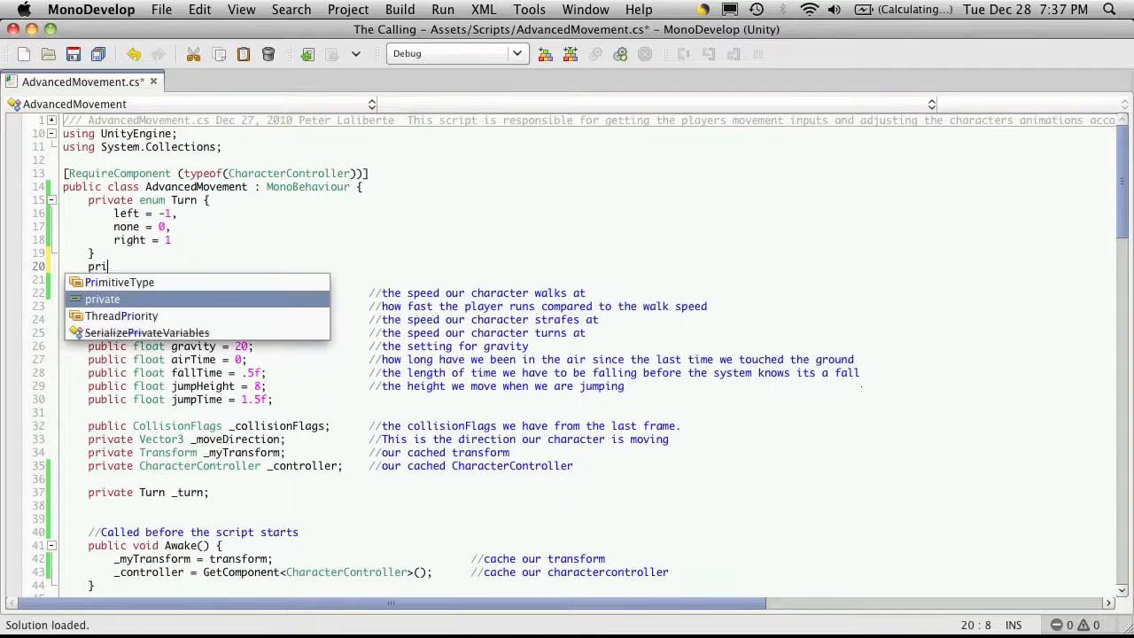
pyautogui.write('vate enum')
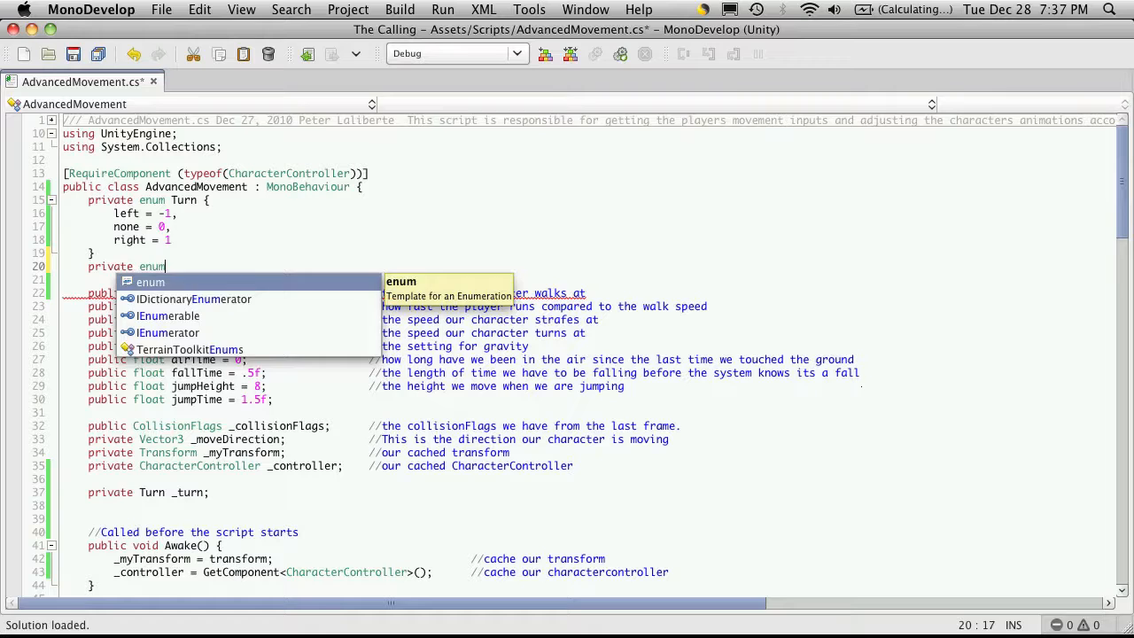
pyautogui.write('Forward')
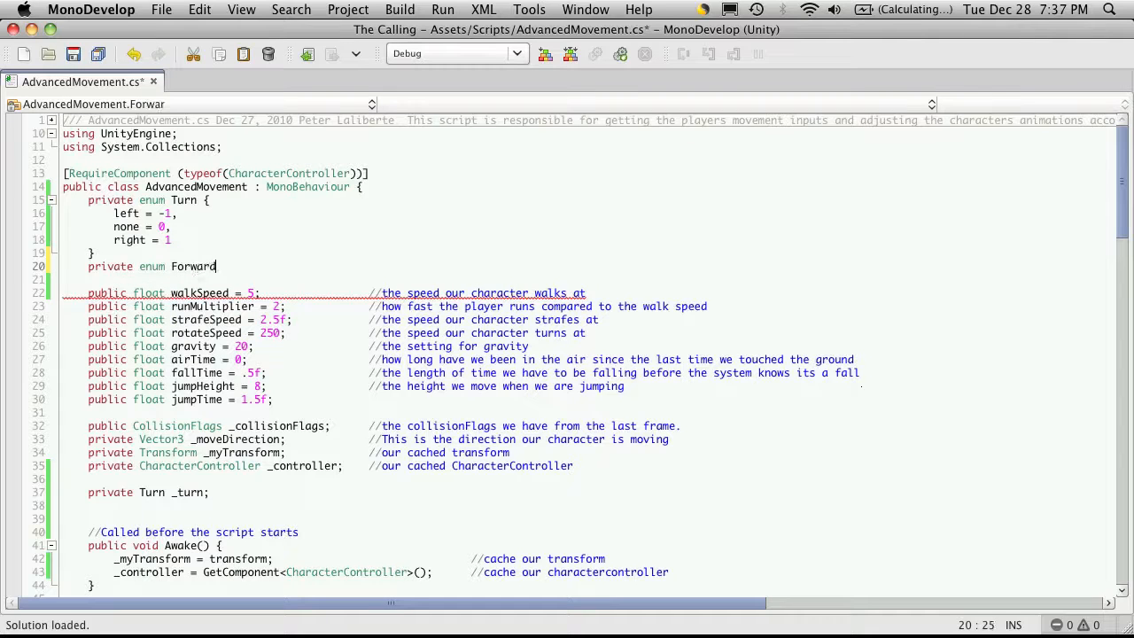
pyautogui.write('{')
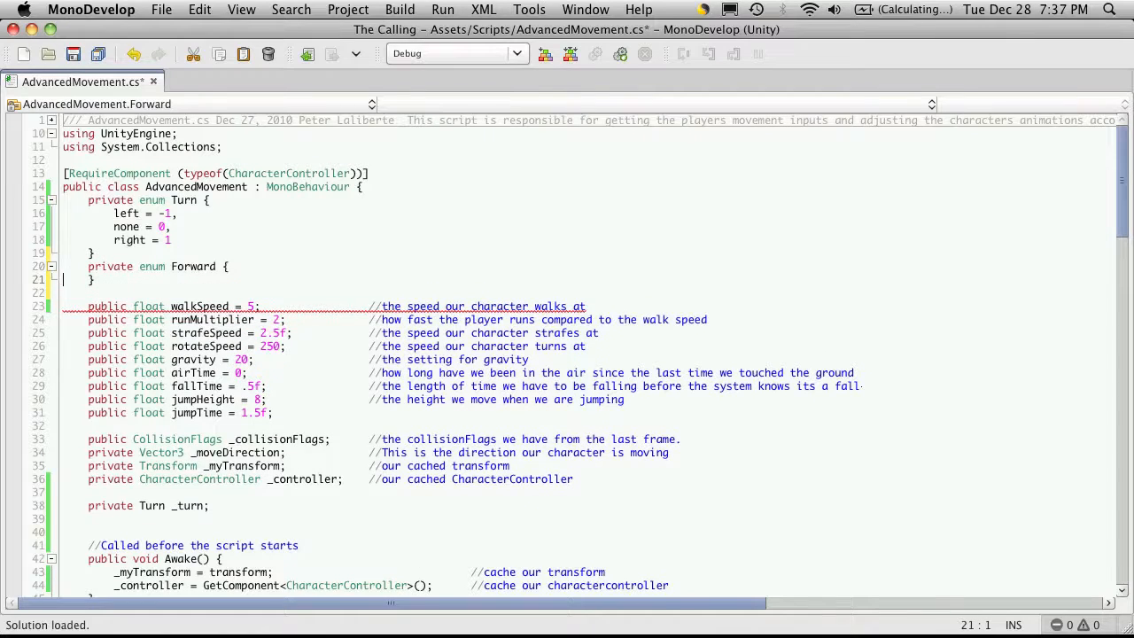
pyautogui.write('left')
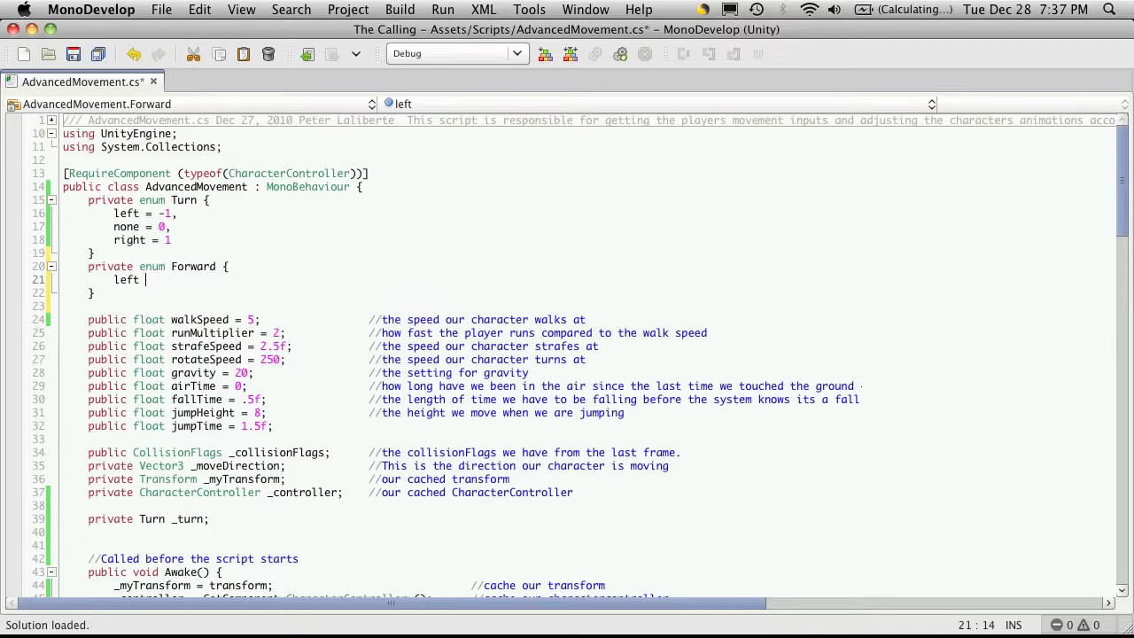
pyautogui.press('BackSpace')
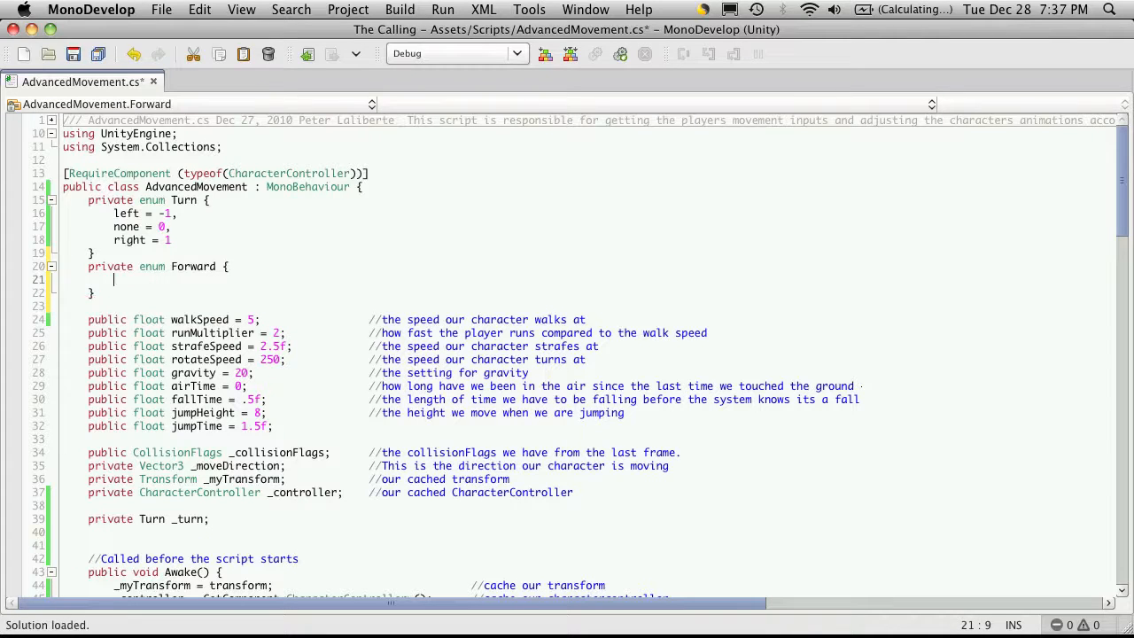
pyautogui.write('back = -1')
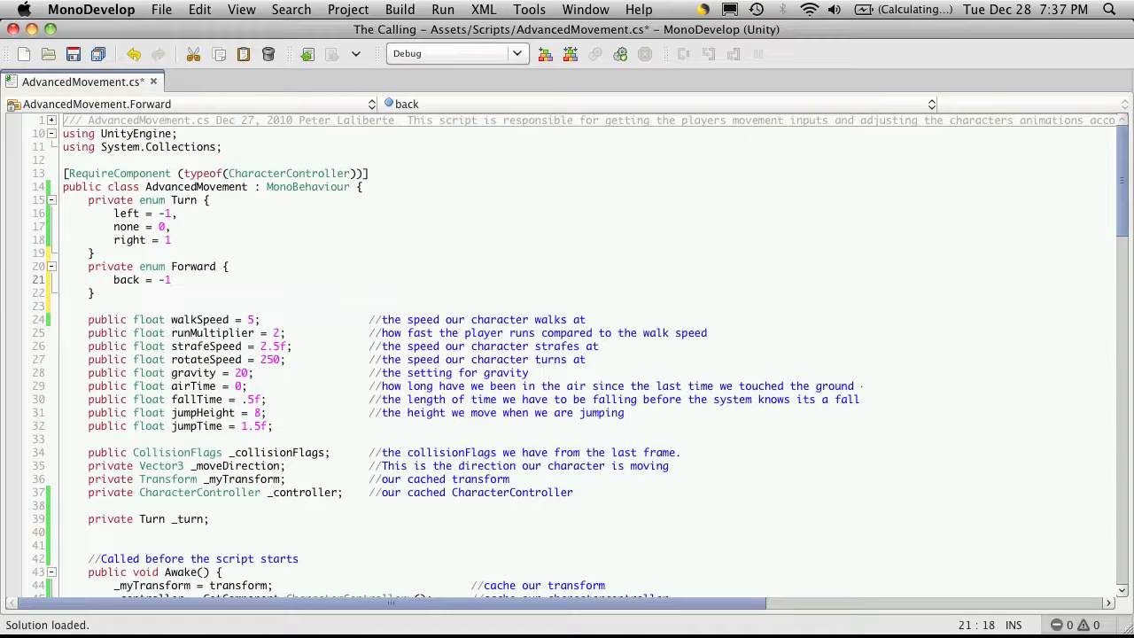
# Finish the Forward enum with none = 0, forward = 1 and begin a new private field line.
pyautogui.write('.')
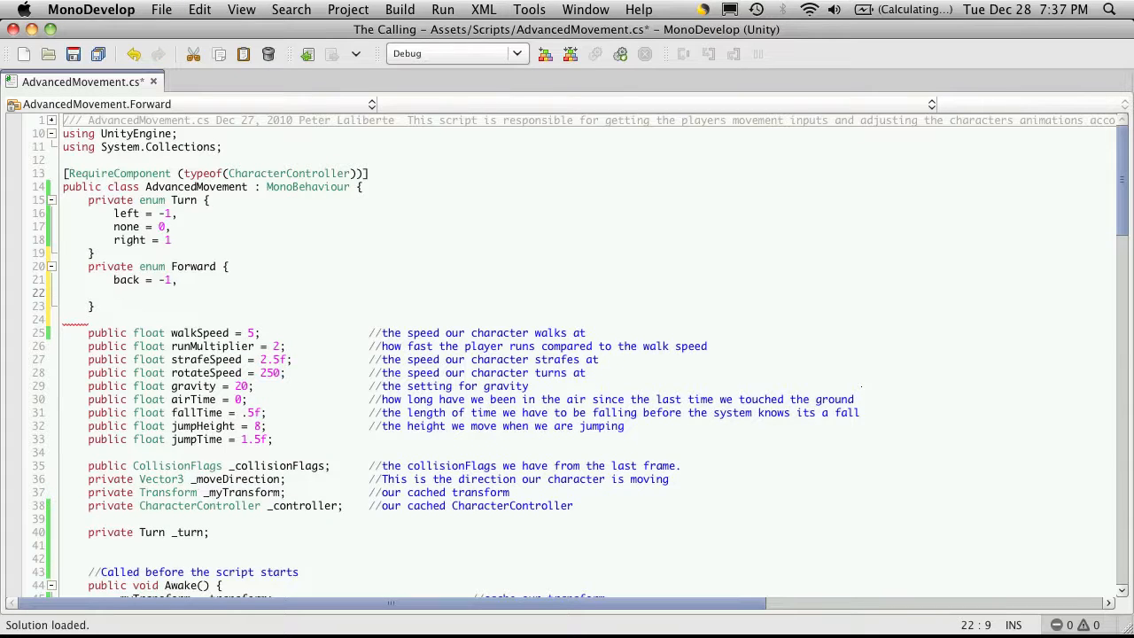
pyautogui.write('idle')
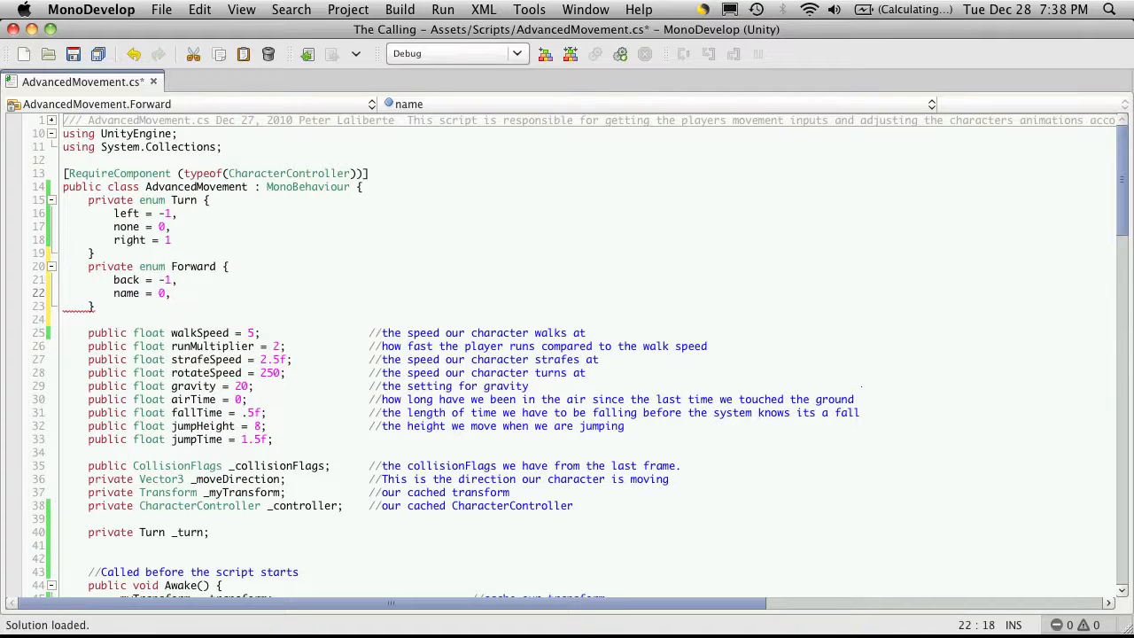
pyautogui.write('for')
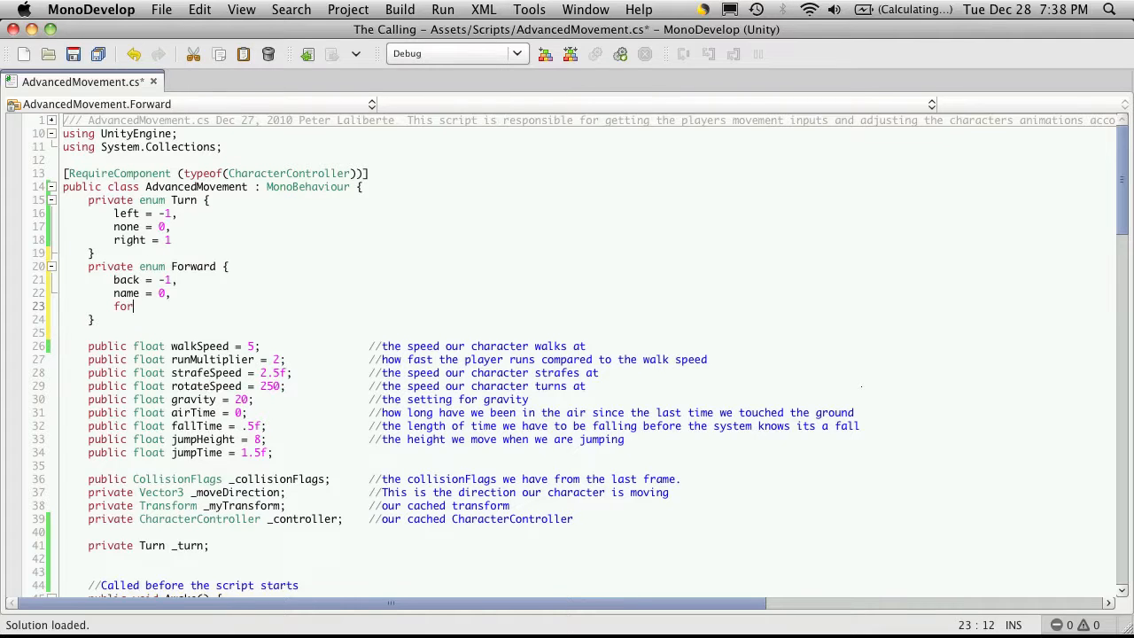
pyautogui.write('ward = 1')
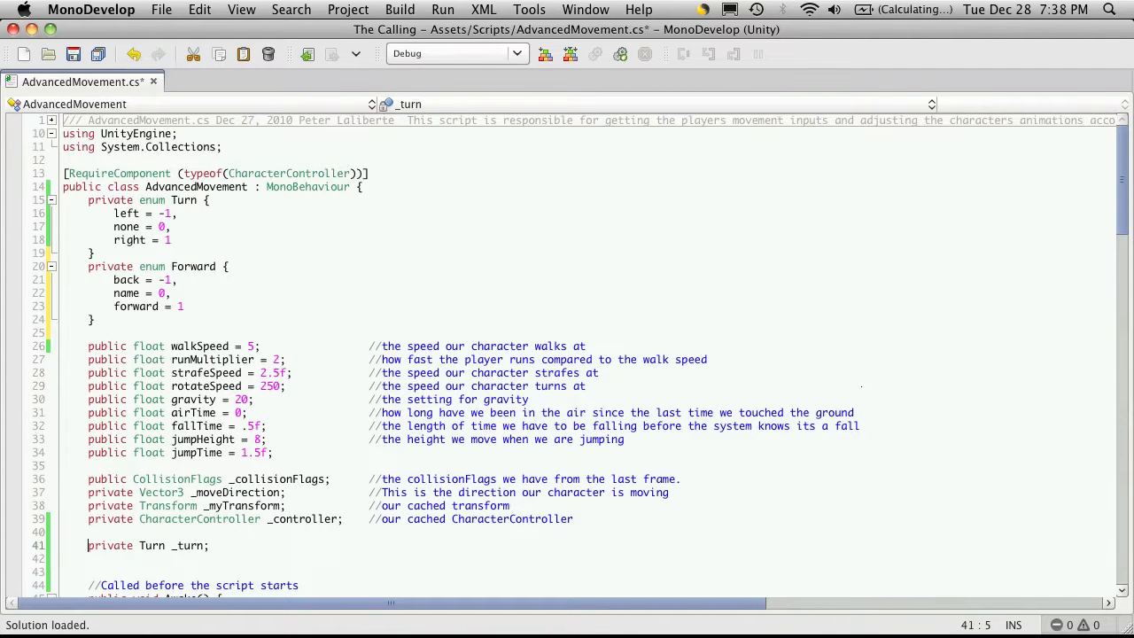
pyautogui.write('private')
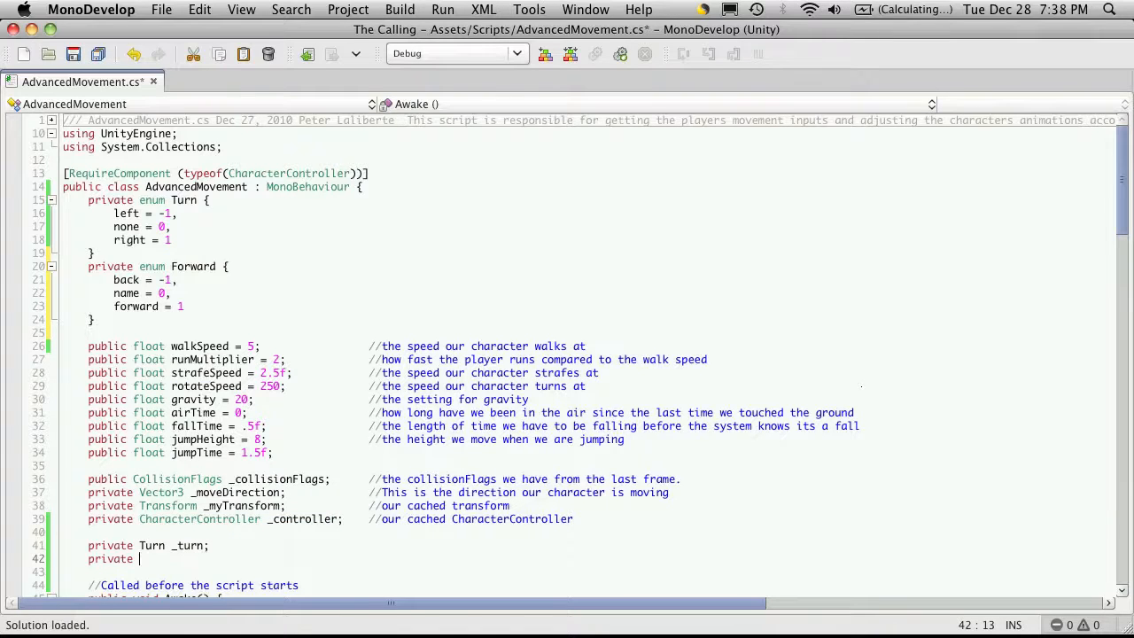
# Declare private Forward _forward; below the _turn field.
pyautogui.write('Forward _forward;')
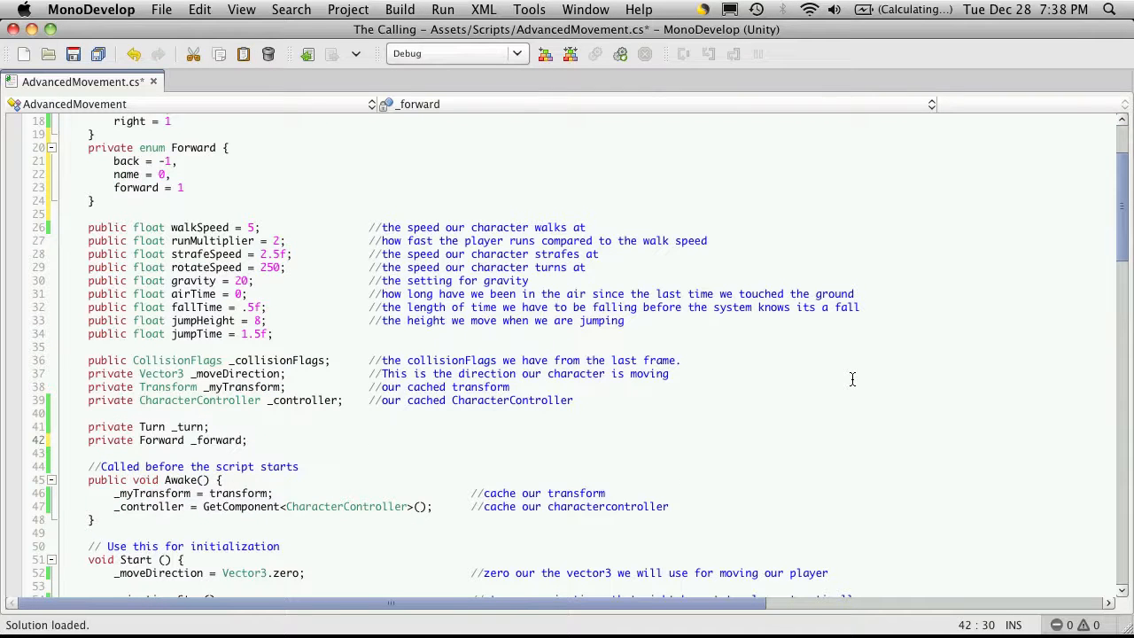
pyautogui.scroll(-3)
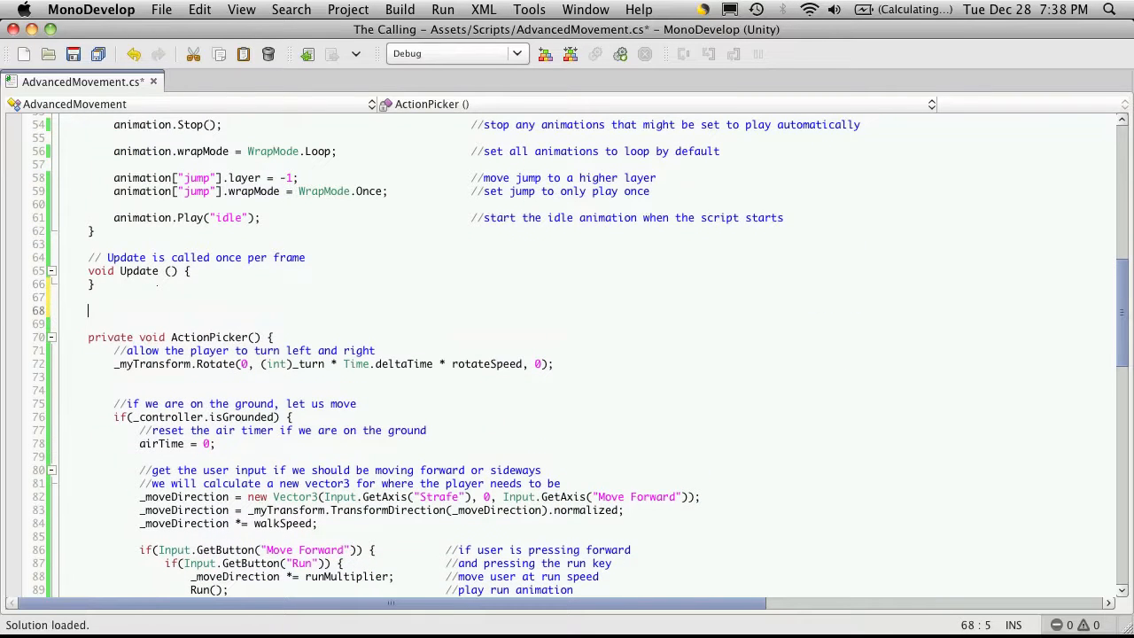
# Declare a new private void Init() method between Update and ActionPicker.
pyautogui.write('pri')
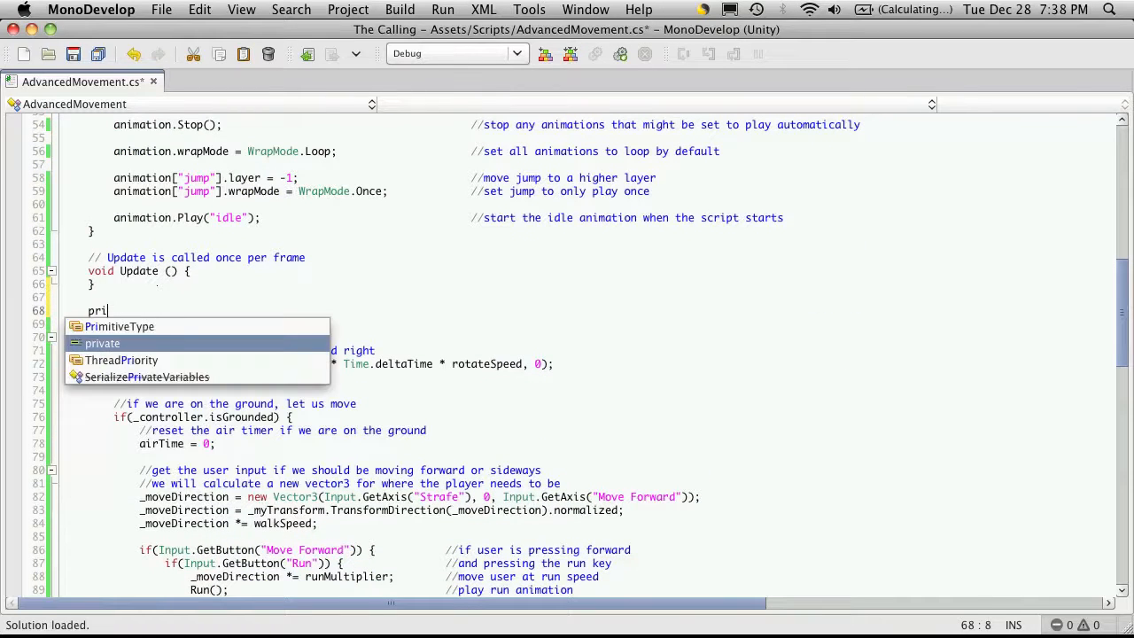
pyautogui.write('vate')
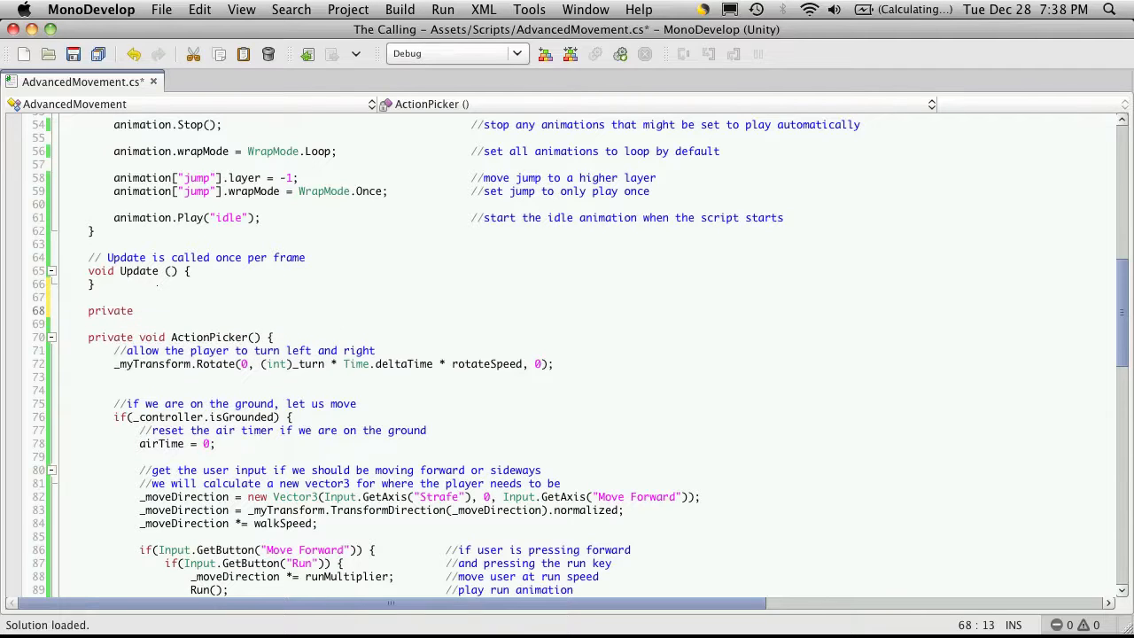
pyautogui.write('void')
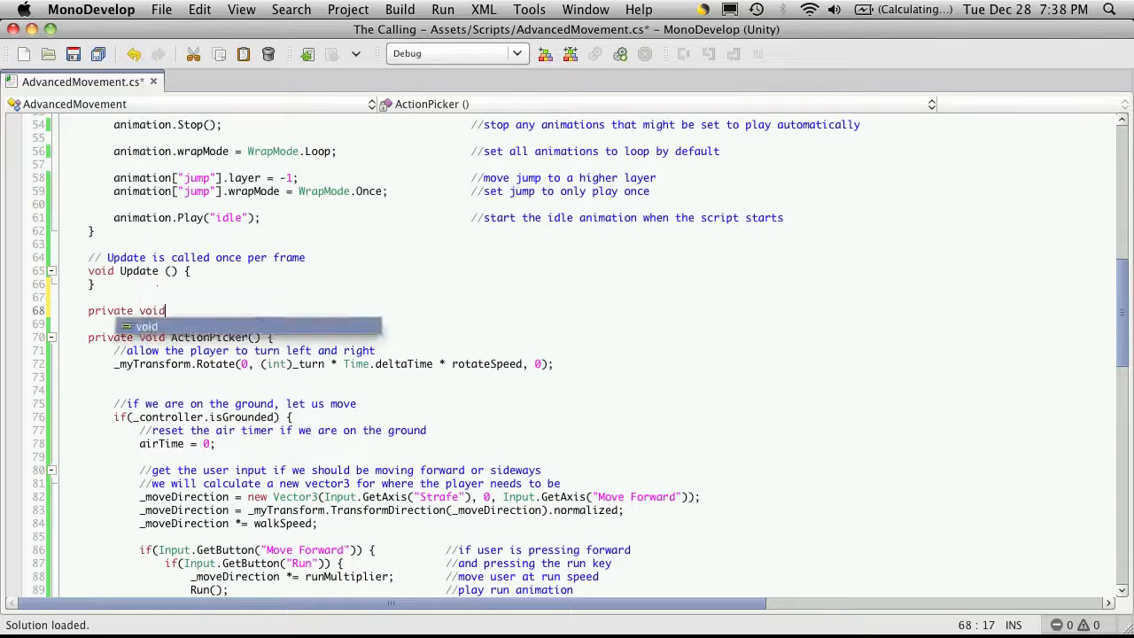
pyautogui.write('Init')
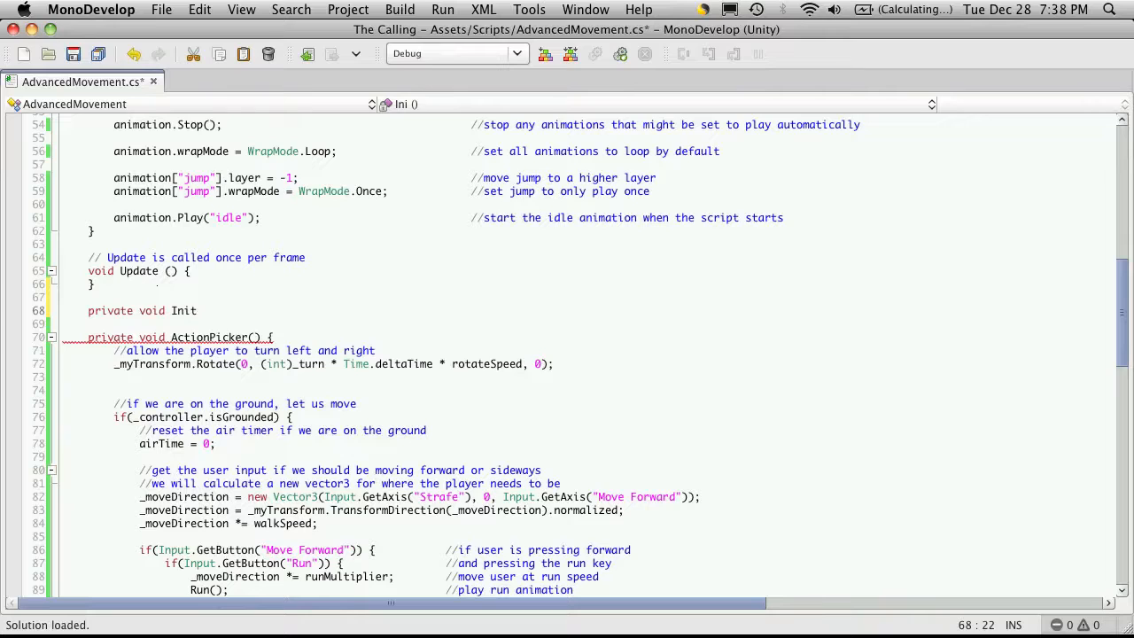
pyautogui.write('() {')
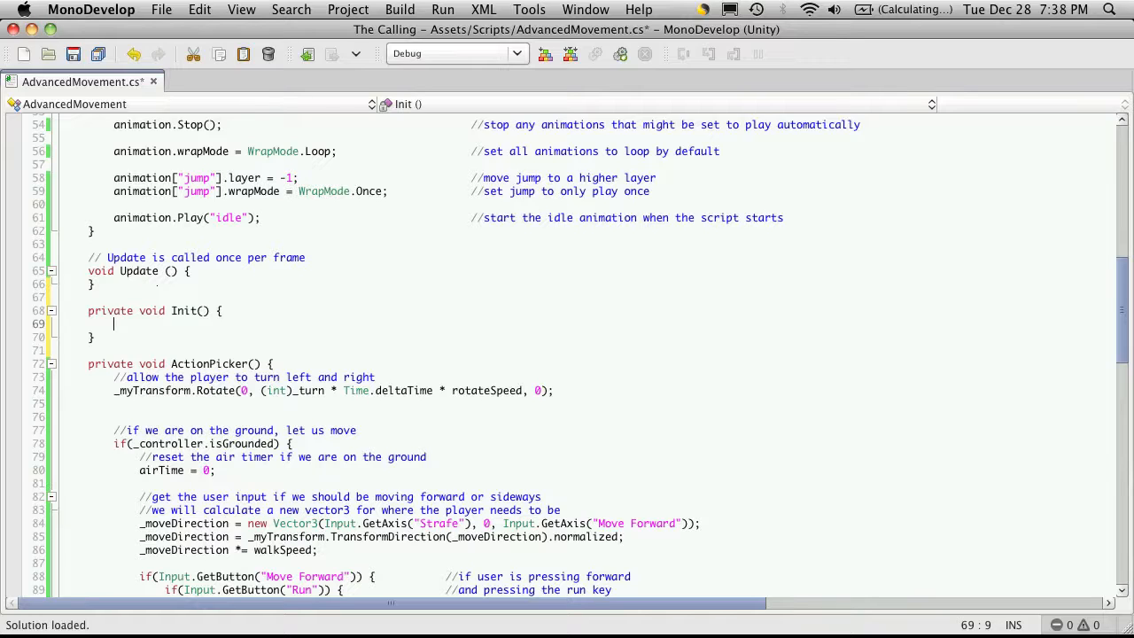
# Inside Init, assign _turn = AdvancedMovement.Turn.none via autocomplete.
pyautogui.write('Ti')
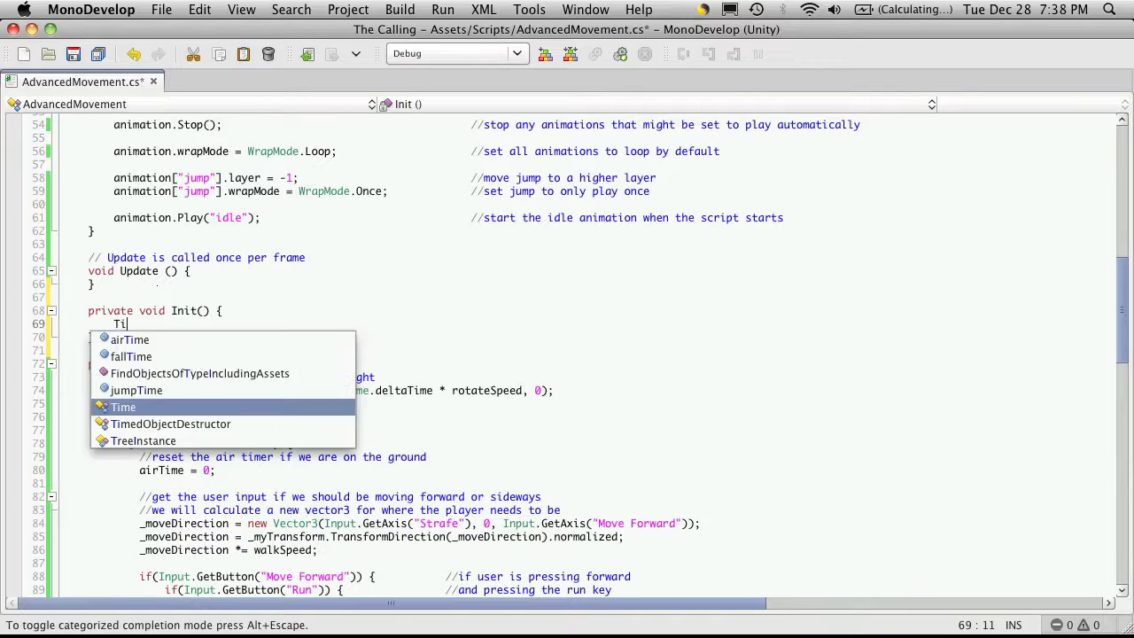
pyautogui.write('_t')
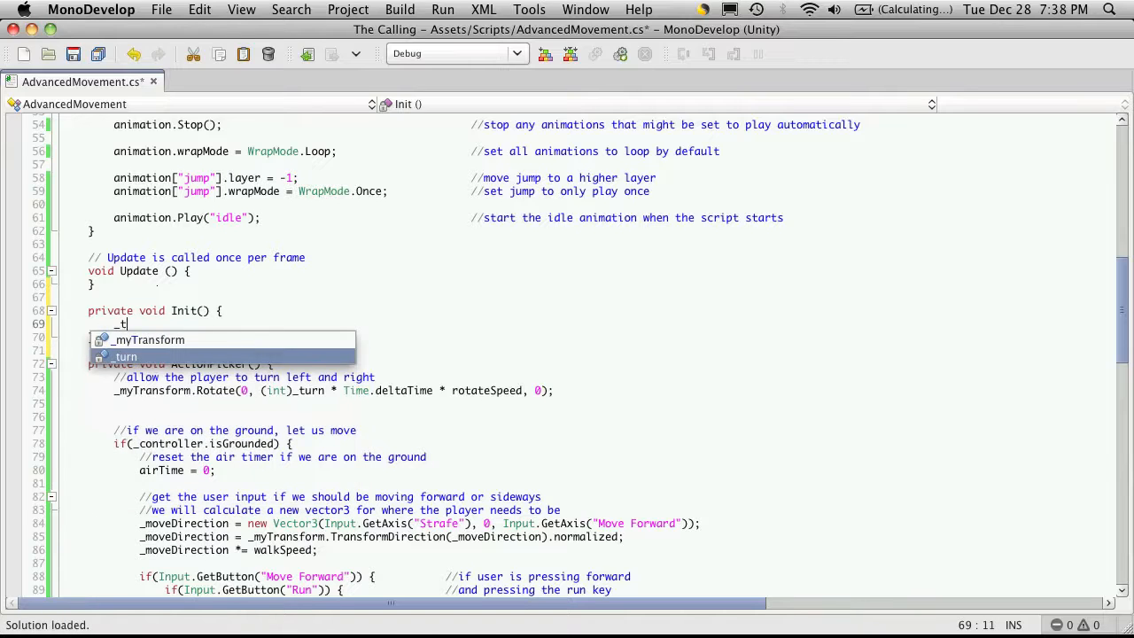
pyautogui.write('urn = AdvancedMovement.Tur')
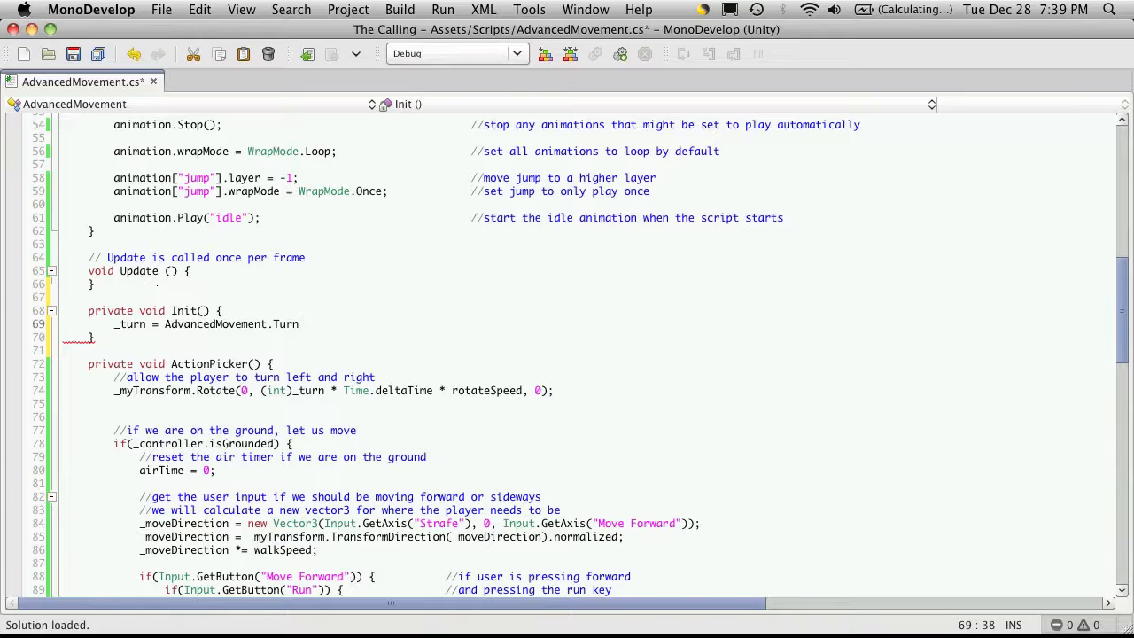
pyautogui.write('n')
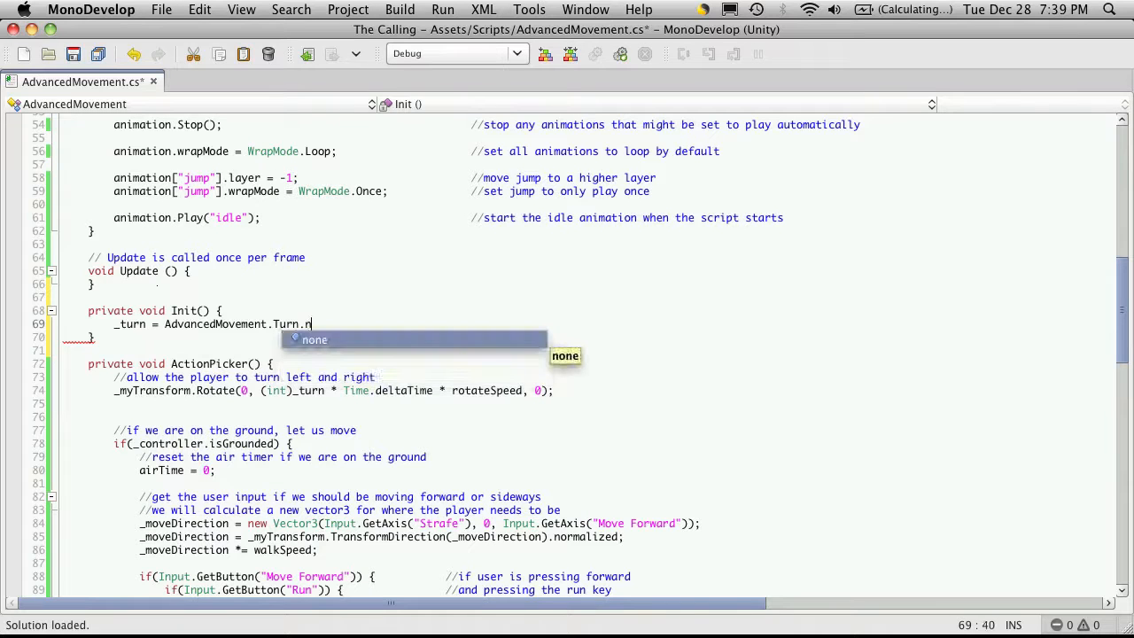
pyautogui.press('Tab')
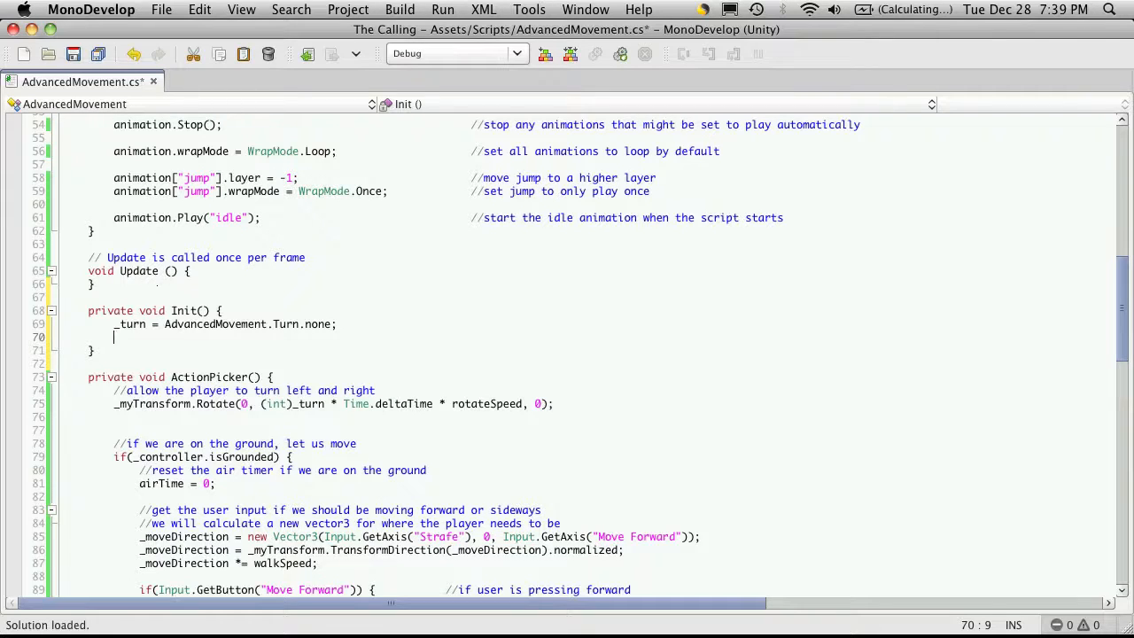
# Begin assigning _forward = AdvancedMovement.Forward.none in Init.
pyautogui.write('_forward = AdvancedMovement.Forward')
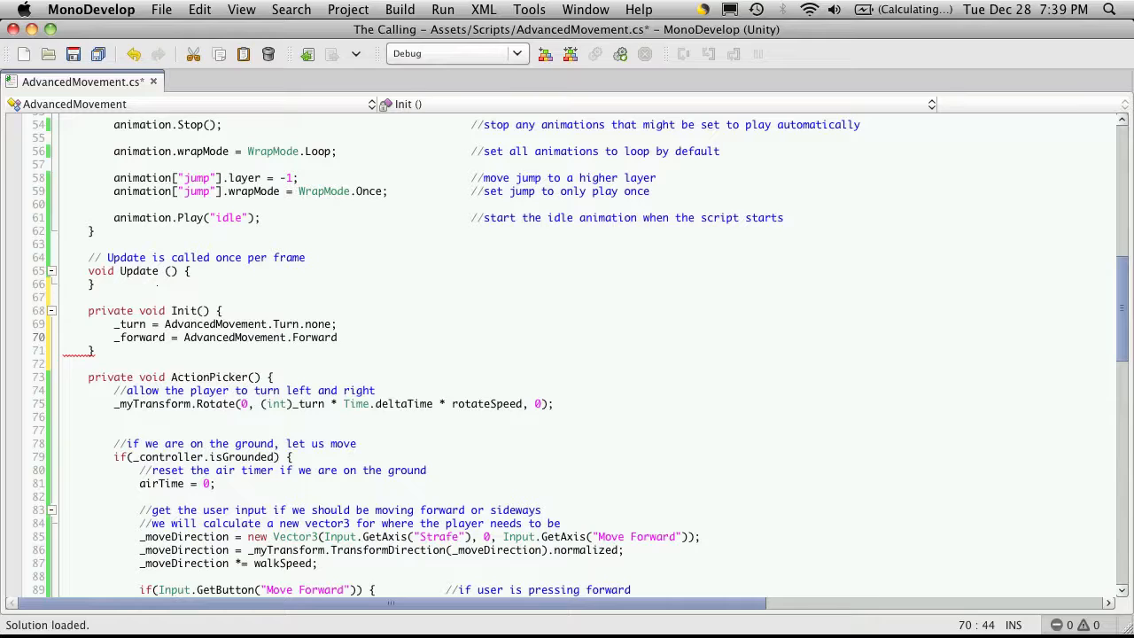
pyautogui.write('.')
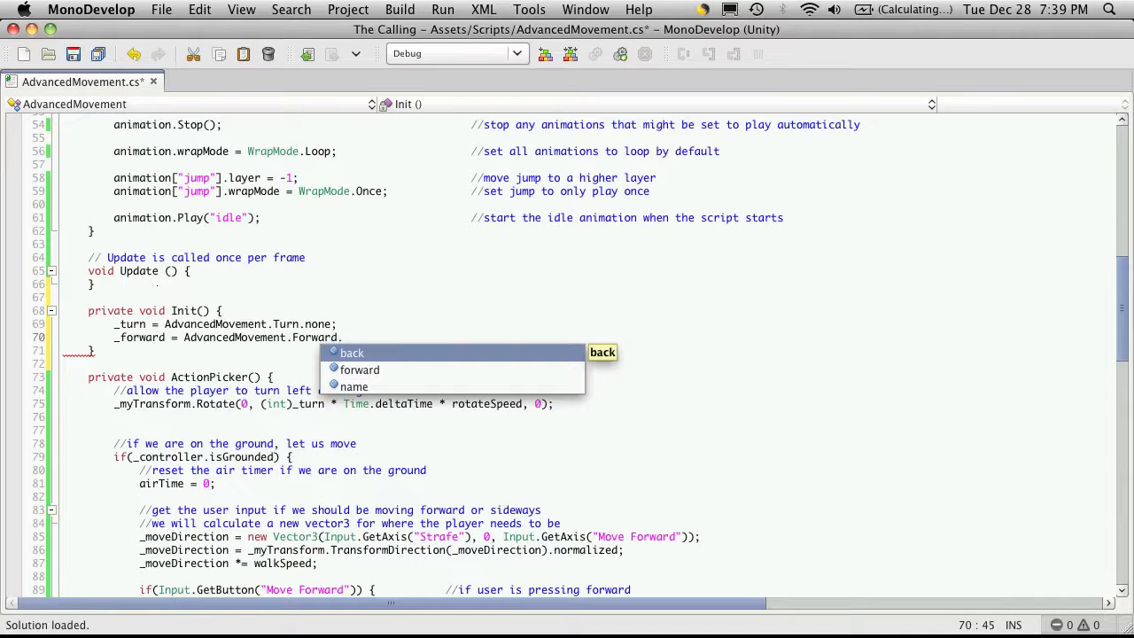
pyautogui.write('.no')
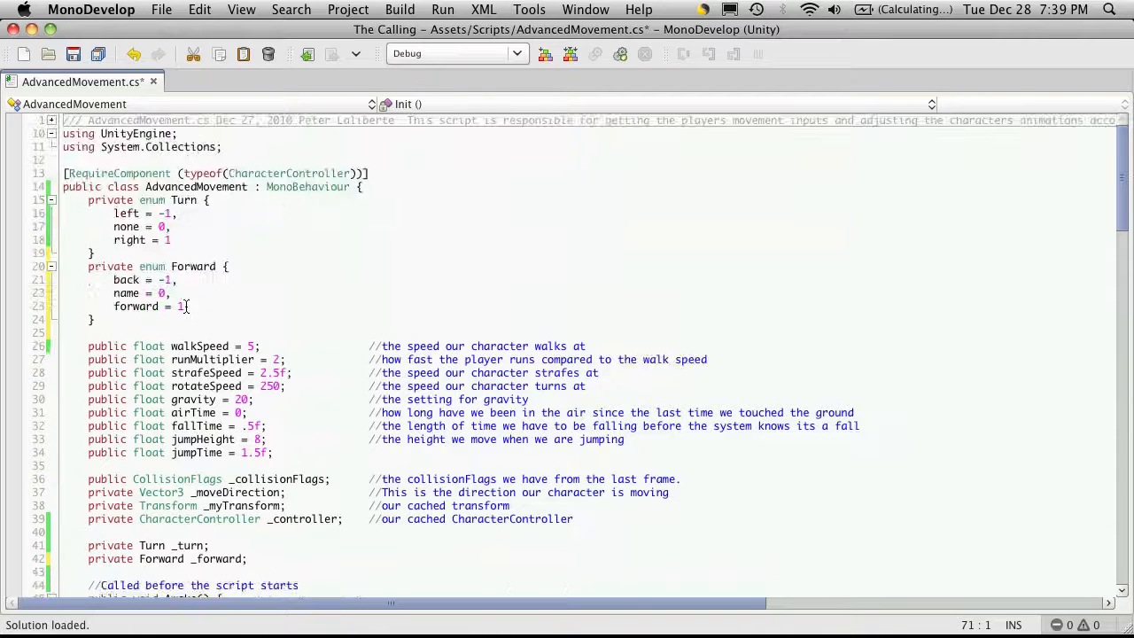
pyautogui.doubleClick(126, 294)
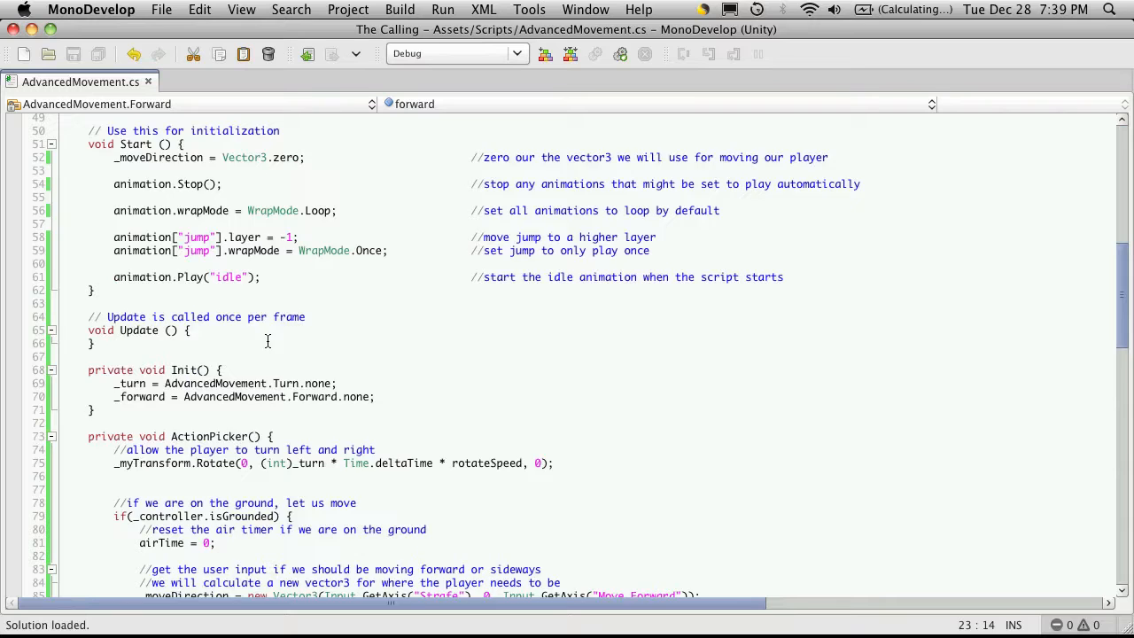
pyautogui.scroll(-3)
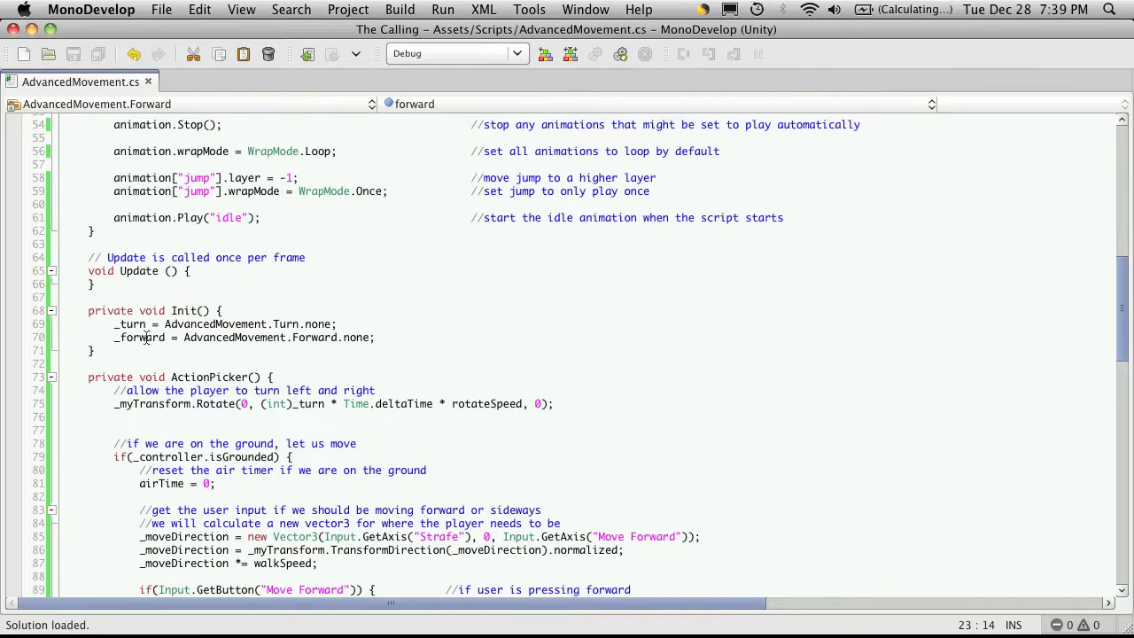
pyautogui.doubleClick(139, 337)
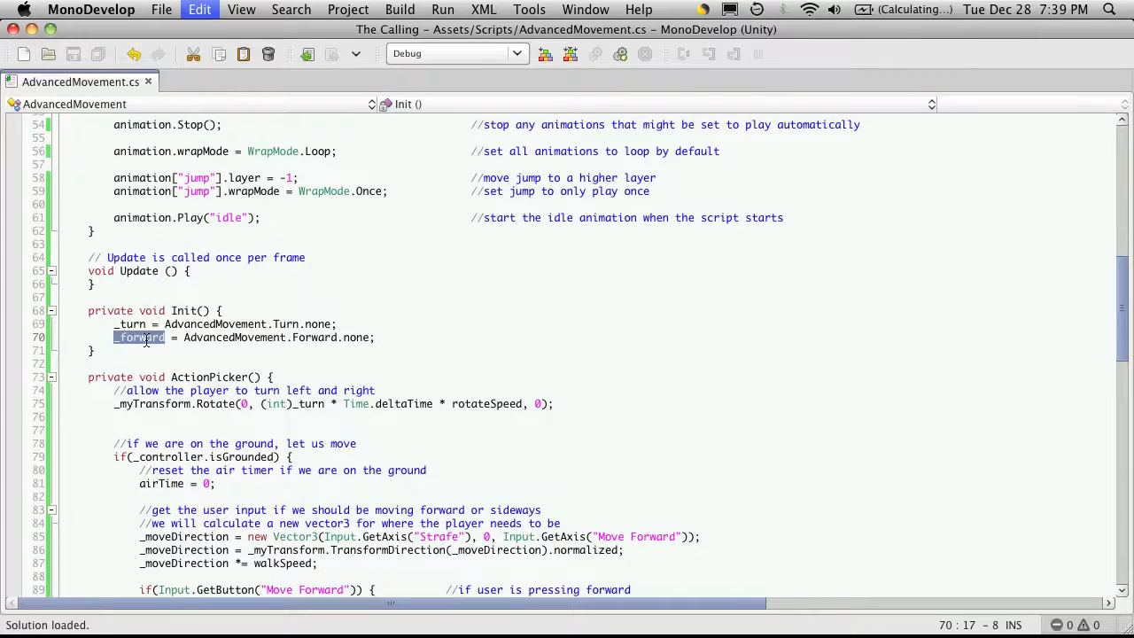
pyautogui.scroll(-3)
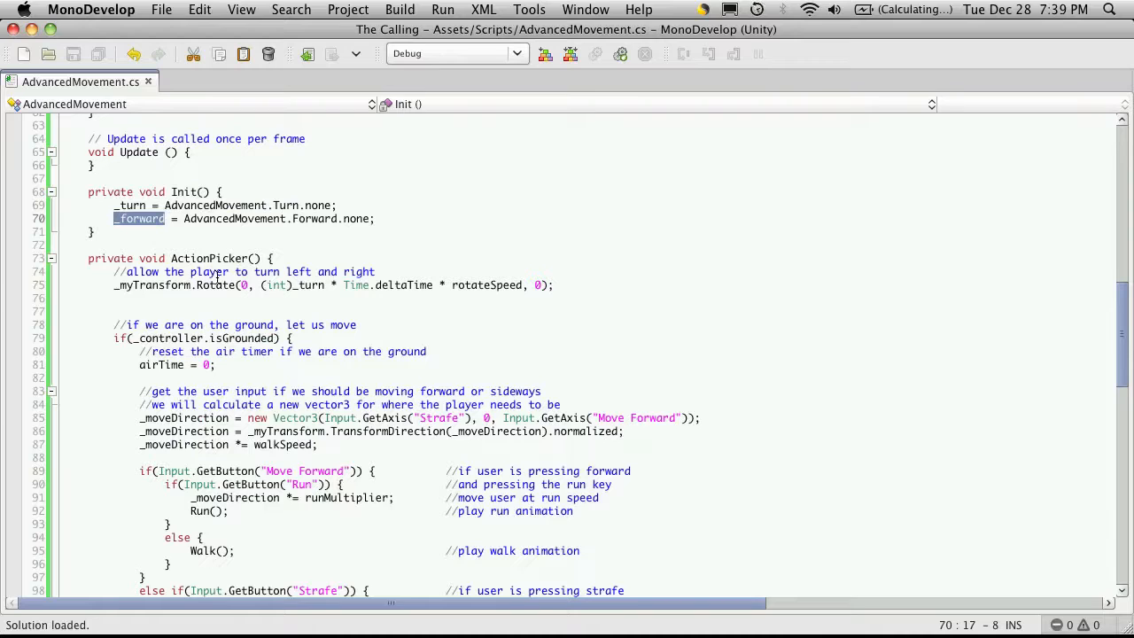
pyautogui.scroll(-3)
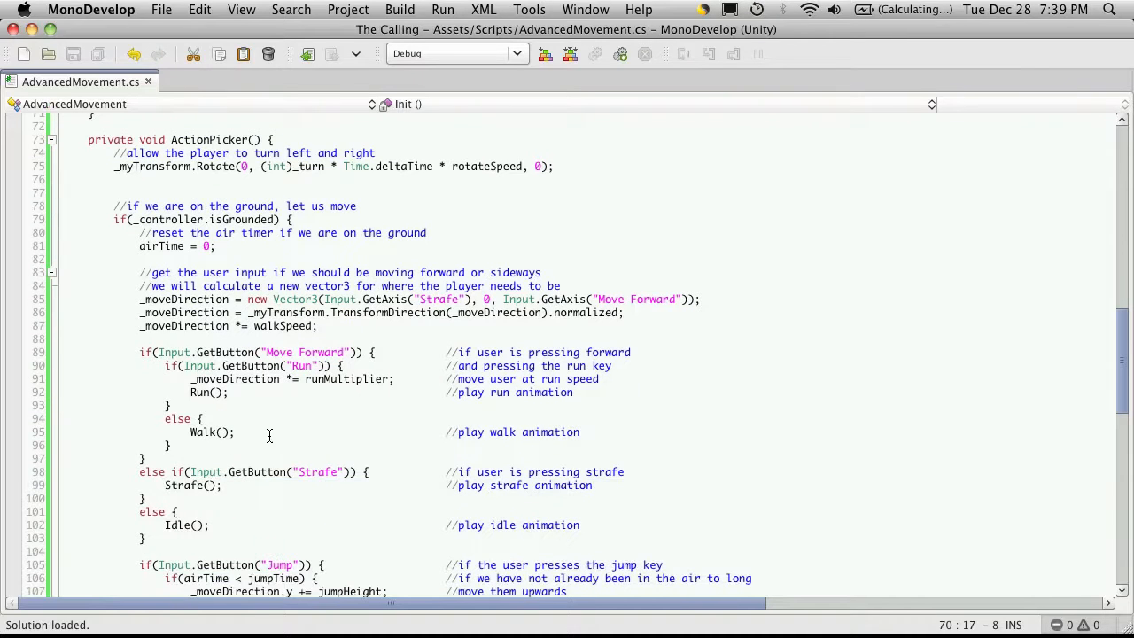
pyautogui.doubleClick(173, 351)
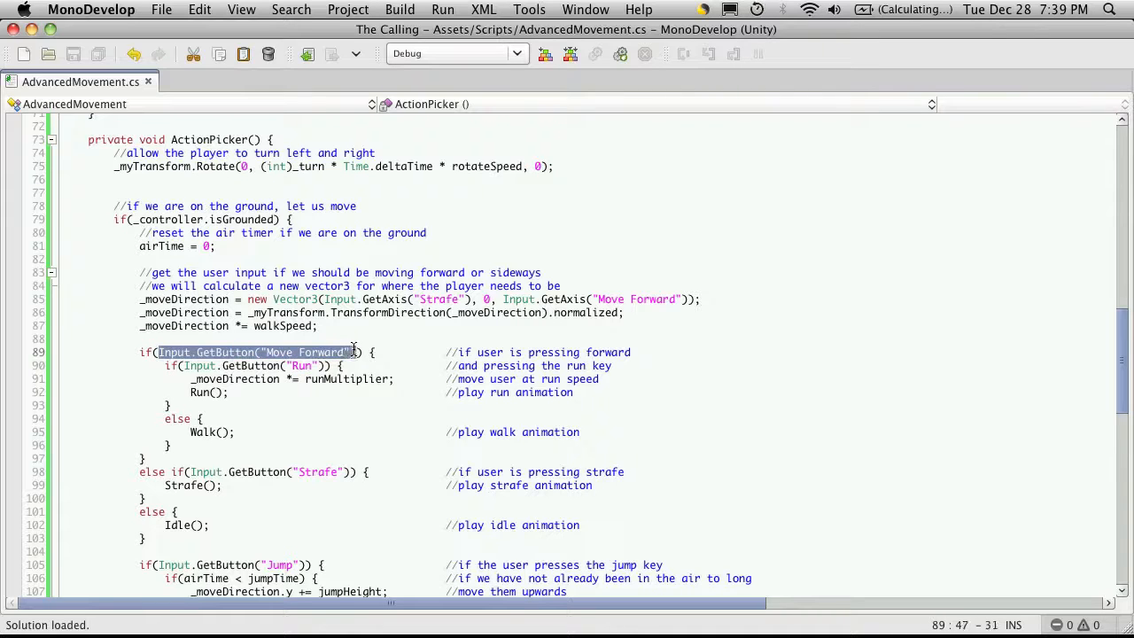
# Change the forward condition to if(_forward != Forward.name).
pyautogui.write('_forward')
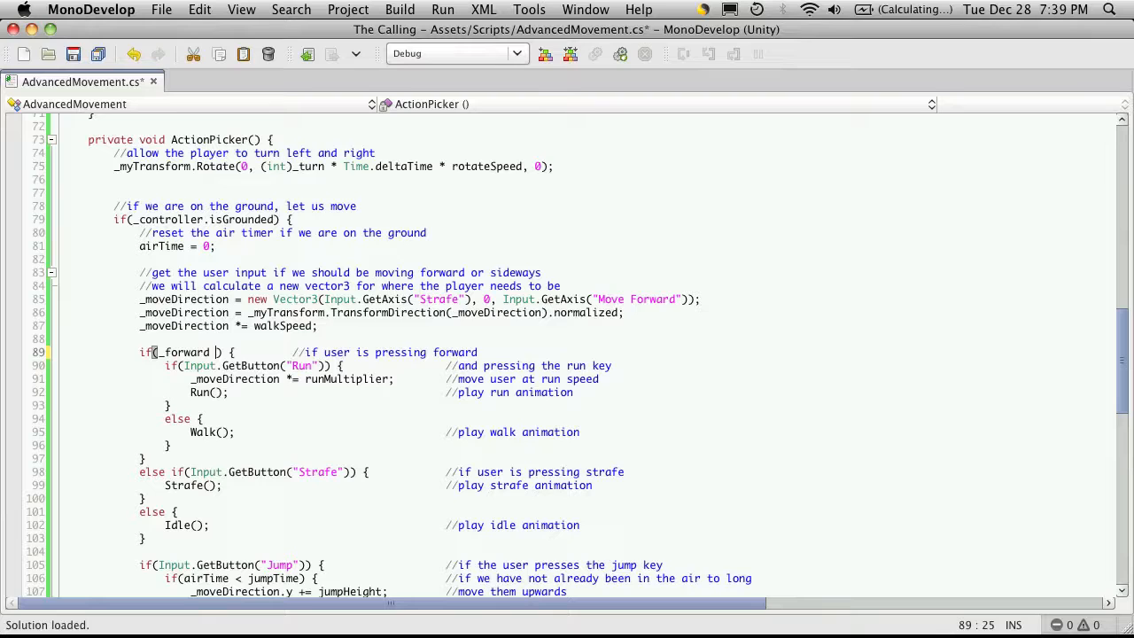
pyautogui.write('!= no')
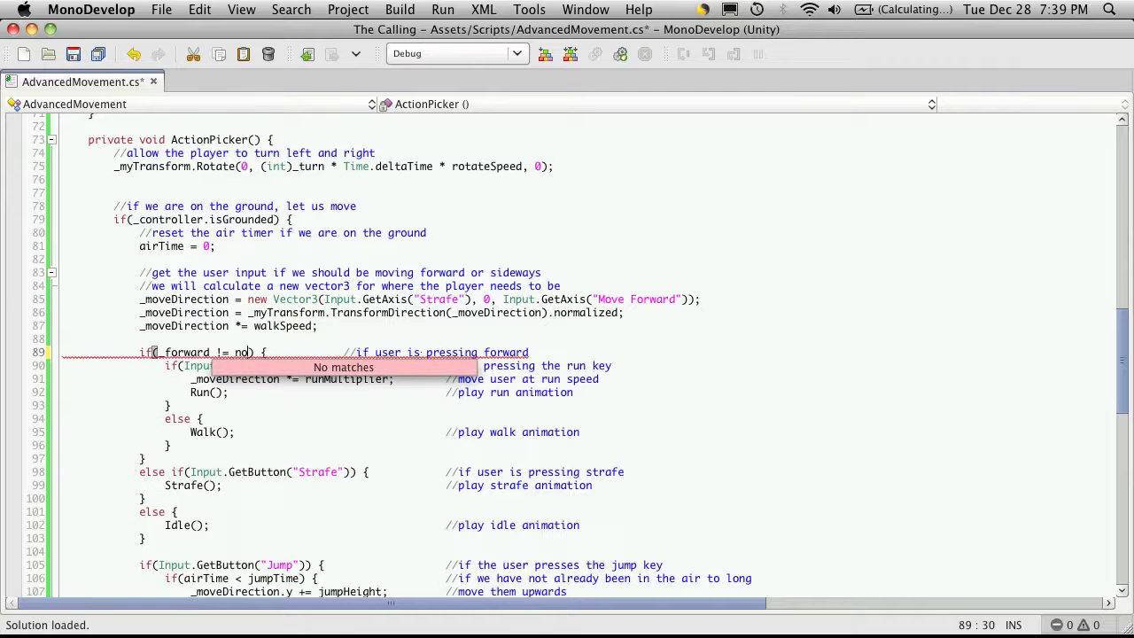
pyautogui.write('Ac')
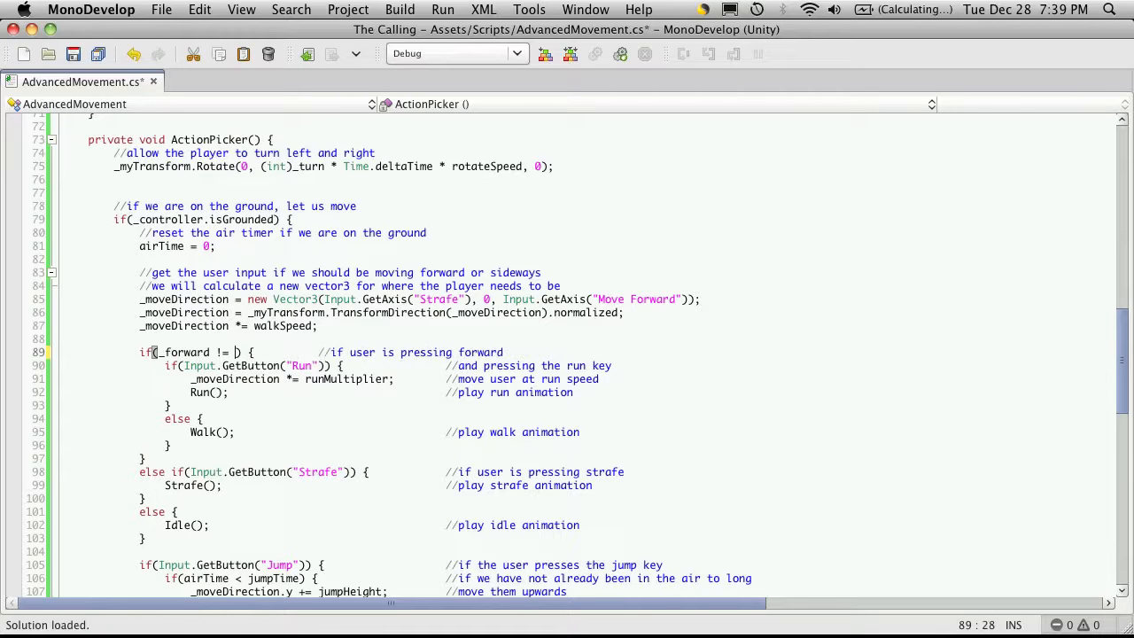
pyautogui.write('Forward')
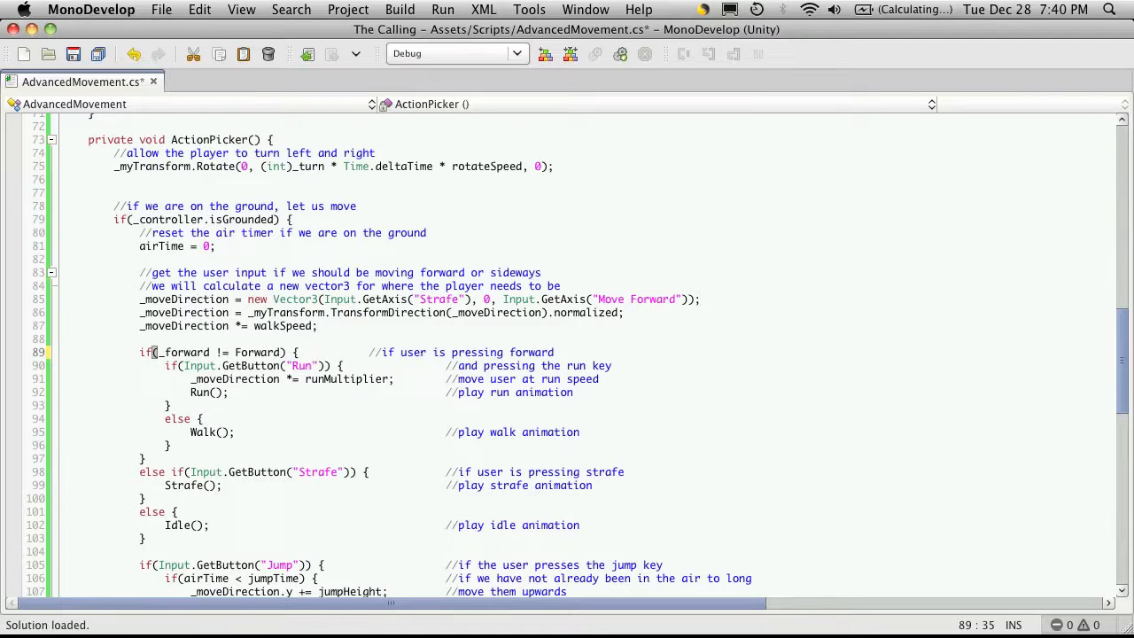
pyautogui.write('.name')
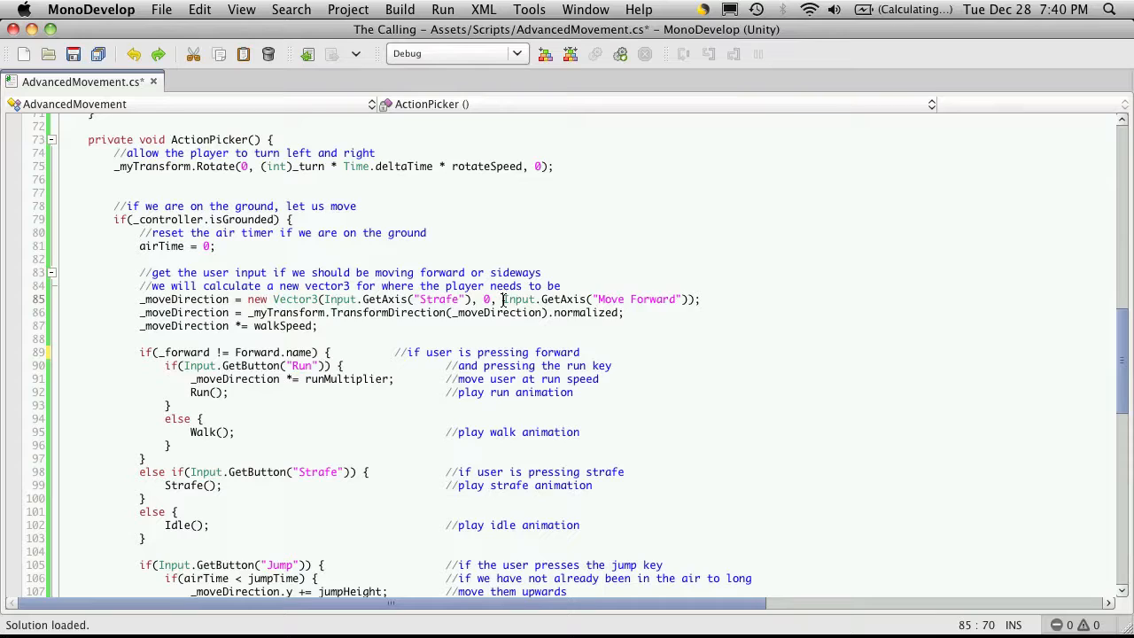
# Replace Input.GetAxis("Move Forward") in the move direction with (int)_forward.
pyautogui.moveTo(503, 297); pyautogui.dragTo(687, 297)
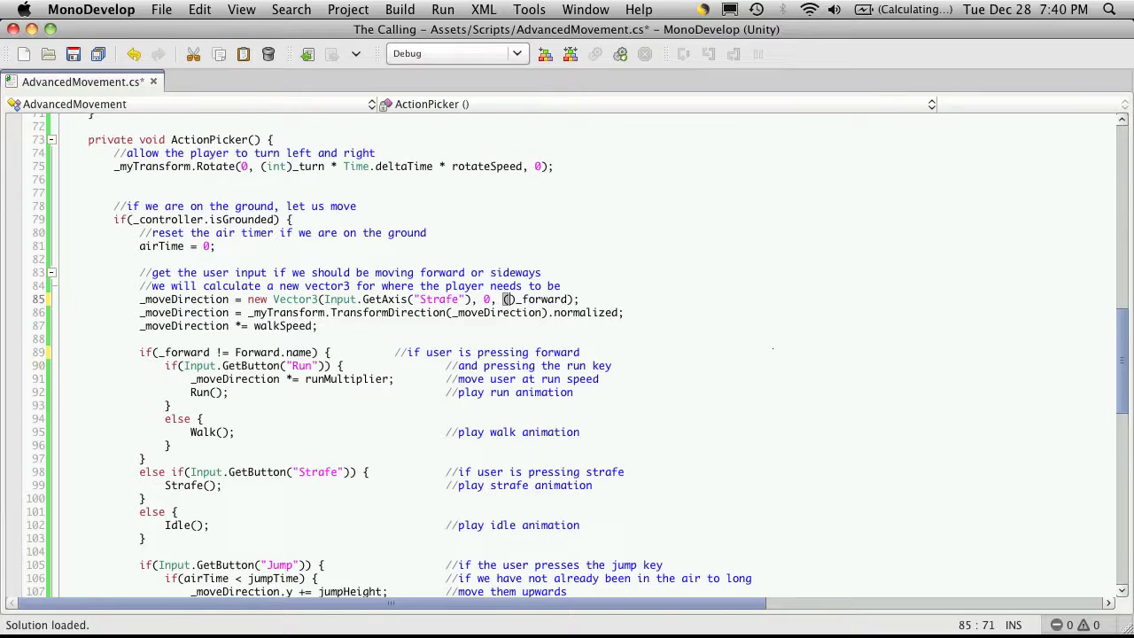
pyautogui.write('int')
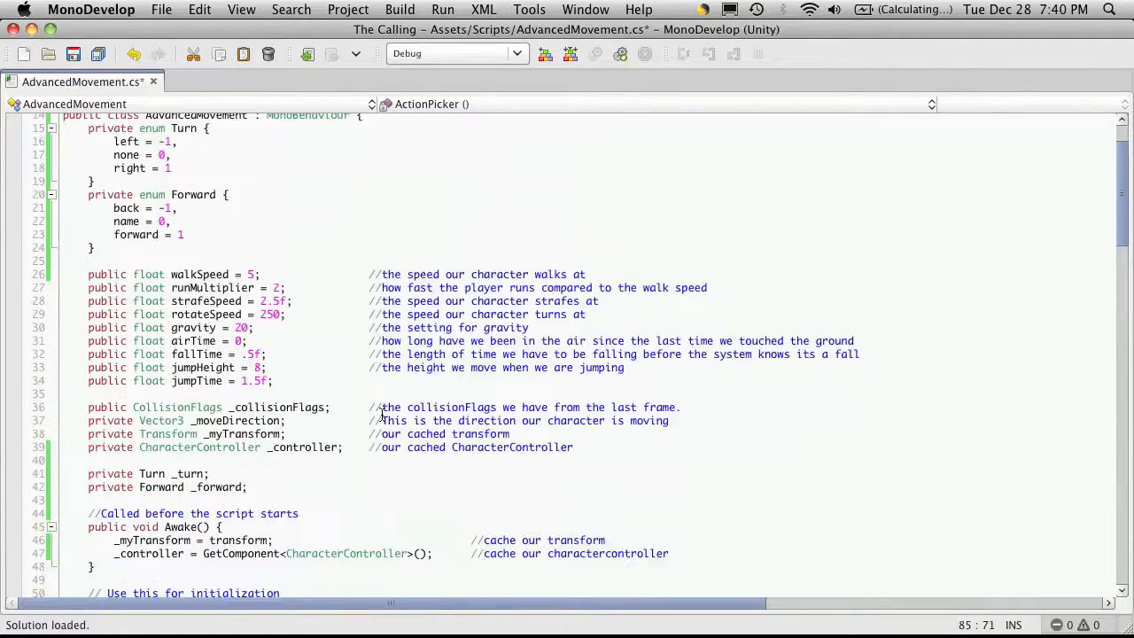
# Declare a private bool _run field with the other movement fields.
pyautogui.scroll(-3)
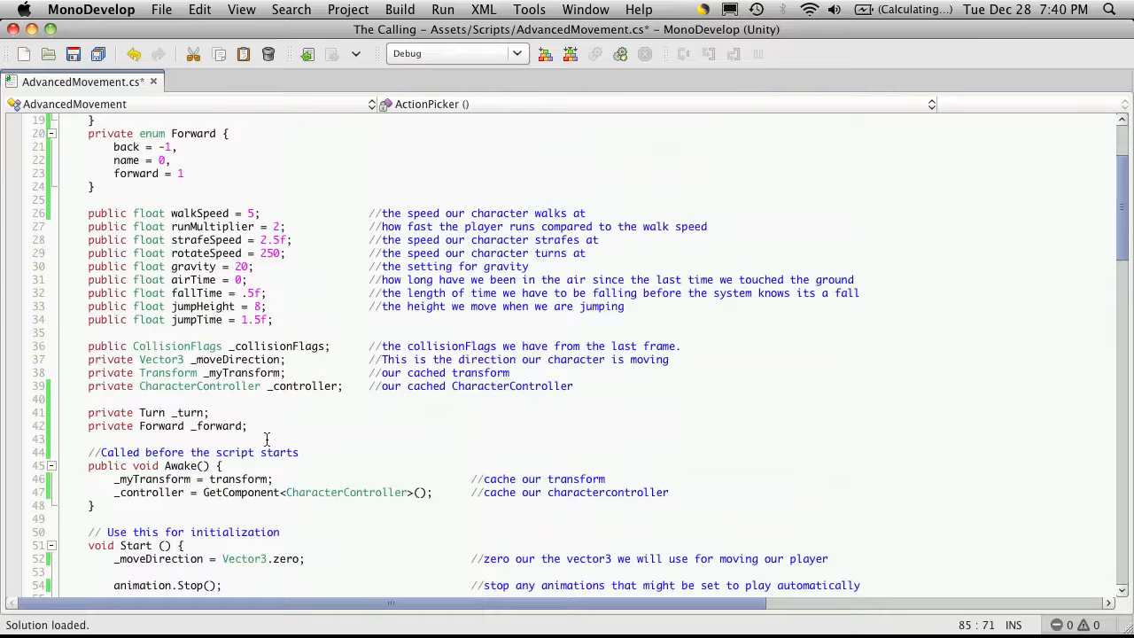
pyautogui.write('p')
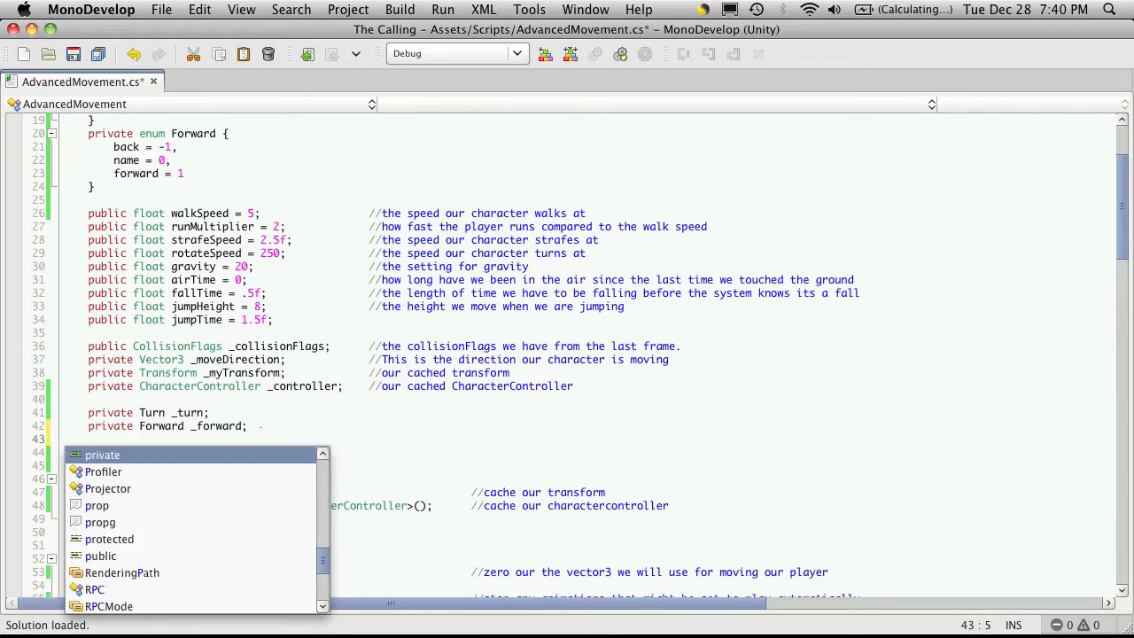
pyautogui.write('private bool')
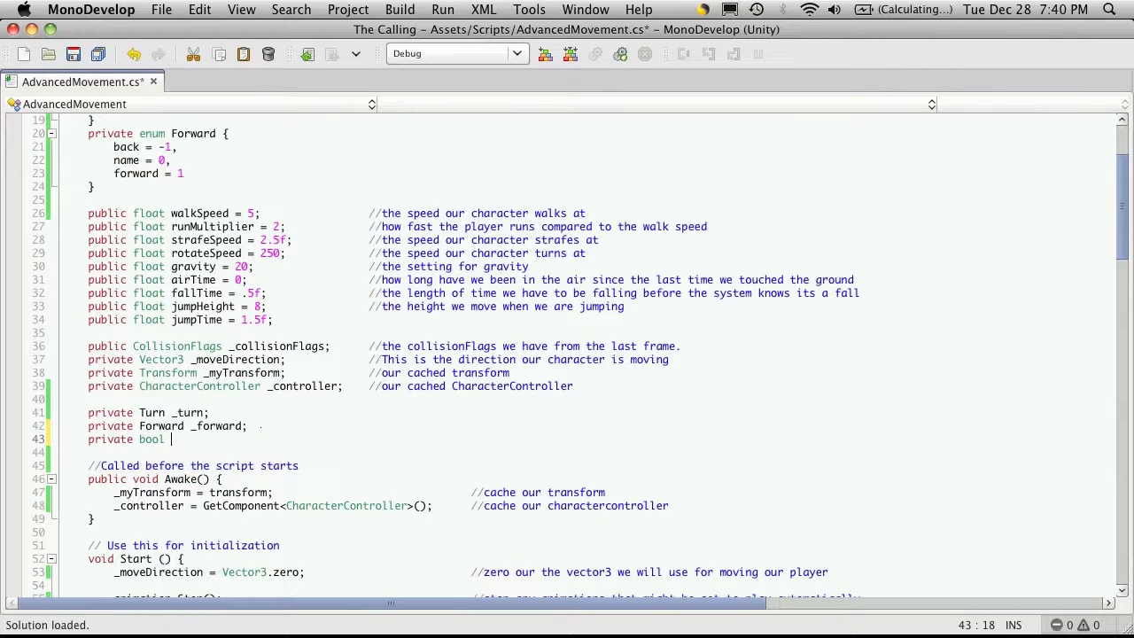
pyautogui.write('_run;')
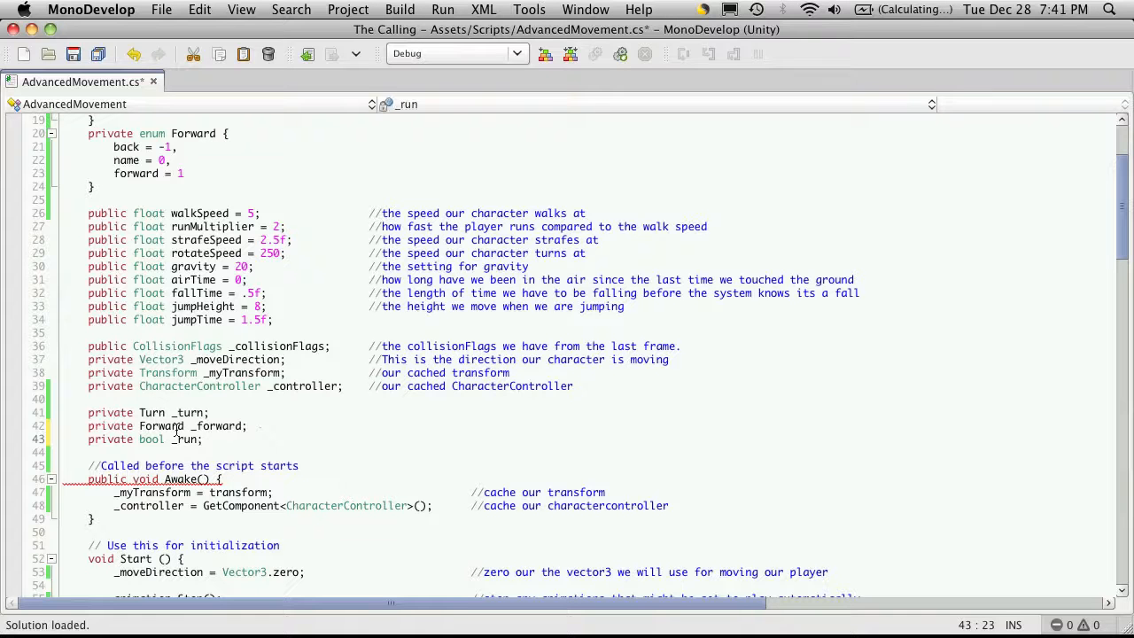
# Add _run = false; to Init().
pyautogui.scroll(-3)
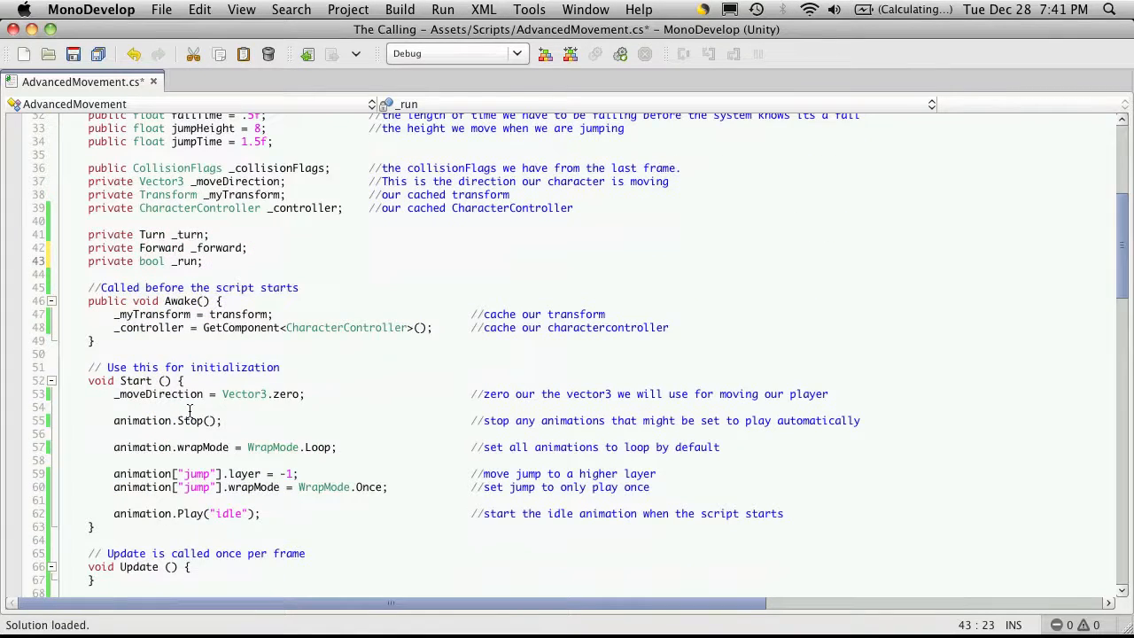
pyautogui.scroll(-3)
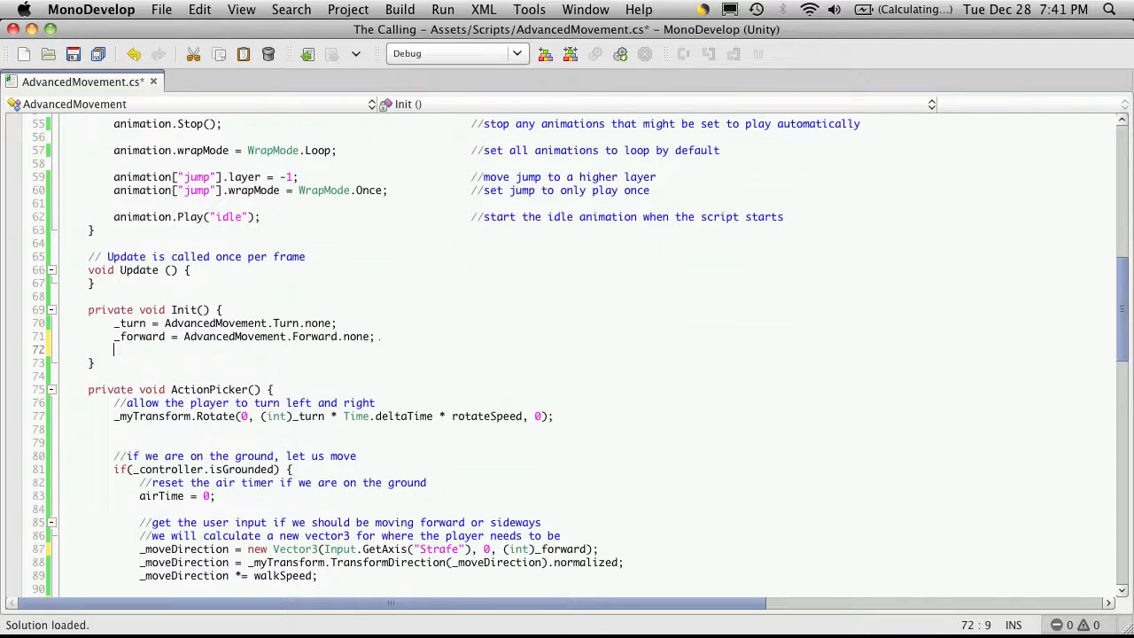
pyautogui.write('_run')
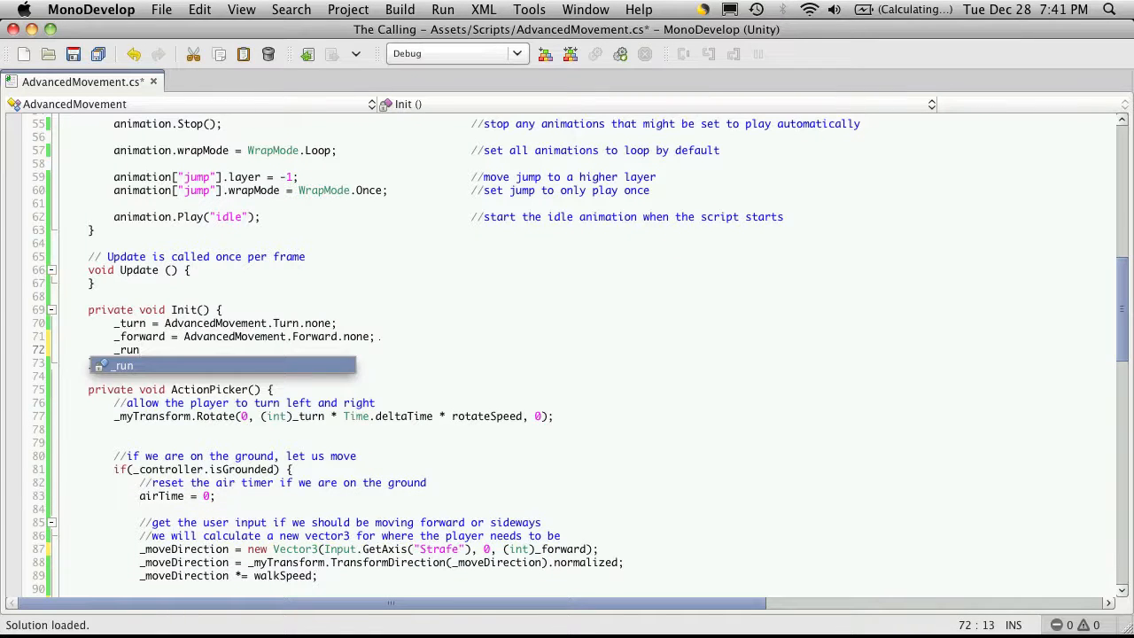
pyautogui.write('= false;')
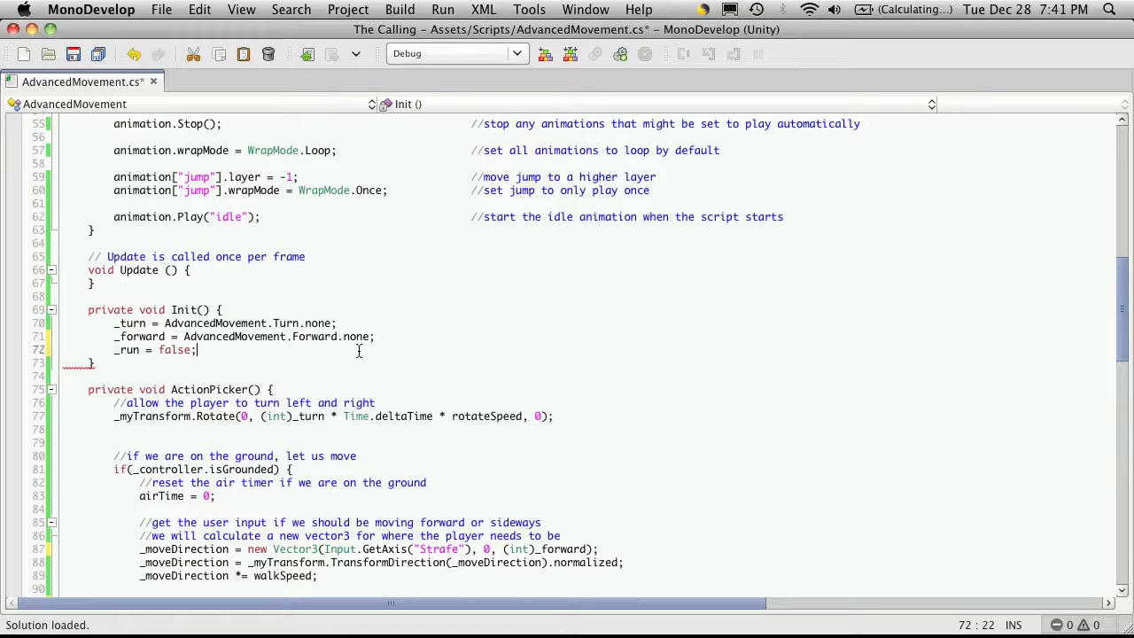
# Replace Input.GetButton("Run") in ActionPicker with _run.
pyautogui.scroll(-3)
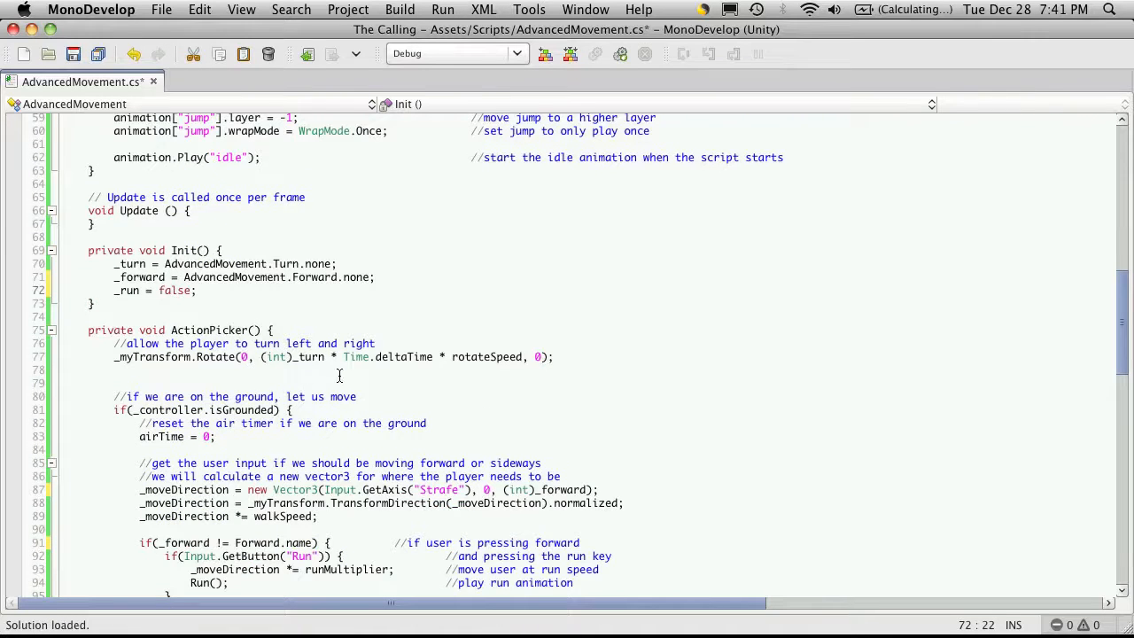
pyautogui.scroll(-3)
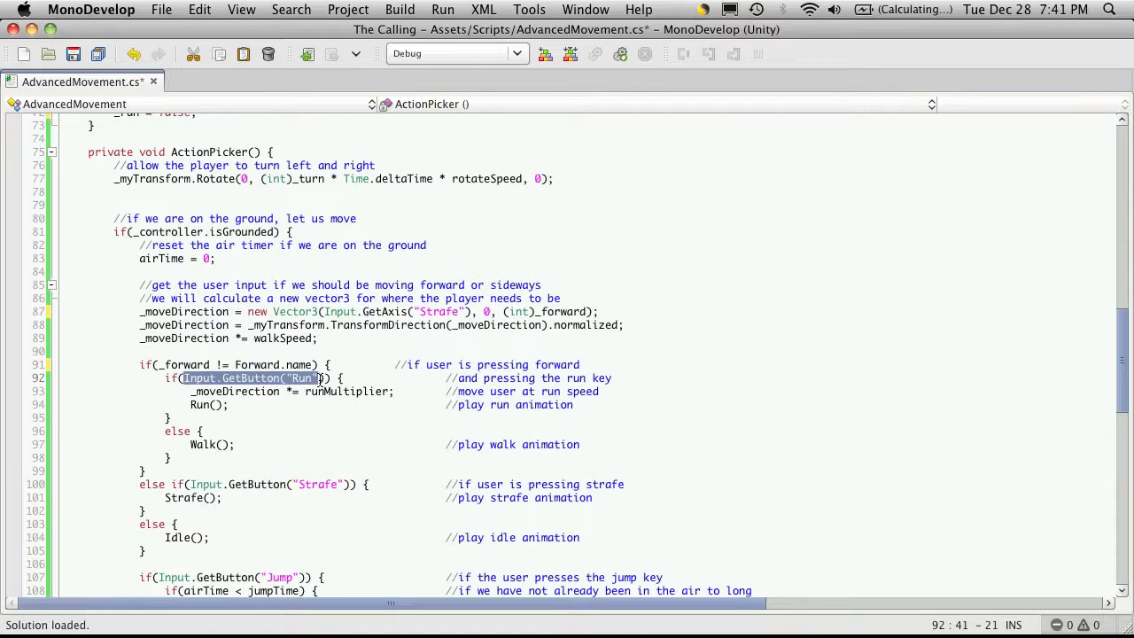
pyautogui.write('_run')
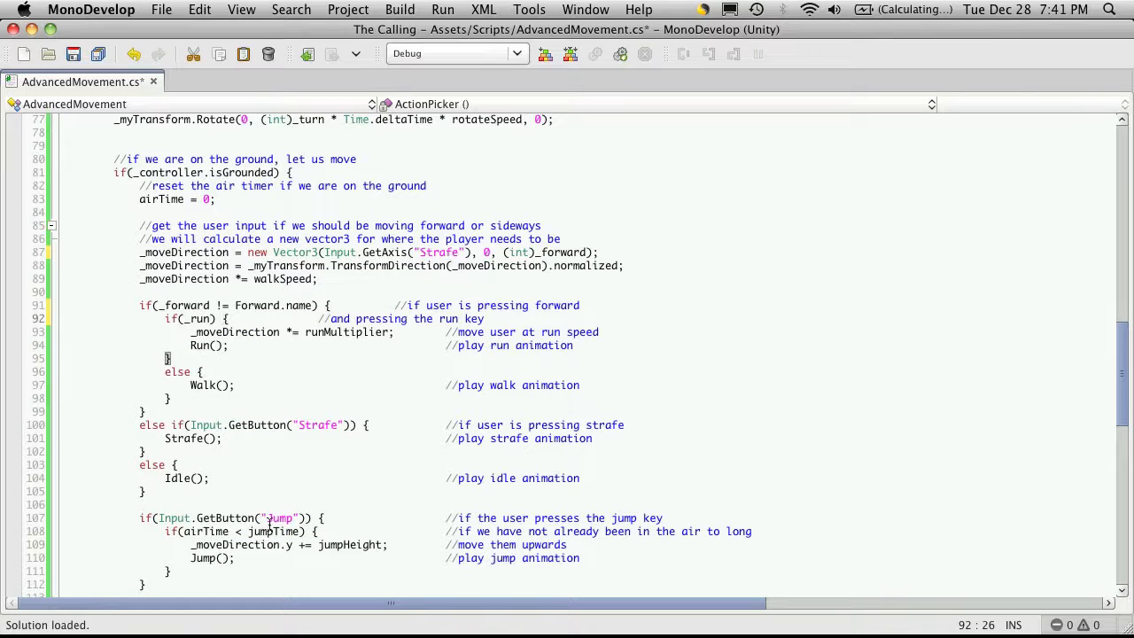
pyautogui.moveTo(159, 518); pyautogui.dragTo(305, 517)
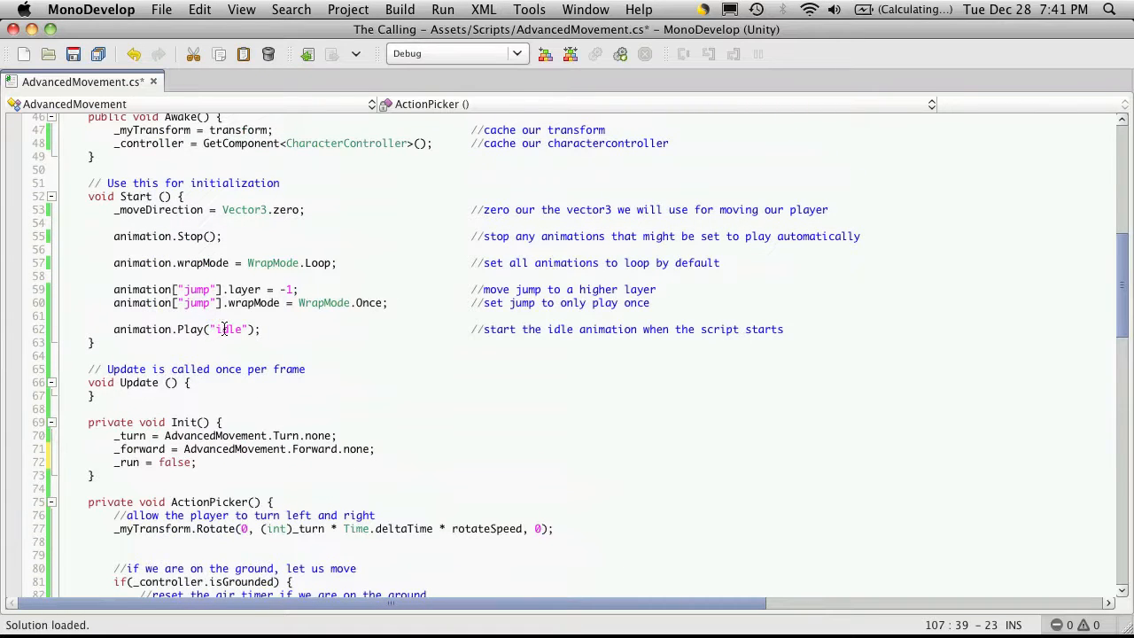
# Declare a private bool _jump field below _run.
pyautogui.scroll(3)
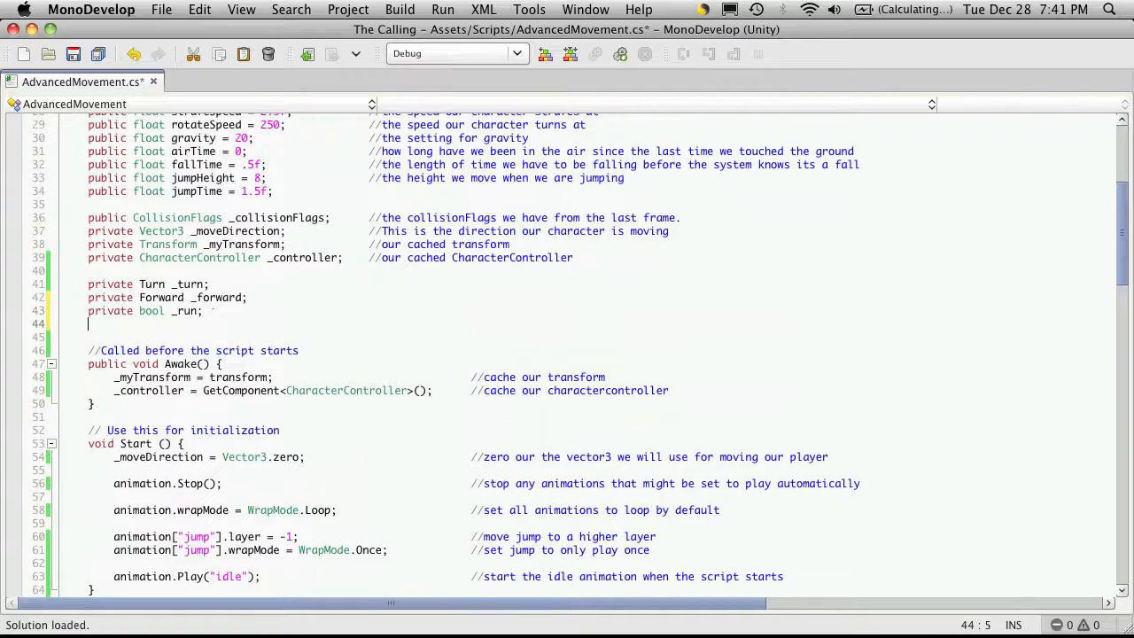
pyautogui.write('privd')
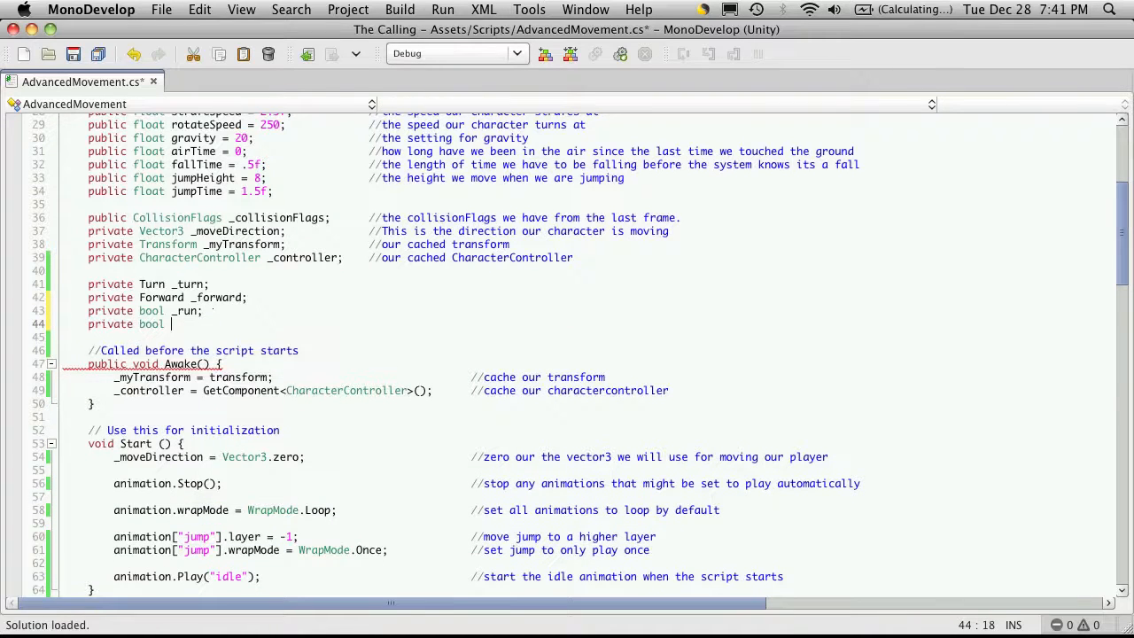
pyautogui.write('_jump')
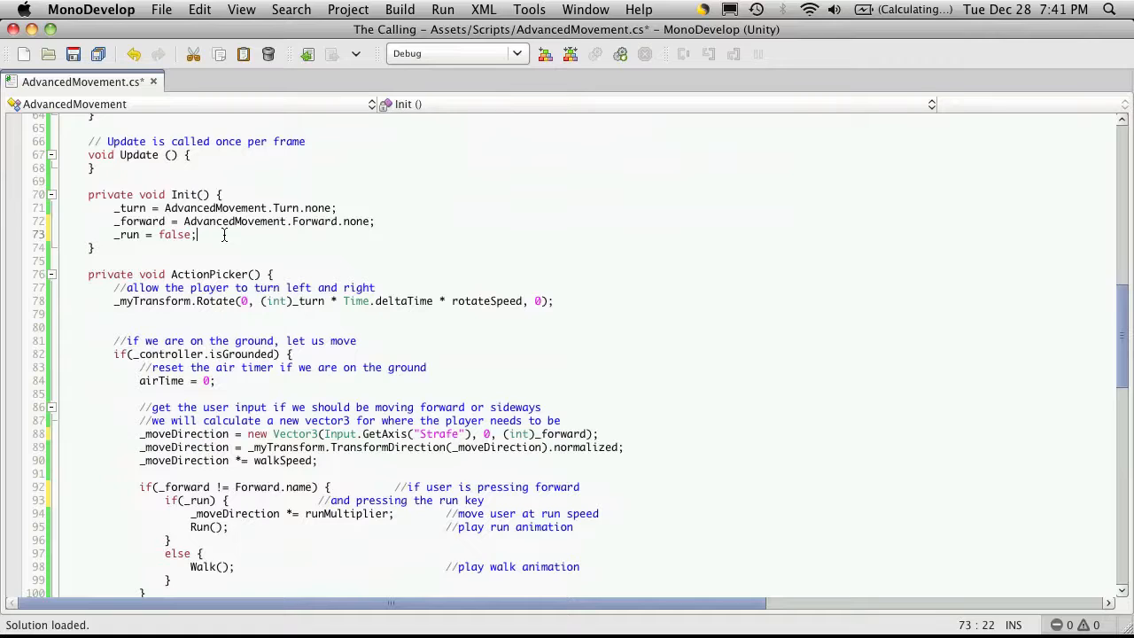
# Add _jump = false; to Init().
pyautogui.write('_j')
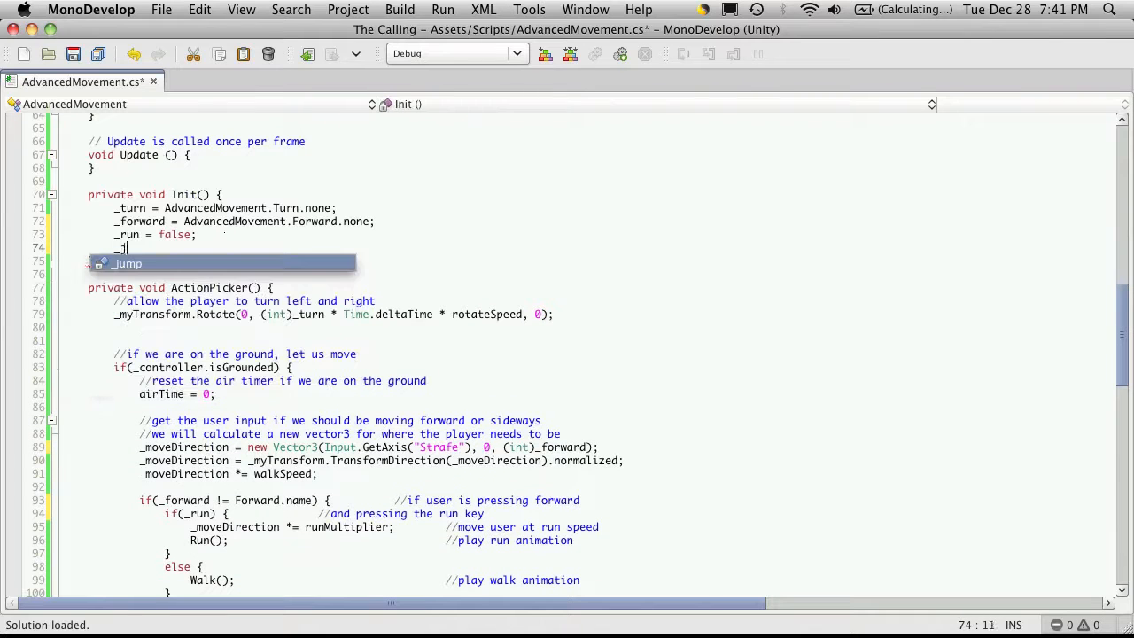
pyautogui.write('ump =')
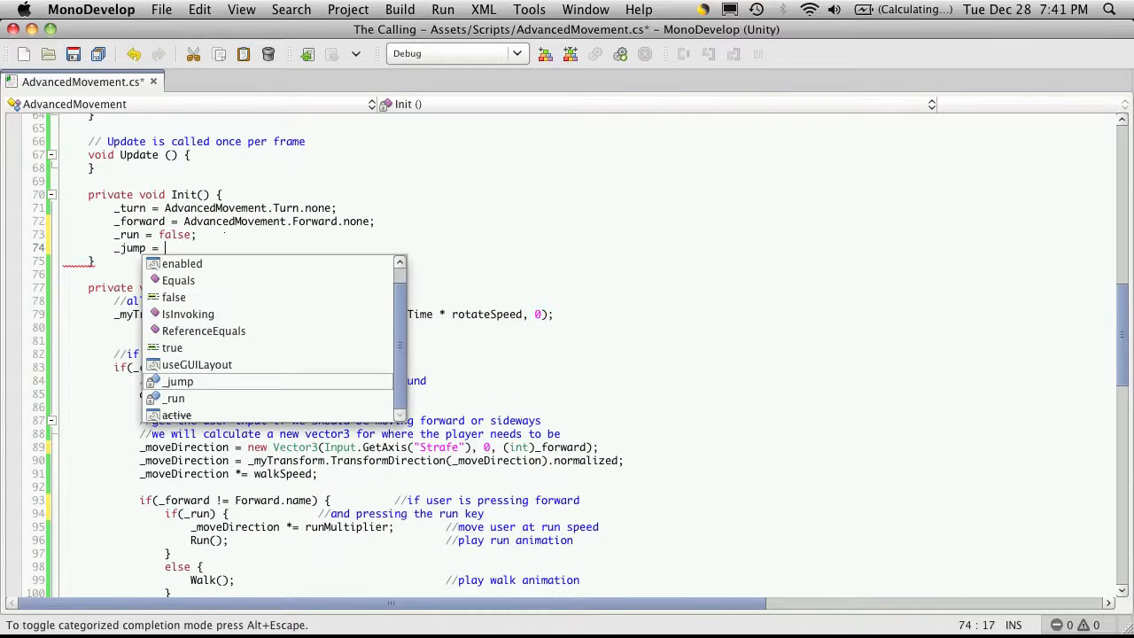
pyautogui.write('false;')
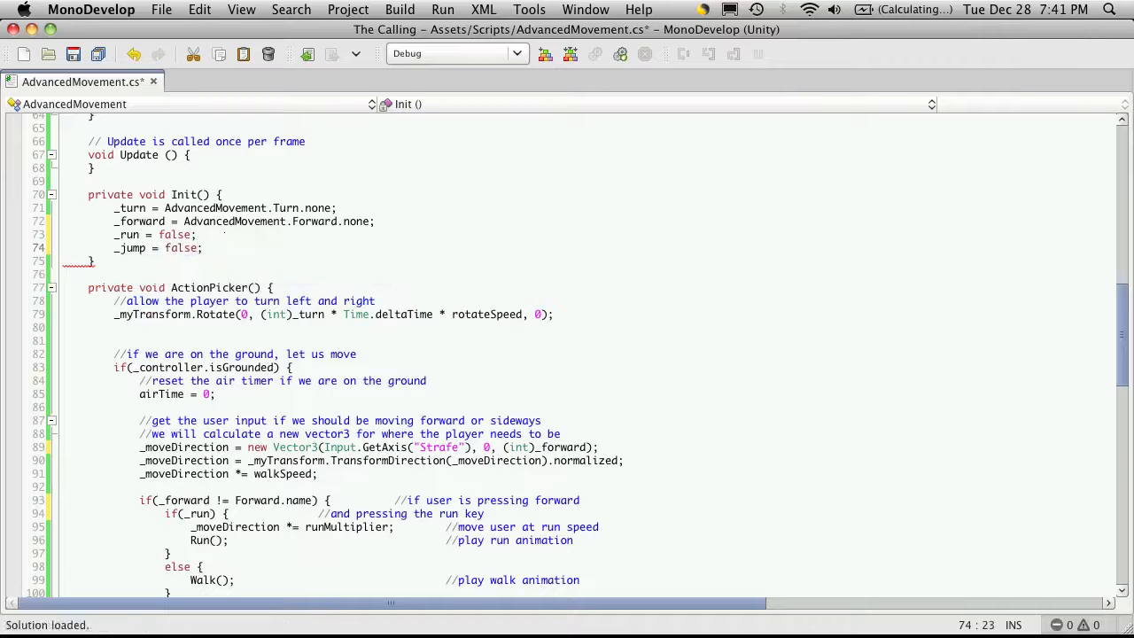
# Replace Input.GetButton("Jump") in ActionPicker with _jump.
pyautogui.scroll(-3)
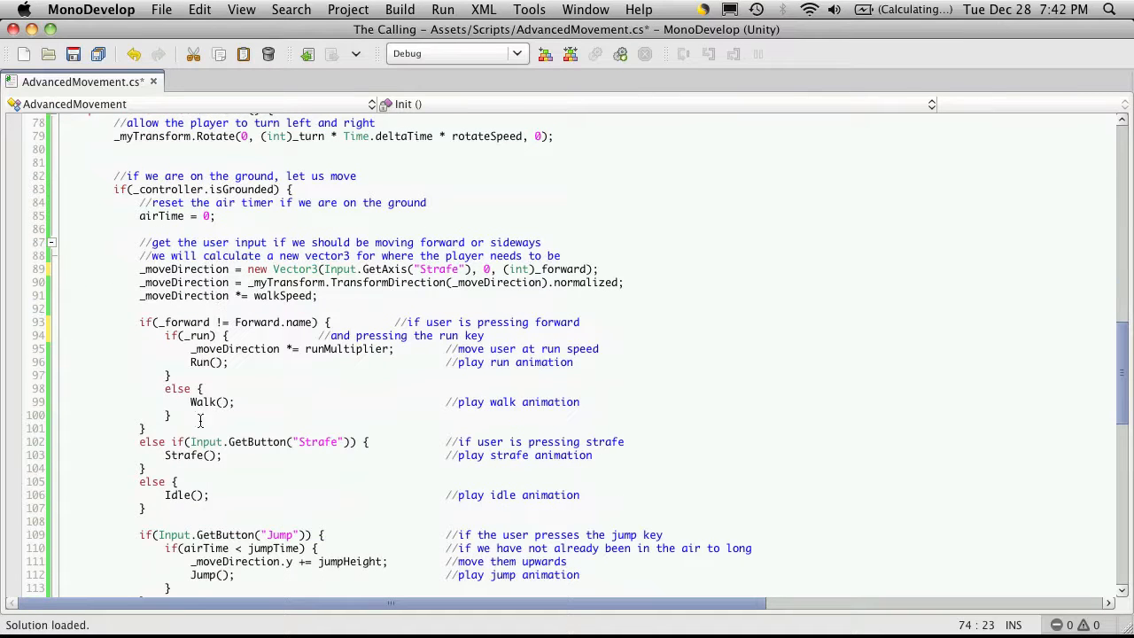
pyautogui.scroll(-3)
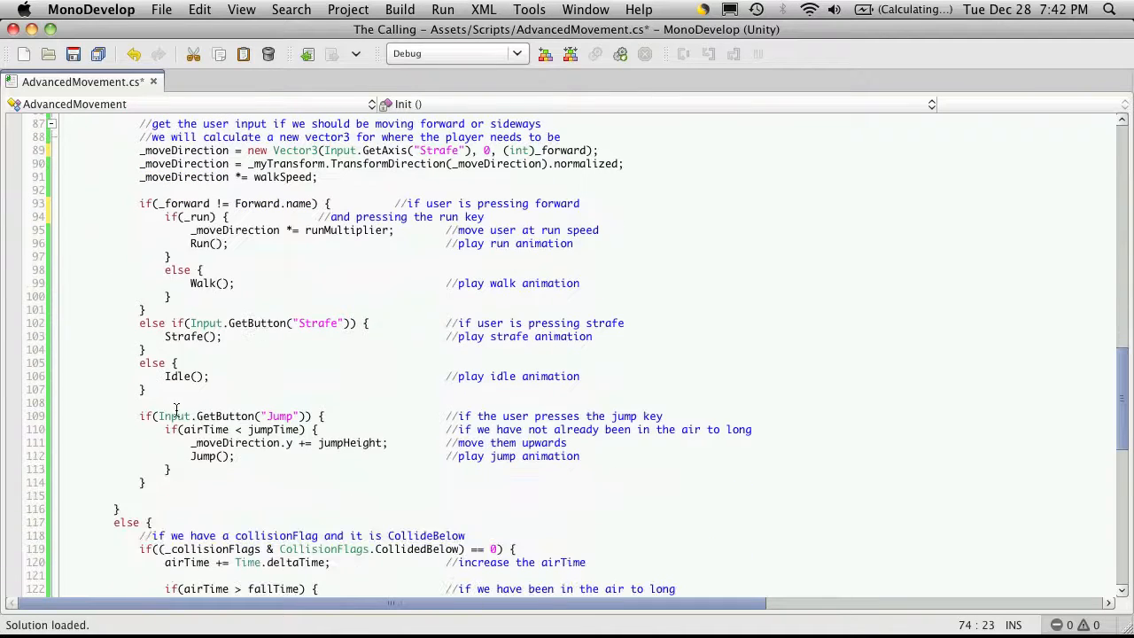
pyautogui.moveTo(157, 415); pyautogui.dragTo(305, 415)
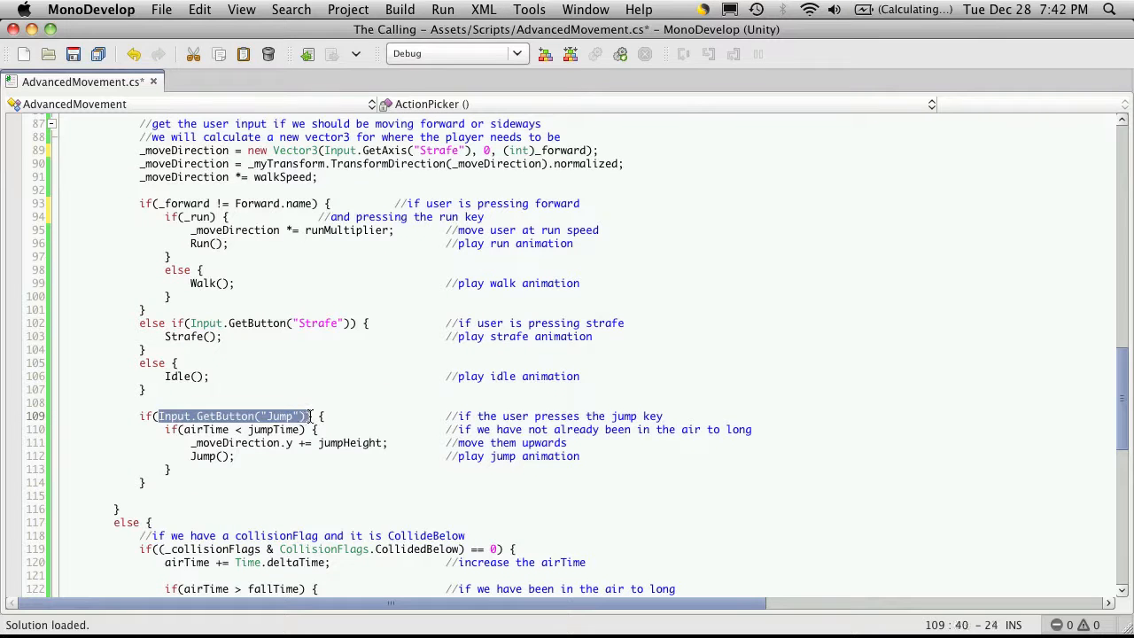
pyautogui.write('_jump;')
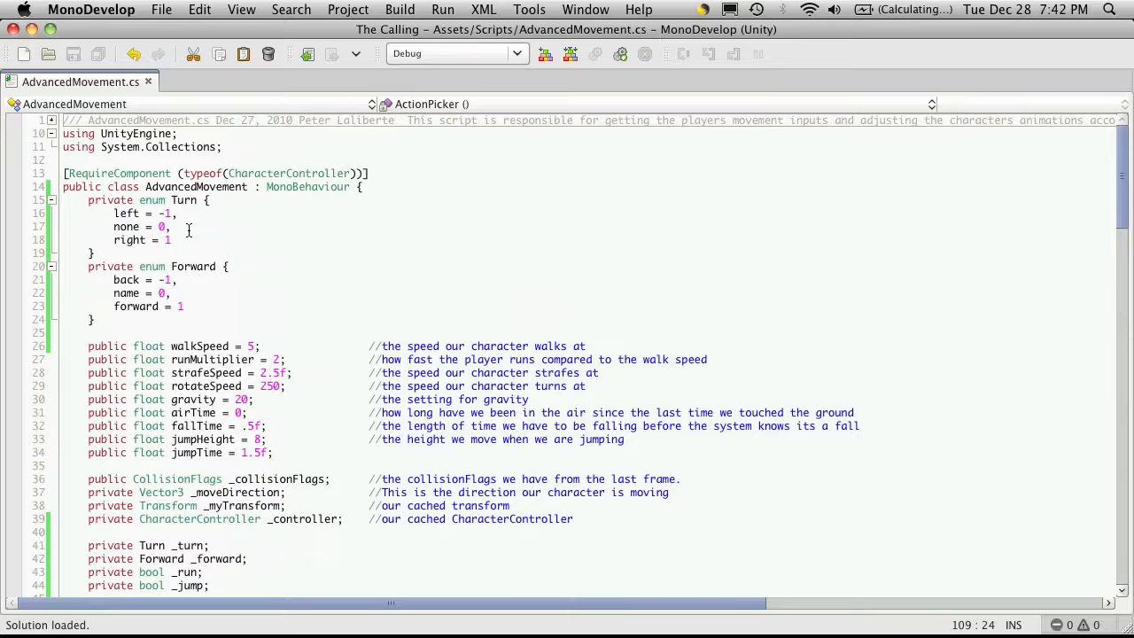
# Declare a _strafe field on a new line after _forward.
pyautogui.scroll(-3)
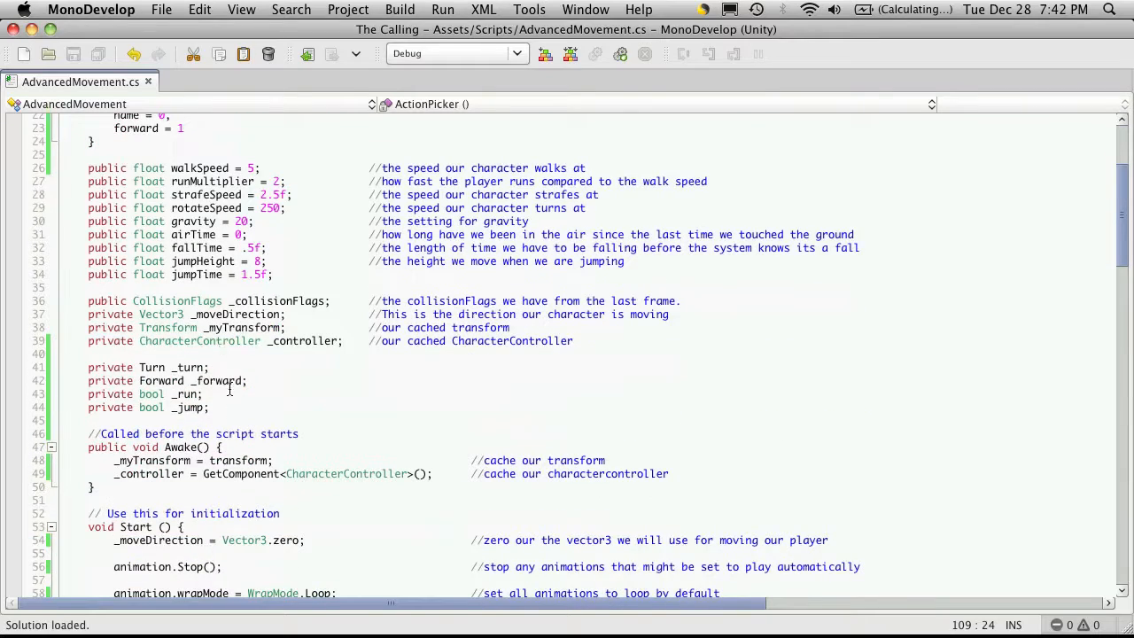
pyautogui.click(251, 381)
pyautogui.write('private Turn _')
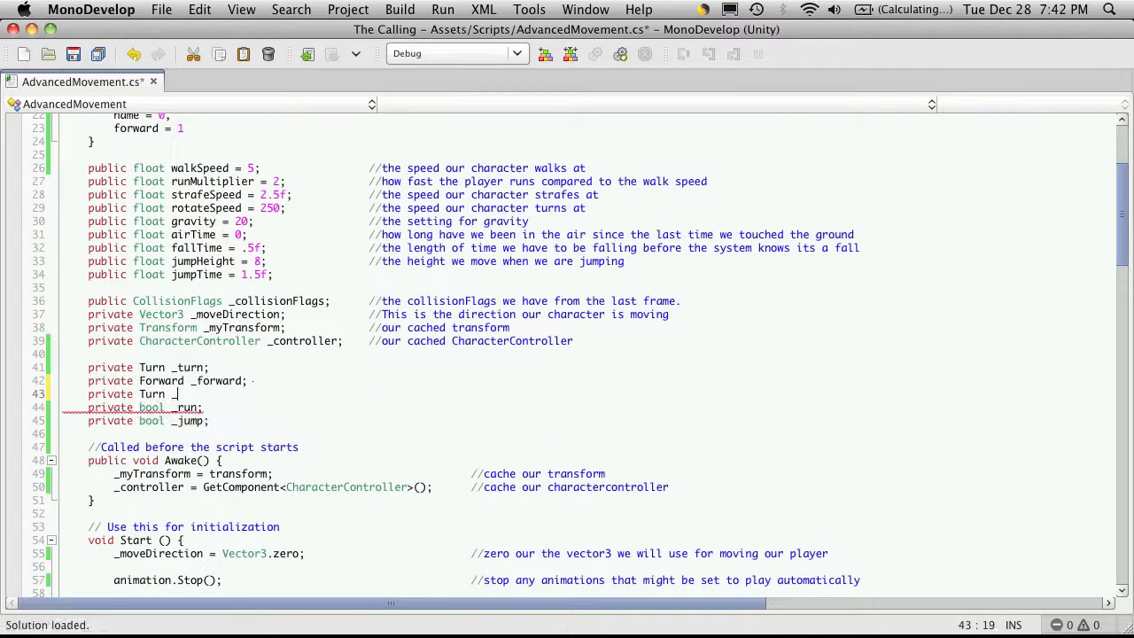
pyautogui.write('stra')
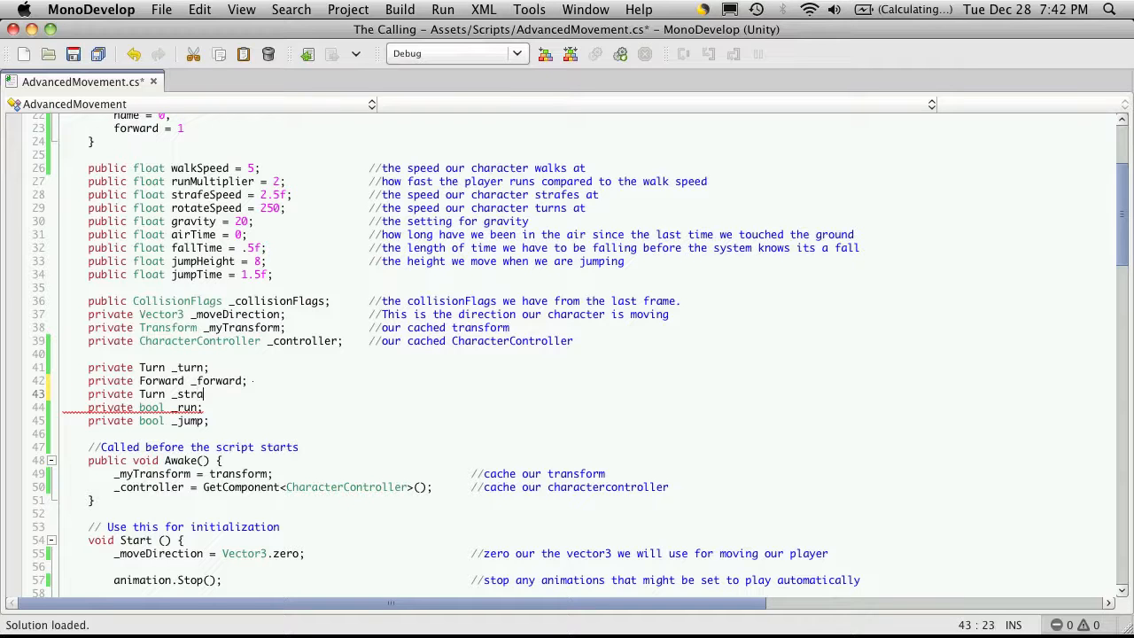
pyautogui.write('fe;')
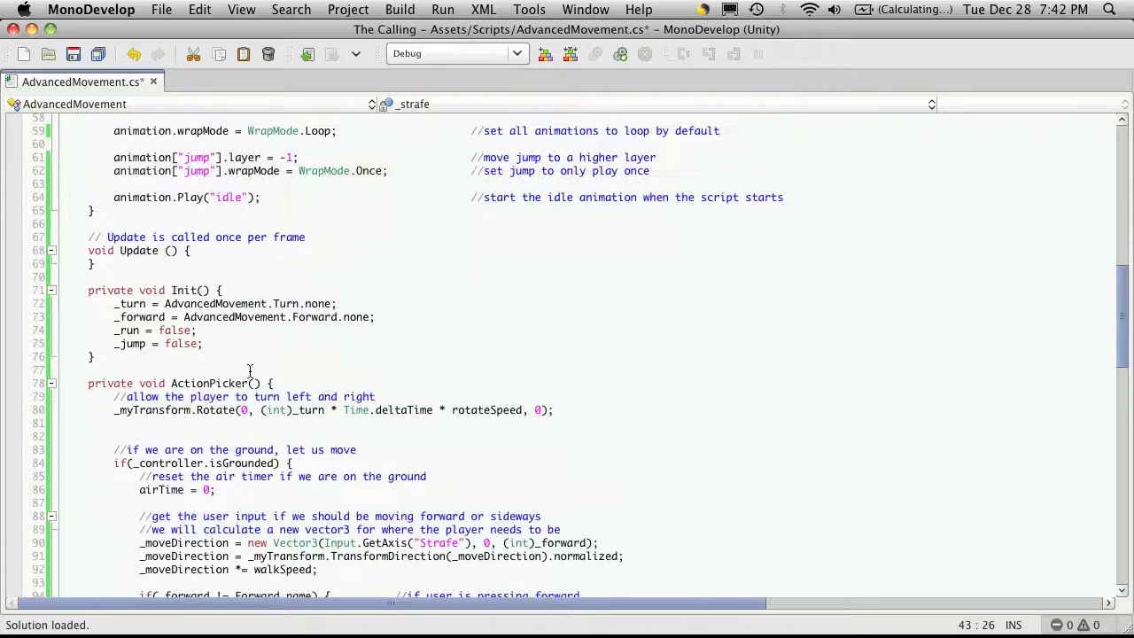
# In Init, add _strafe = Turn.none; after _forward, removing the AdvancedMovement prefix.
pyautogui.click(397, 317)
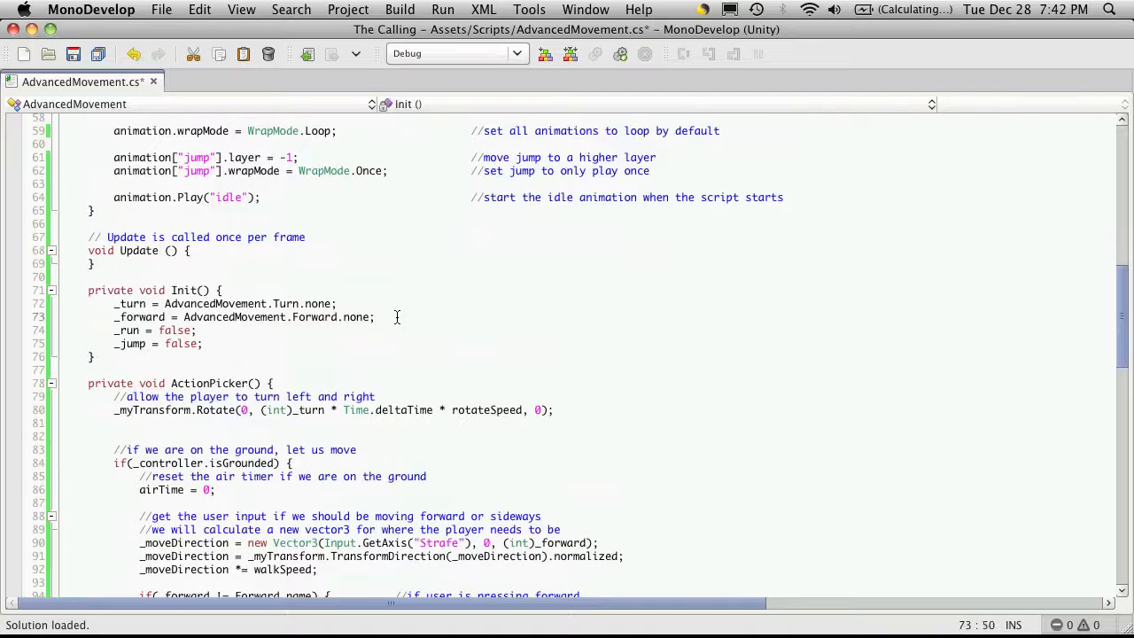
pyautogui.press('Enter')
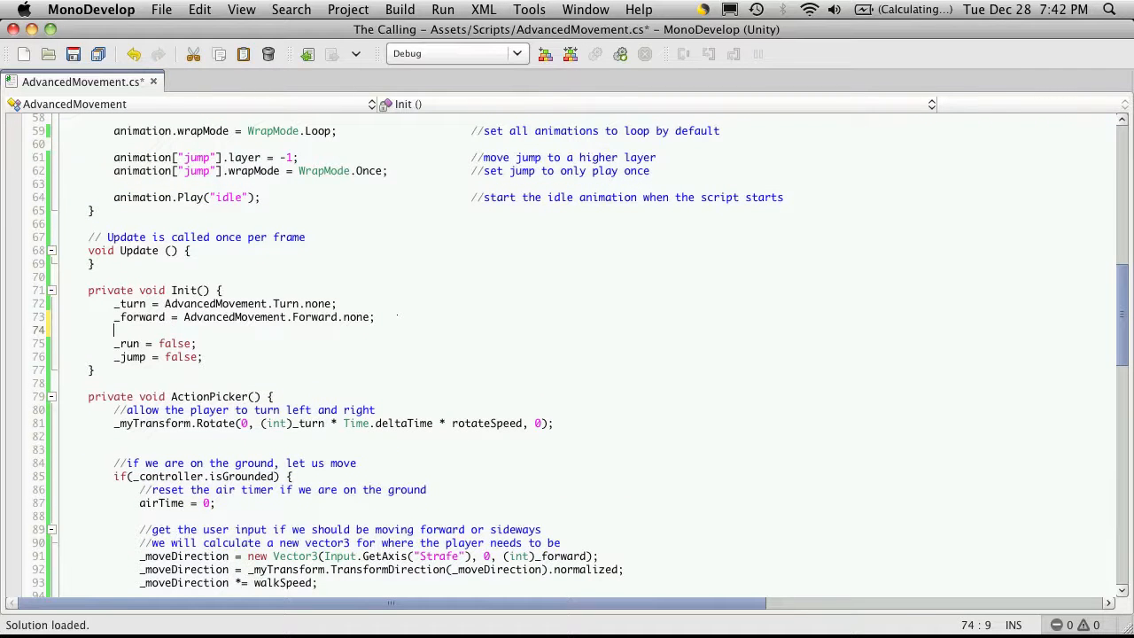
pyautogui.write('_strafe = AdvancedMovement.Turn')
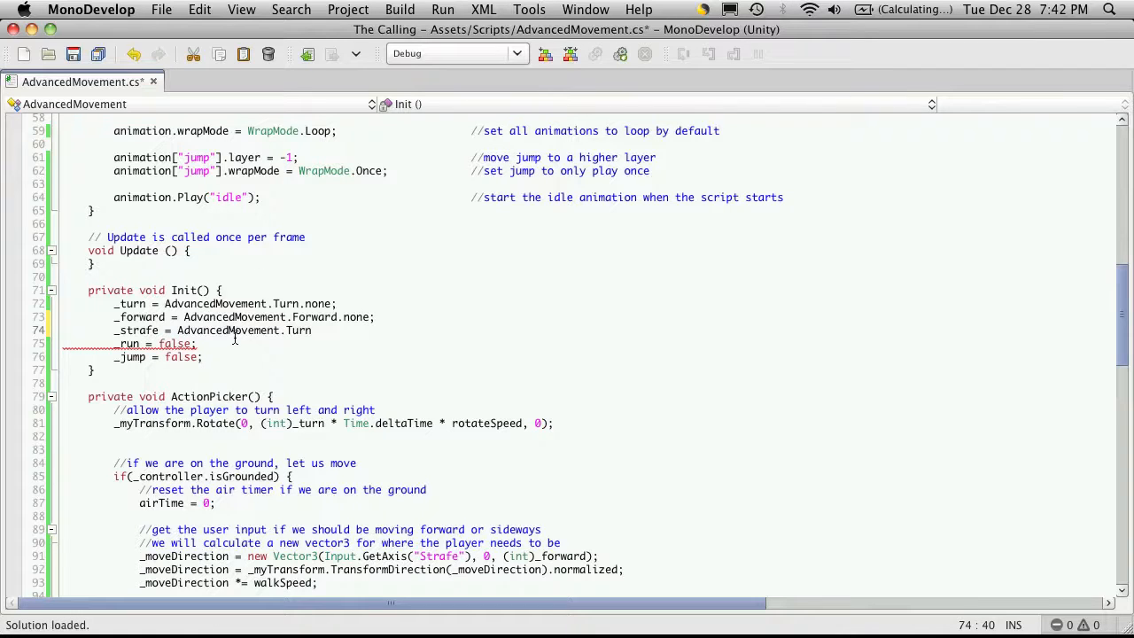
pyautogui.doubleClick(227, 330)
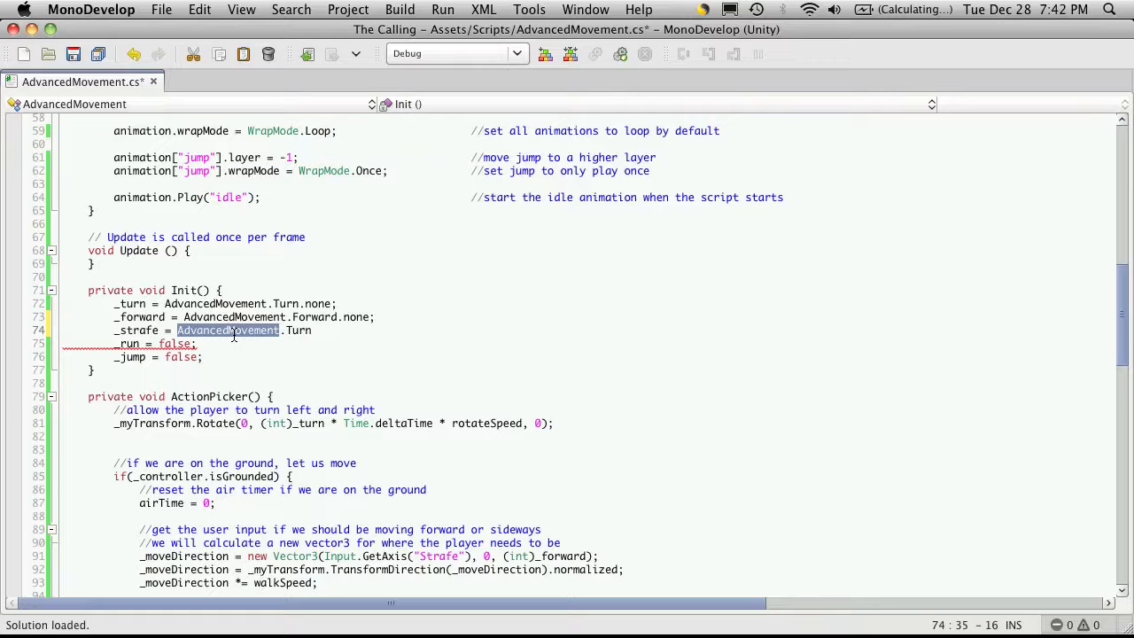
pyautogui.press('Delete')
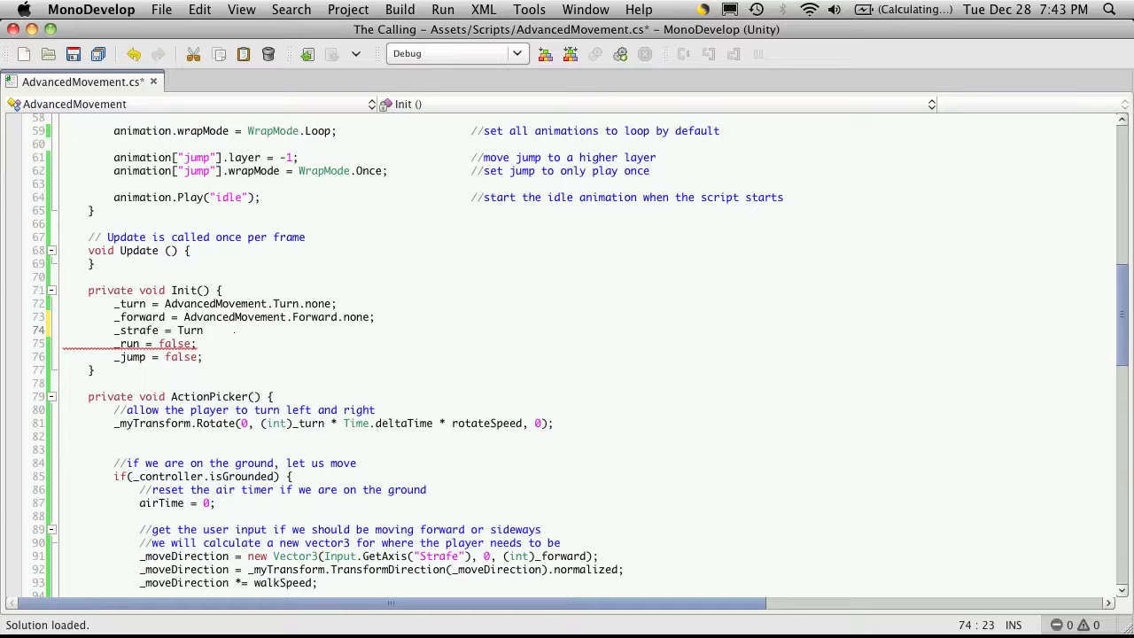
pyautogui.write('.none;')
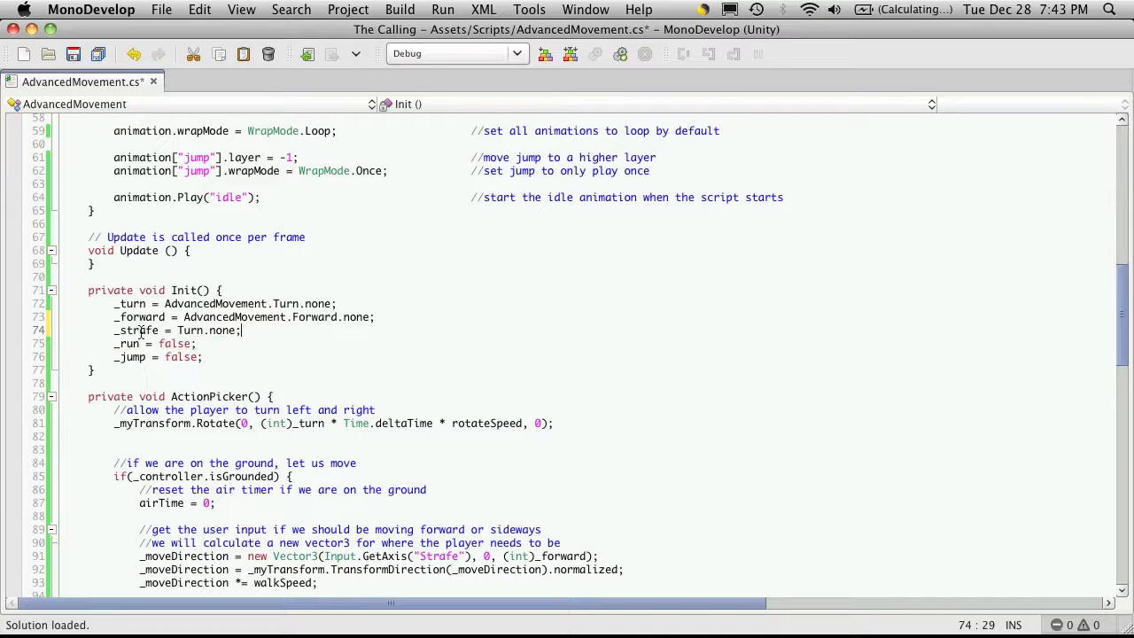
pyautogui.doubleClick(135, 329)
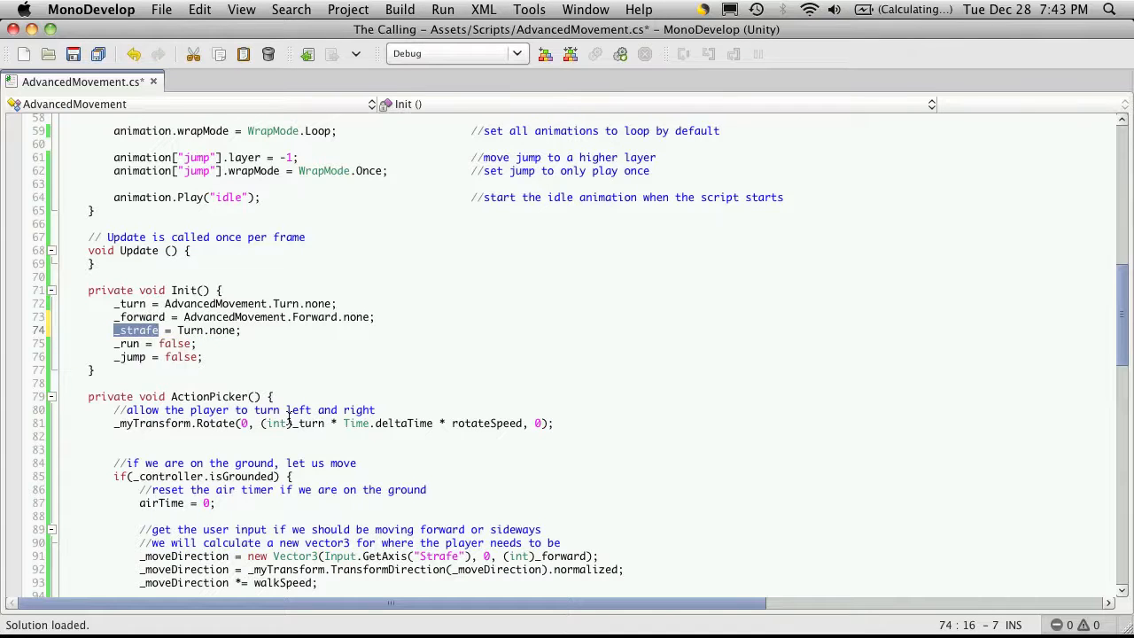
pyautogui.scroll(-3)
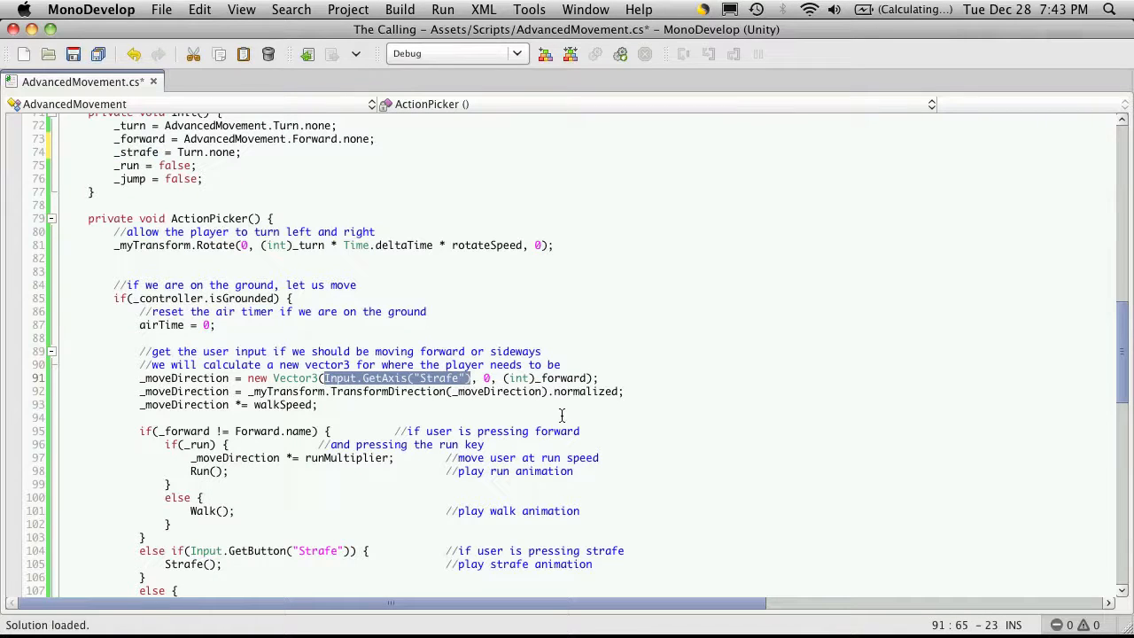
# Use (int)_strafe for sideways movement and check _strafe != AdvancedMovement.Turn.none.
pyautogui.write('_strafe')
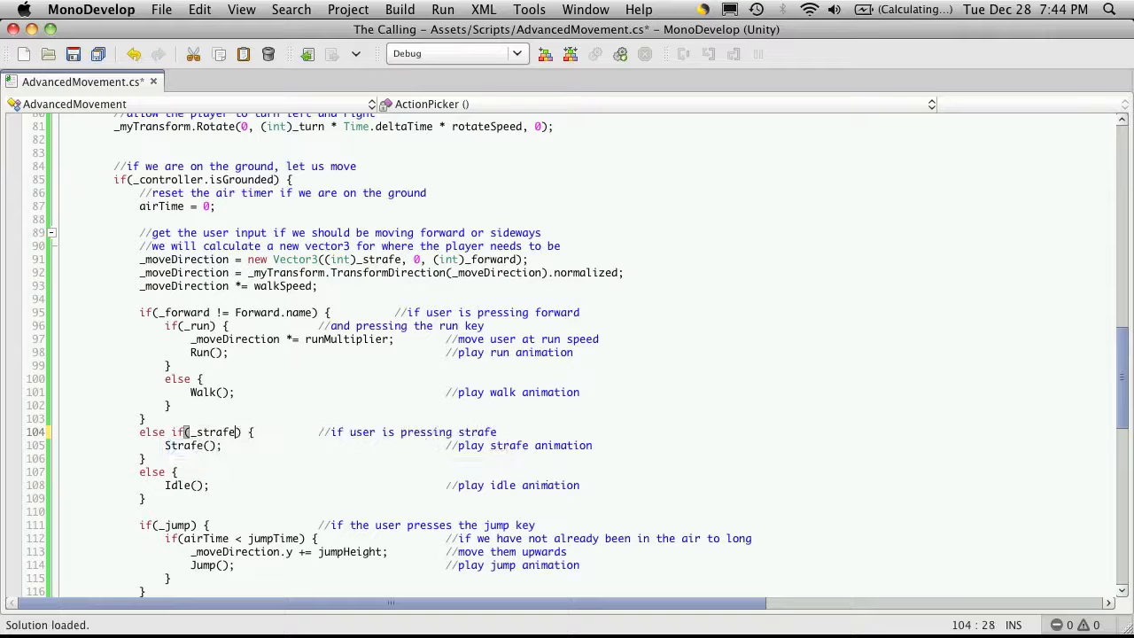
pyautogui.write('!=')
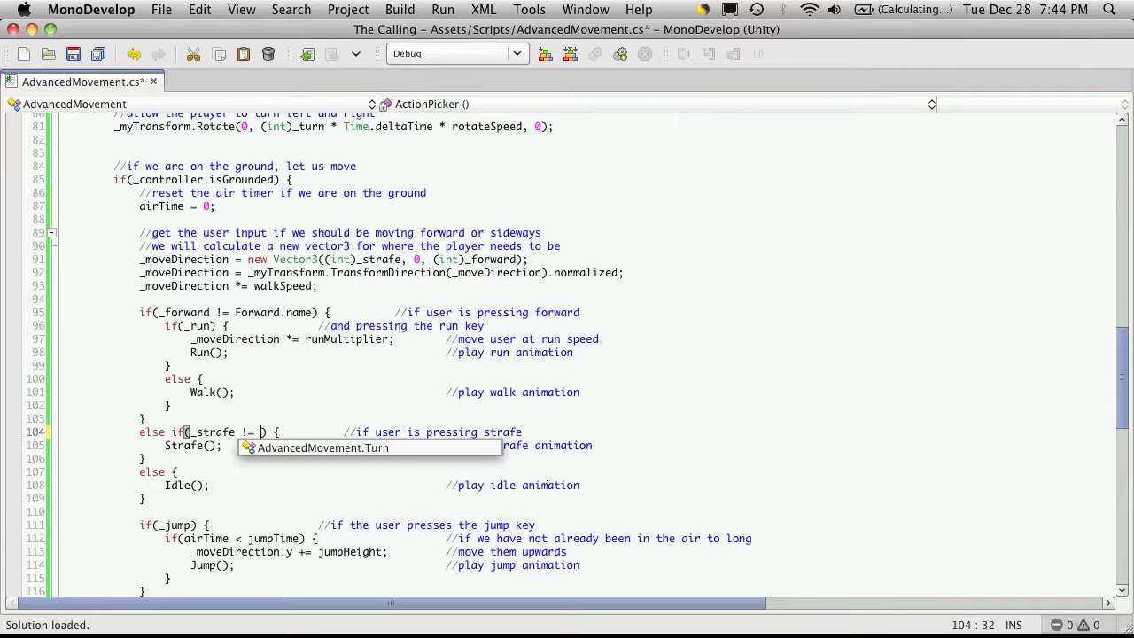
pyautogui.press('Tab')
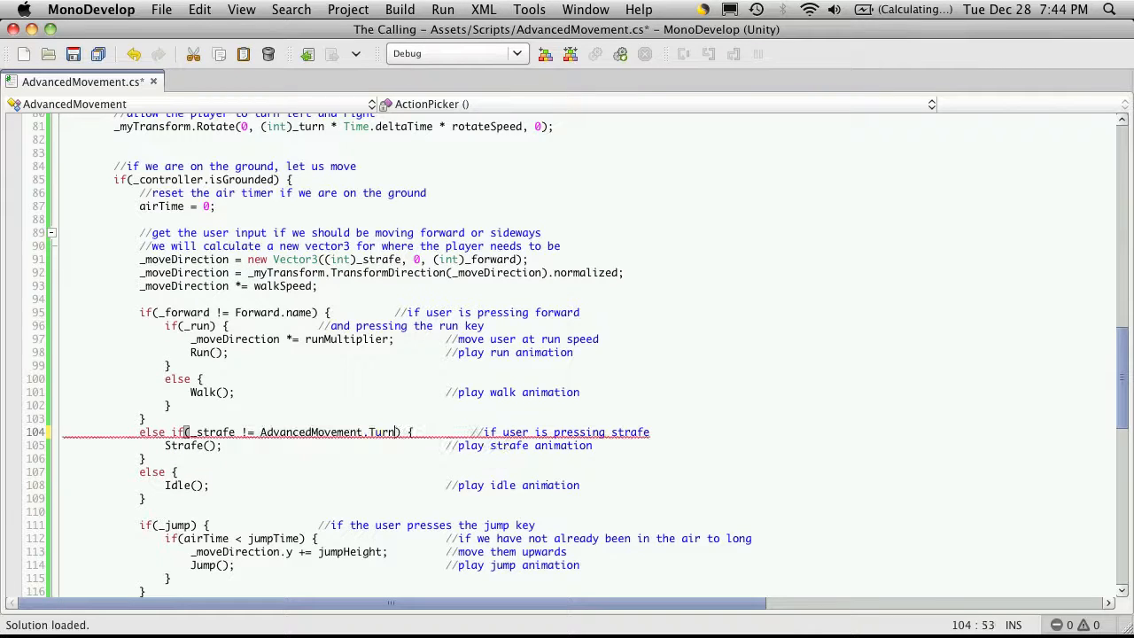
pyautogui.write('.none')
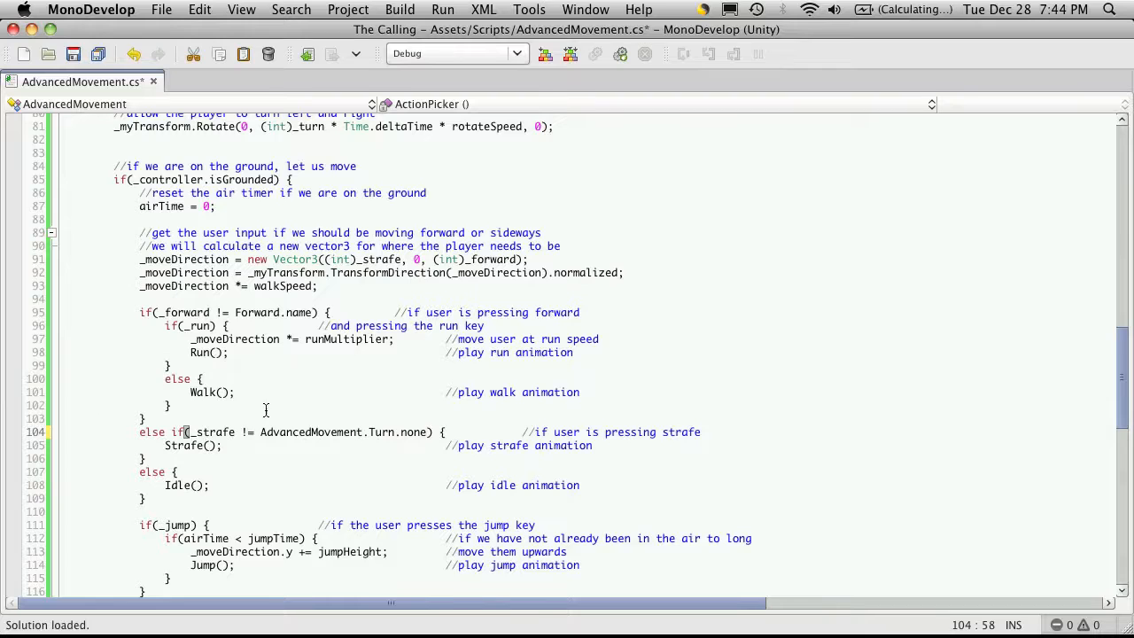
pyautogui.scroll(-3)
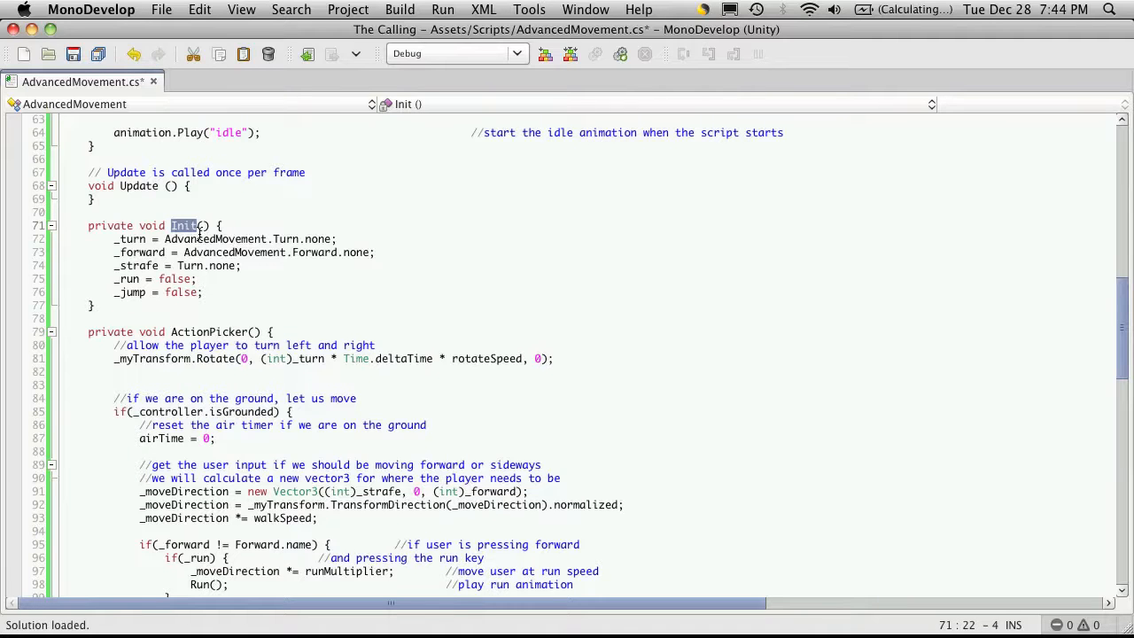
# Add Init(); after animation.Play("idle") in Start and save.
pyautogui.scroll(3)
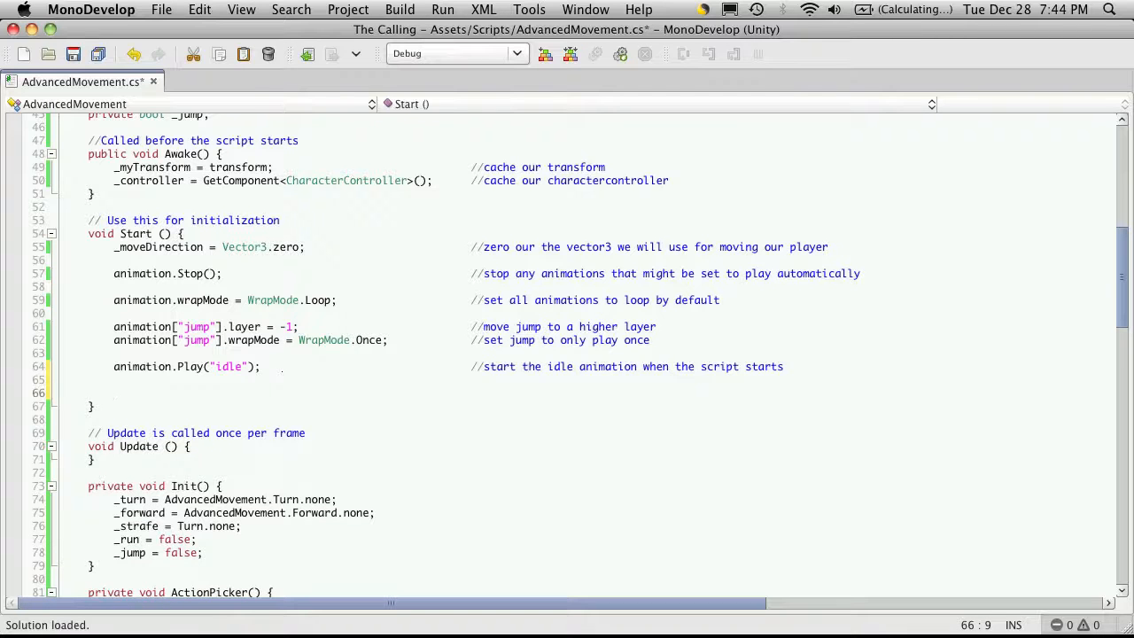
pyautogui.write('Init();')
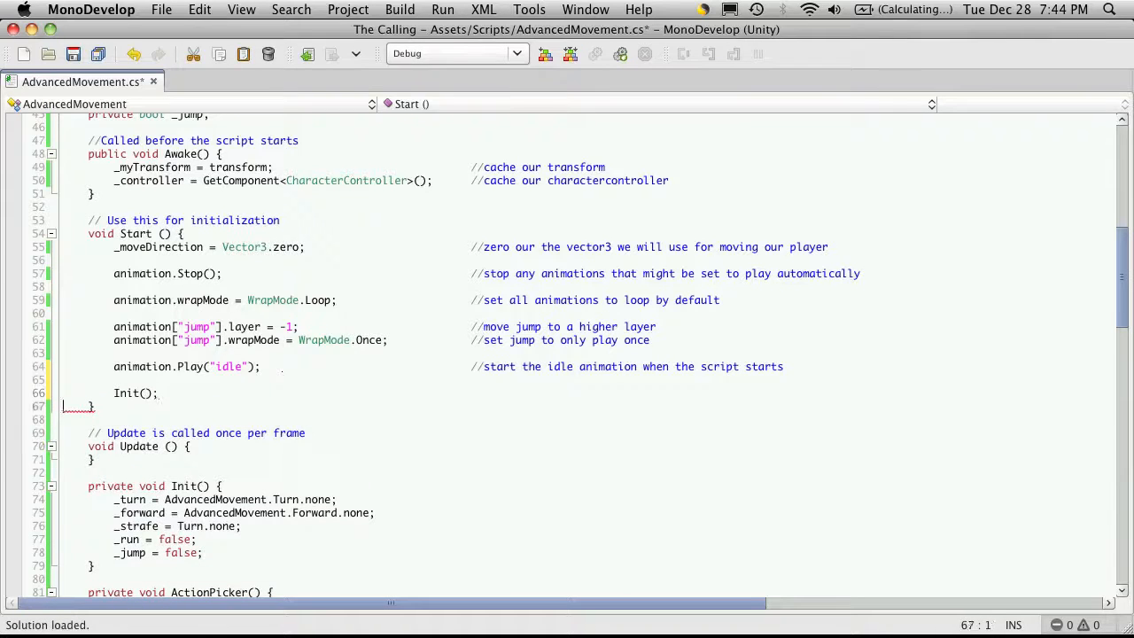
pyautogui.scroll(-3)
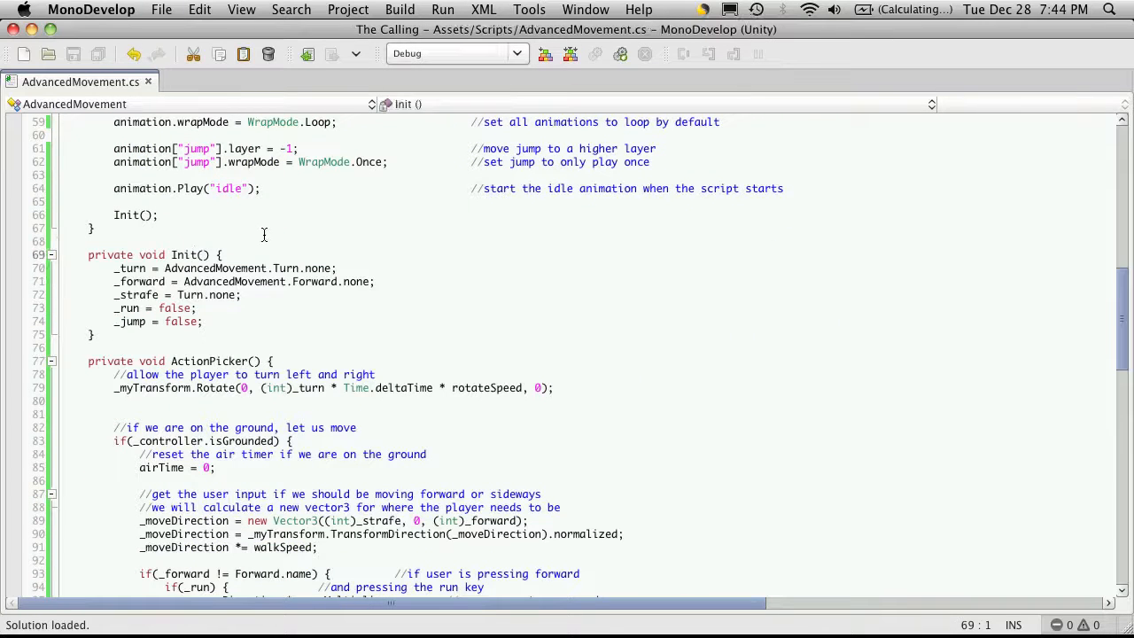
pyautogui.moveTo(265, 248)
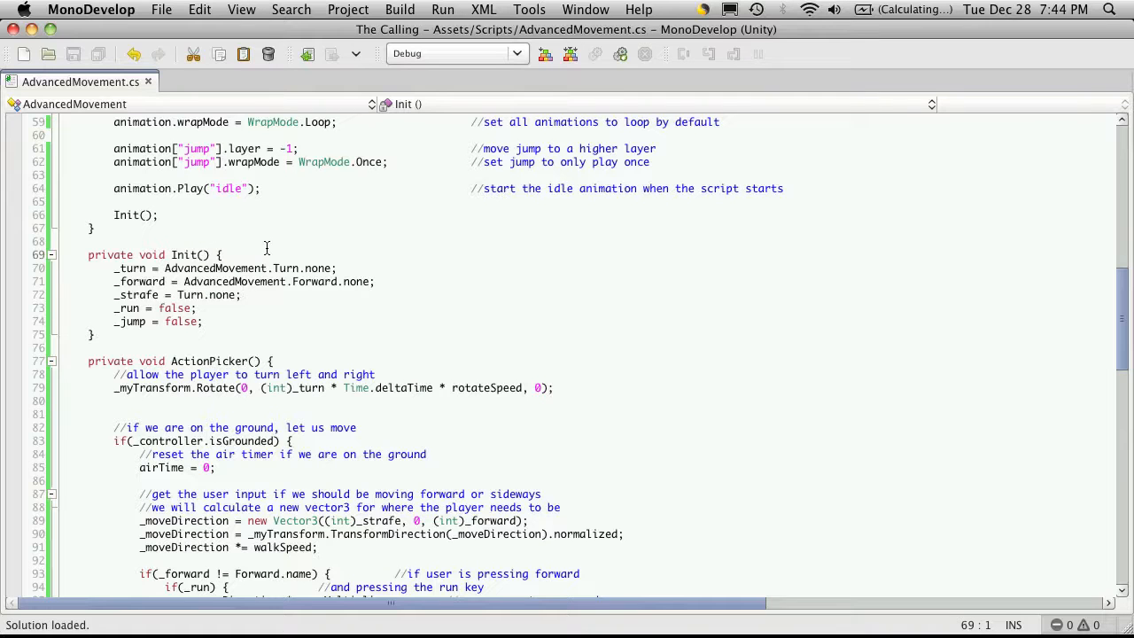
pyautogui.scroll(-3)
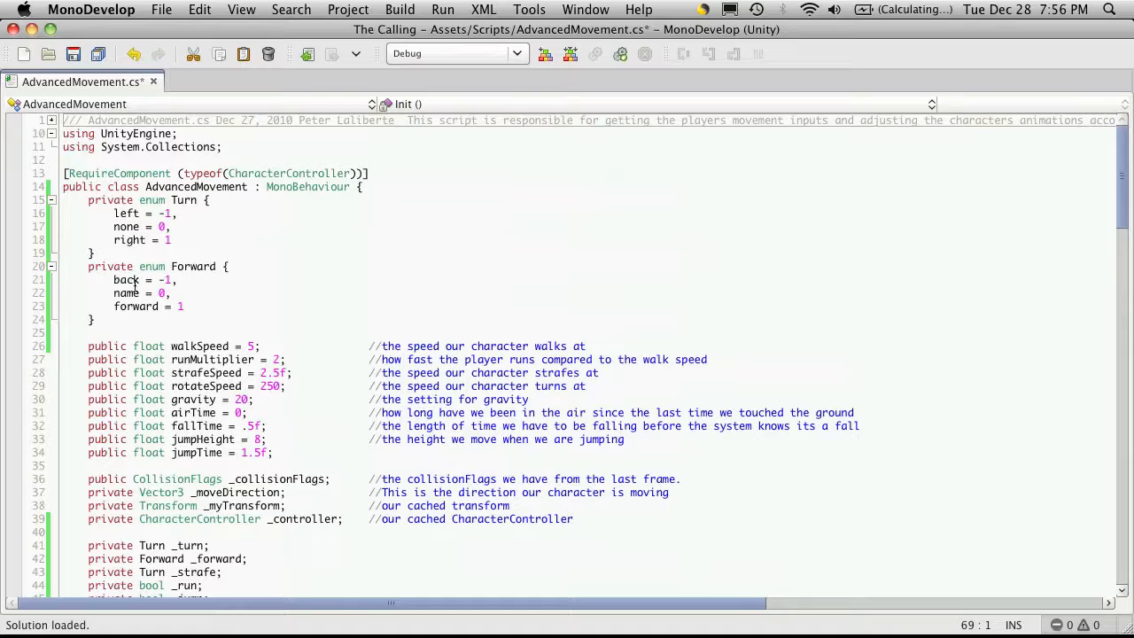
# Rename the Forward enum's name member to none and fix Forward.none in ActionPicker.
pyautogui.doubleClick(134, 305)
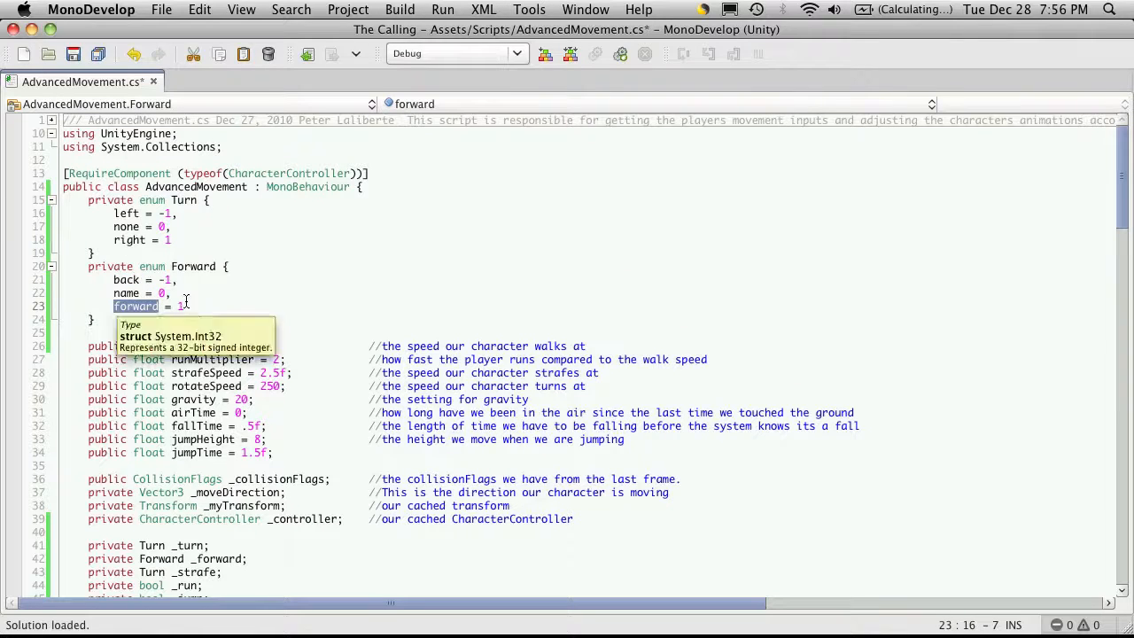
pyautogui.scroll(-3)
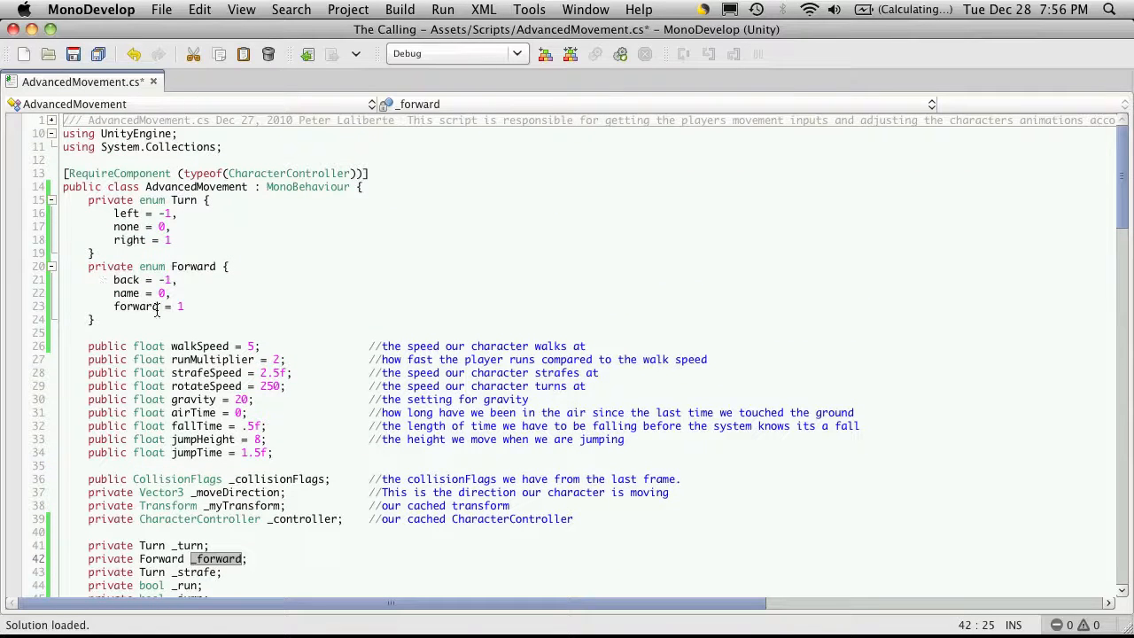
pyautogui.doubleClick(126, 294)
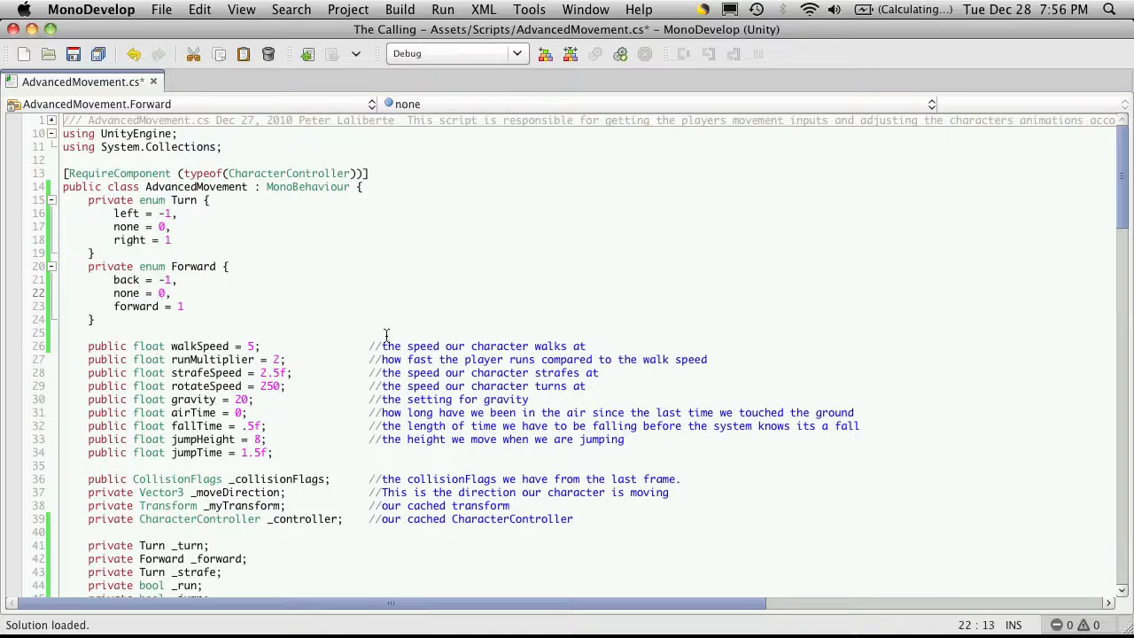
pyautogui.scroll(-3)
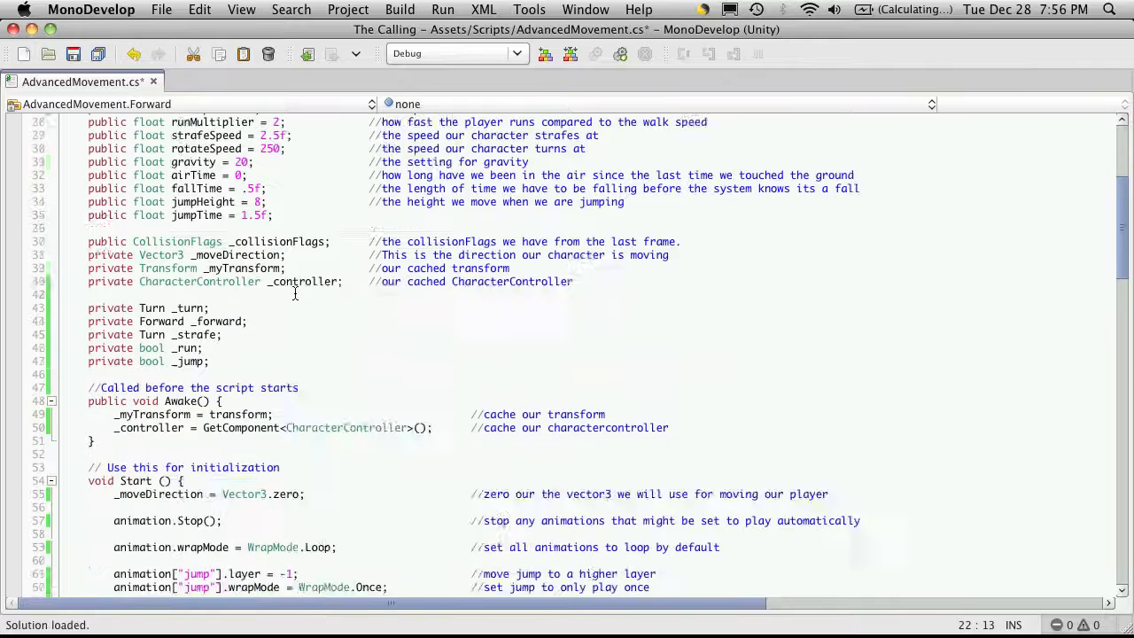
pyautogui.scroll(-3)
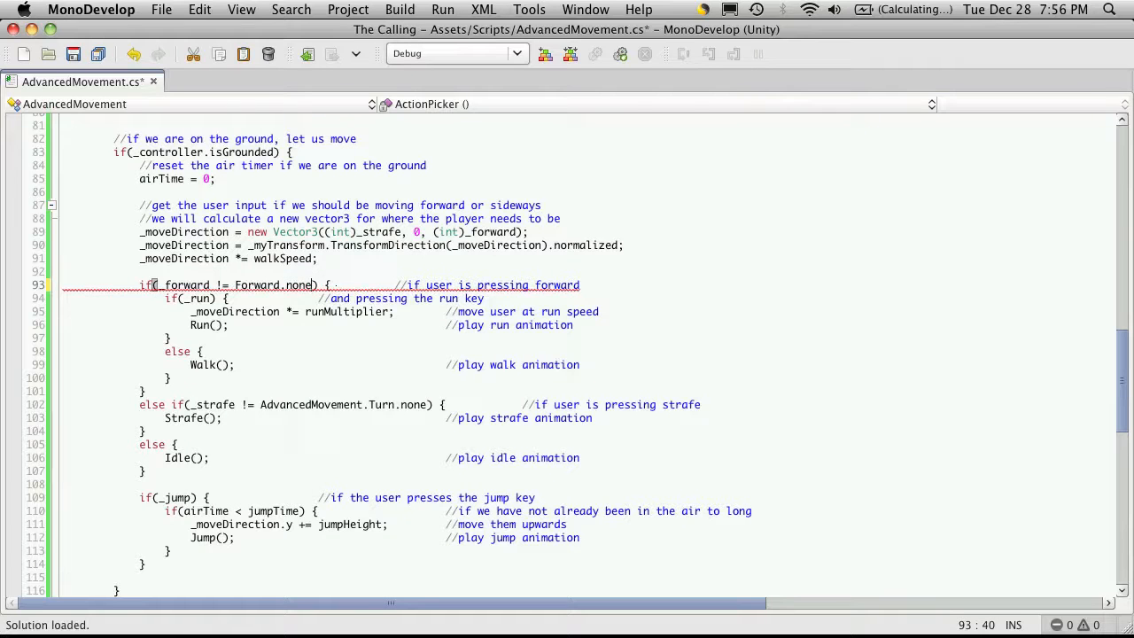
# Save the script with Cmd+S and return to the editor from Unity.
pyautogui.press('cmd+s')
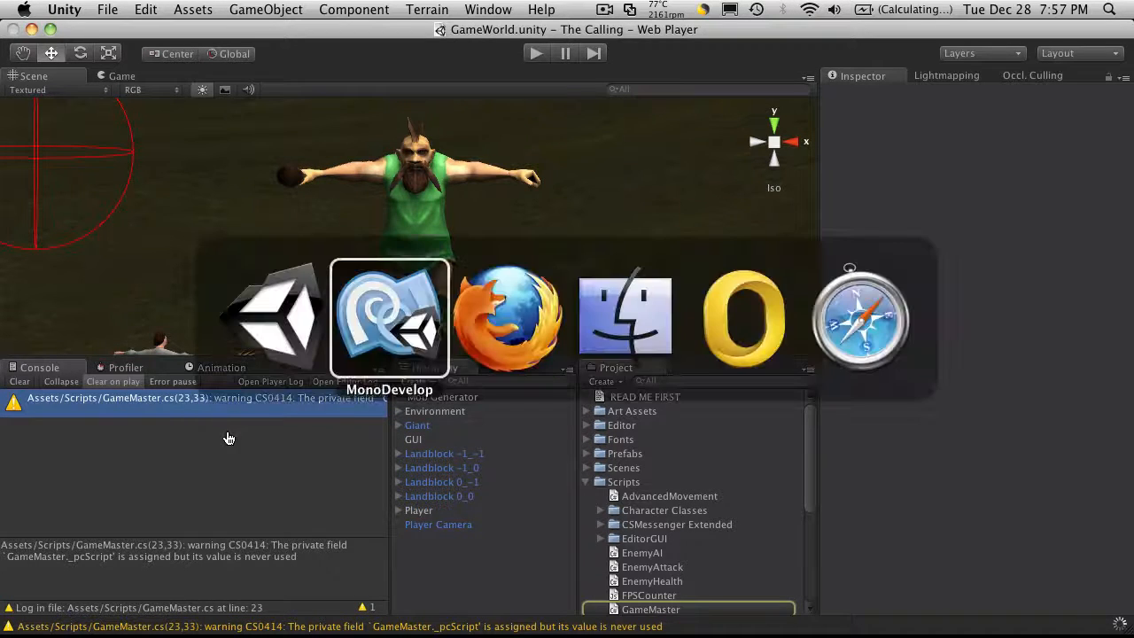
pyautogui.click(390, 316)
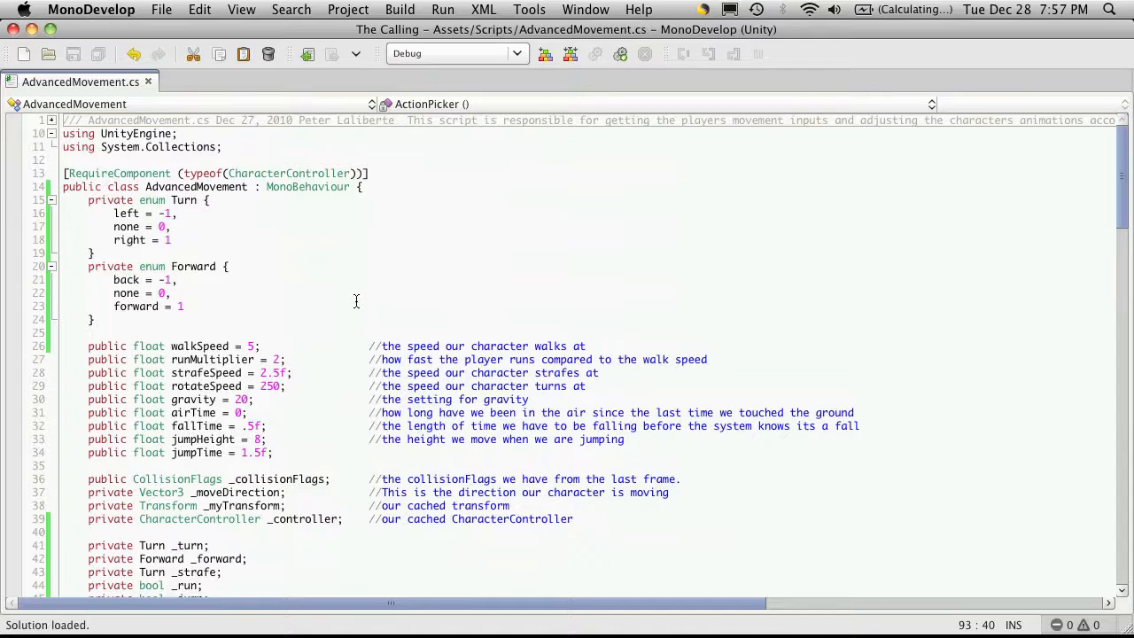
pyautogui.scroll(-3)
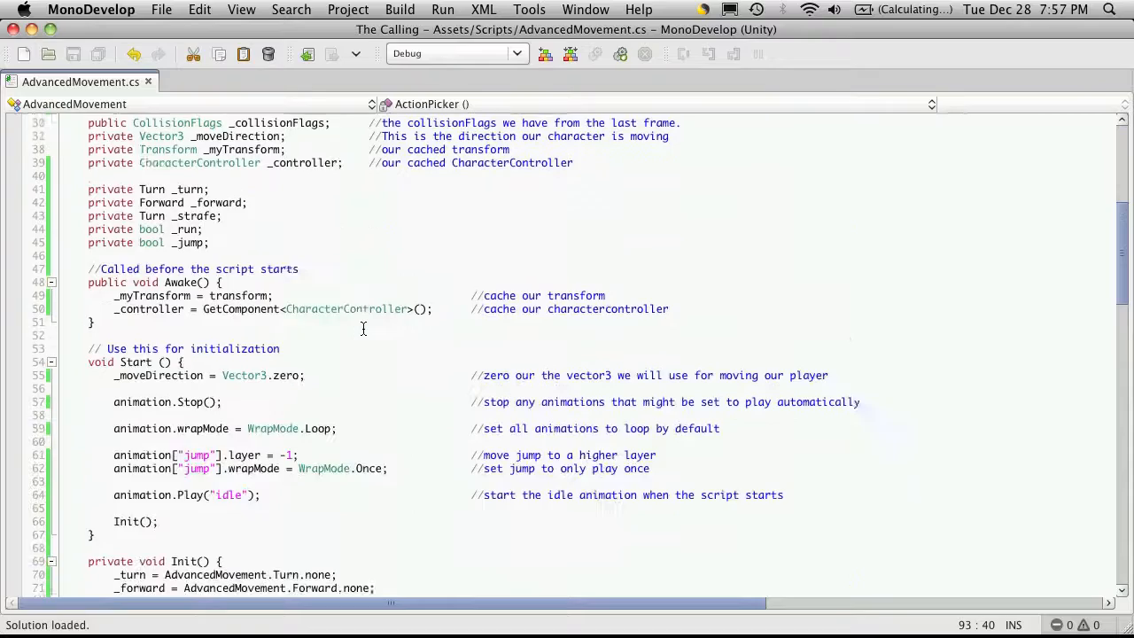
pyautogui.scroll(-3)
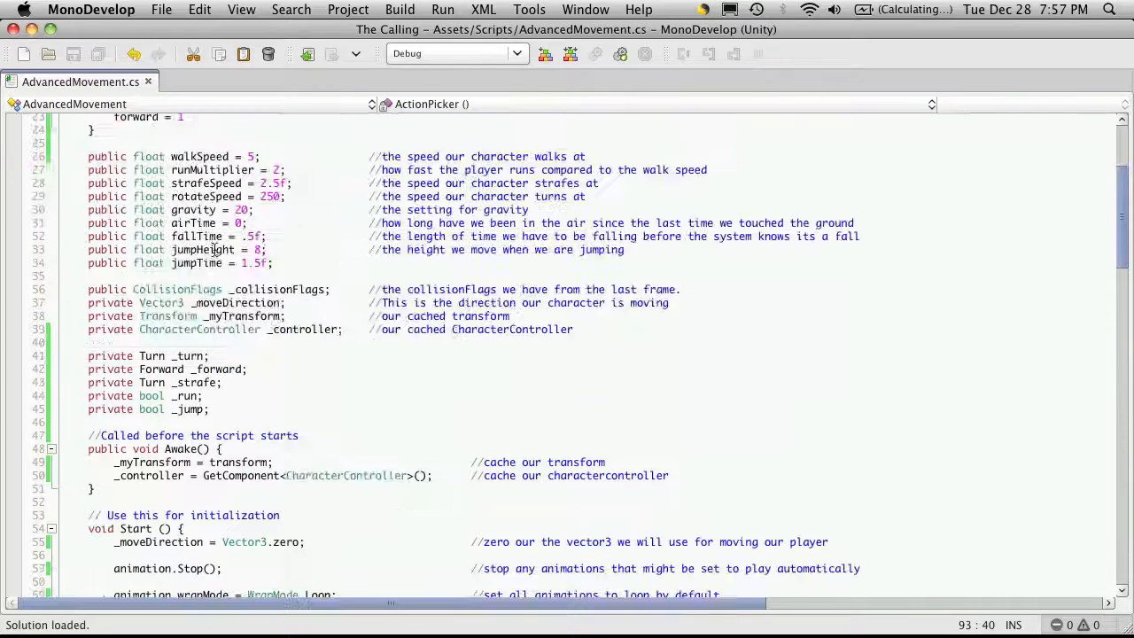
pyautogui.scroll(-3)
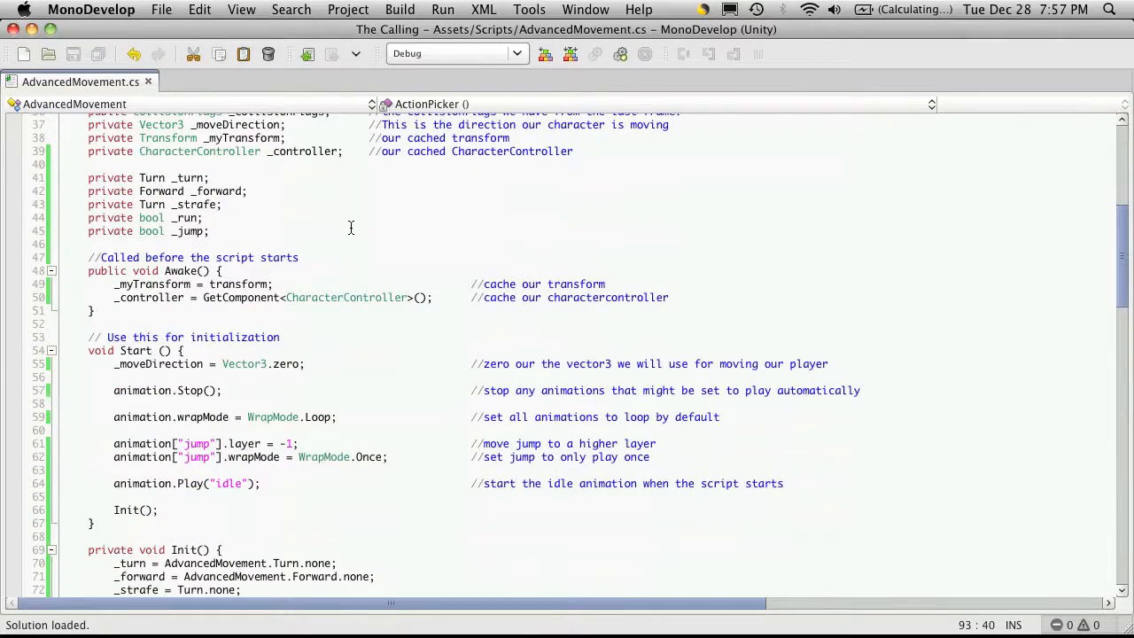